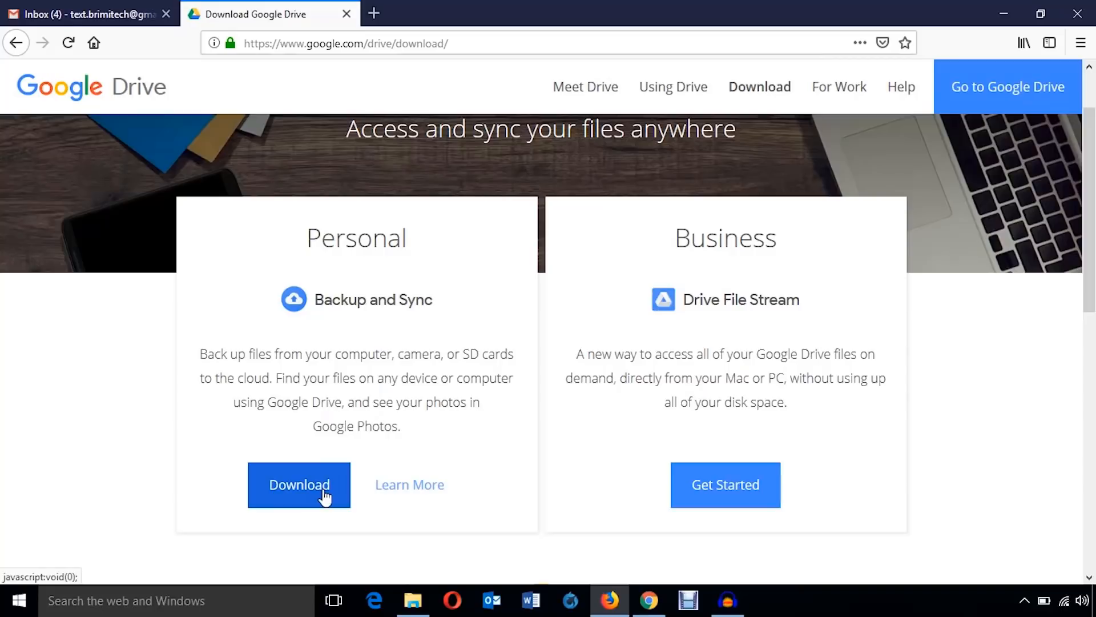
pyautogui.moveTo(412, 299)
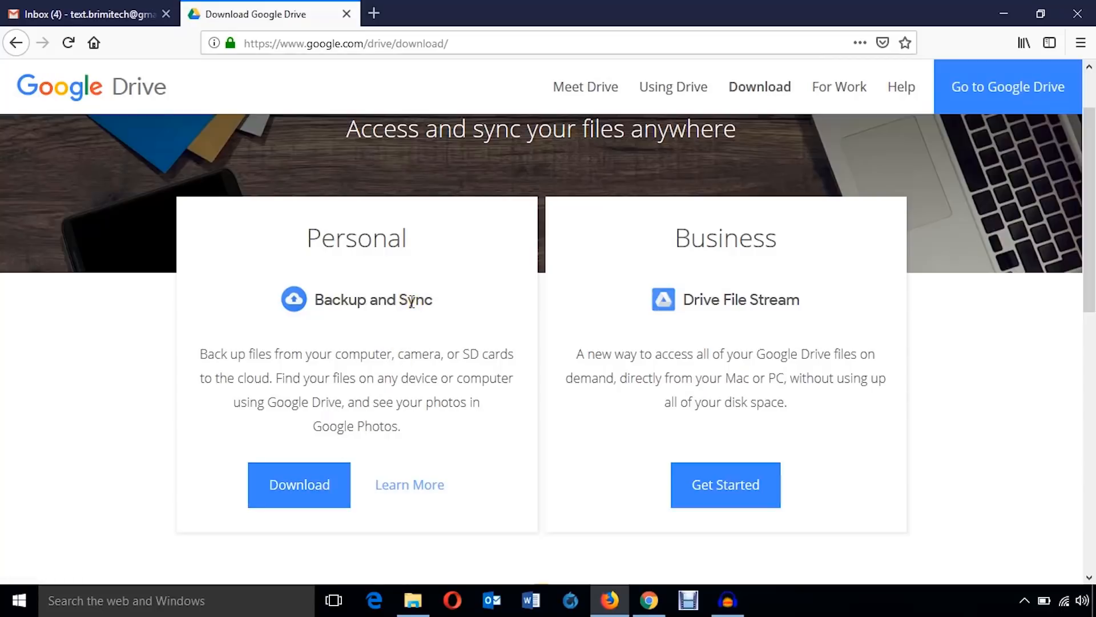
pyautogui.moveTo(364, 300)
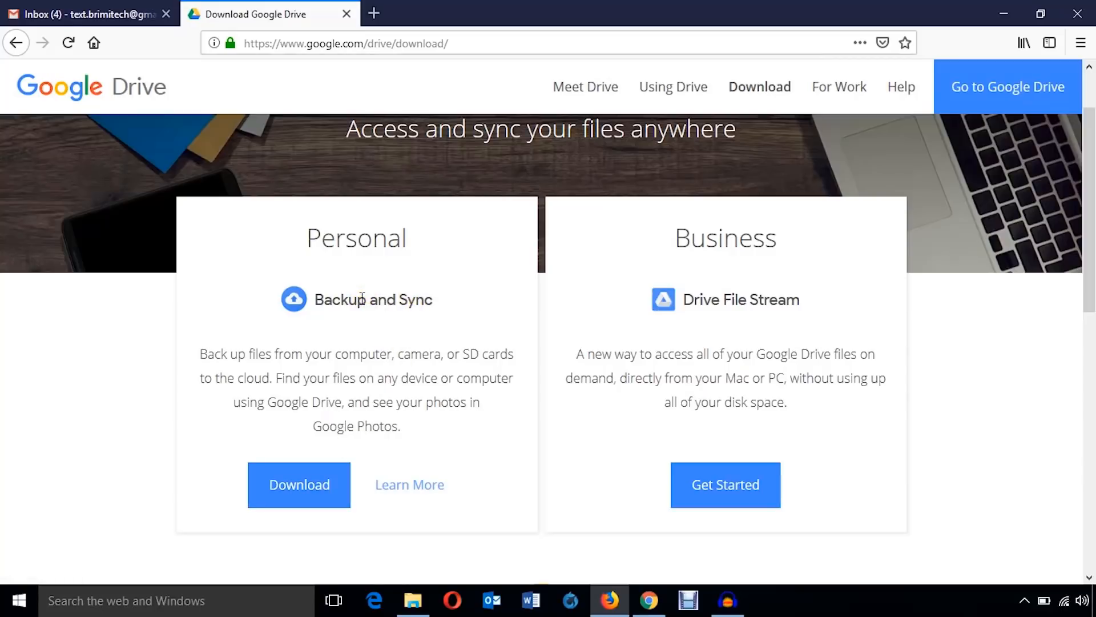
# Open a blank new browser tab, then return to the Backup and Sync download page.
pyautogui.scroll(-3)
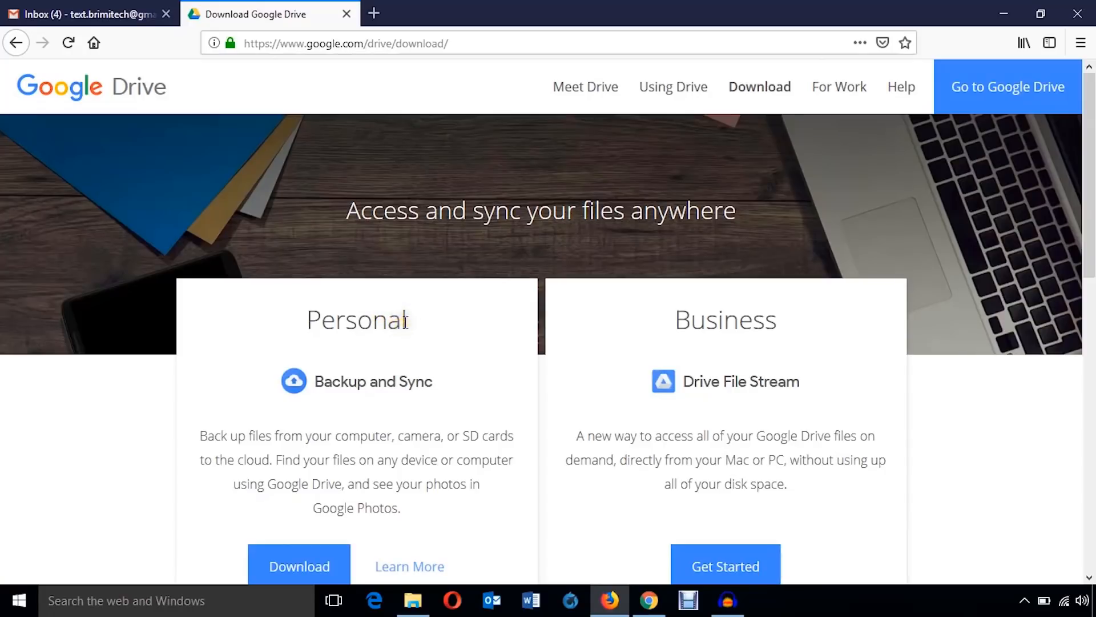
pyautogui.scroll(-3)
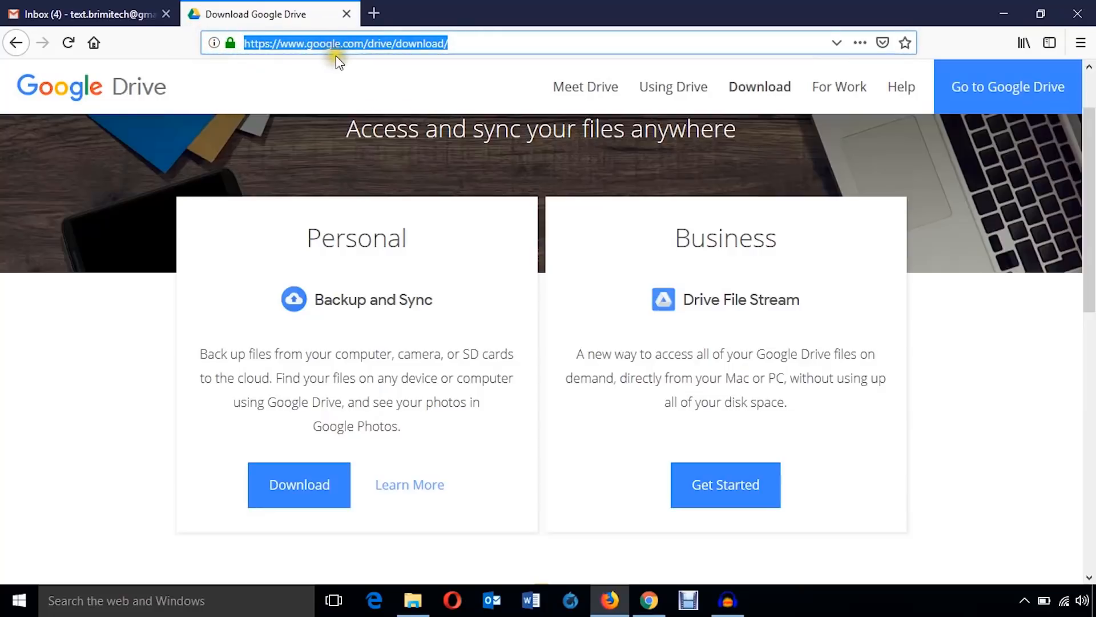
pyautogui.moveTo(420, 59)
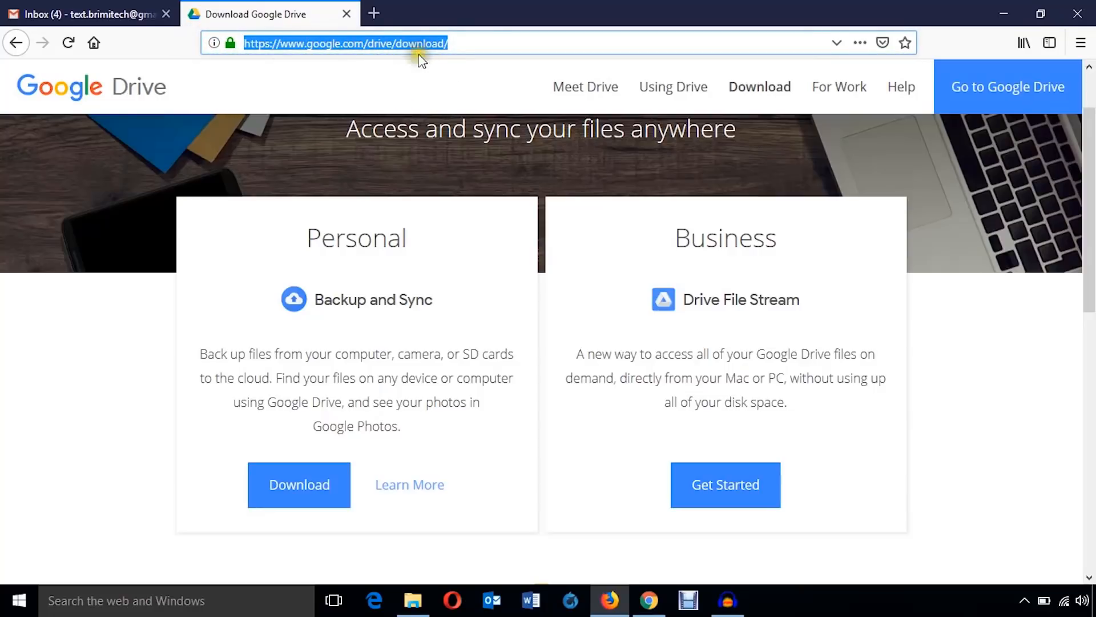
pyautogui.moveTo(373, 14)
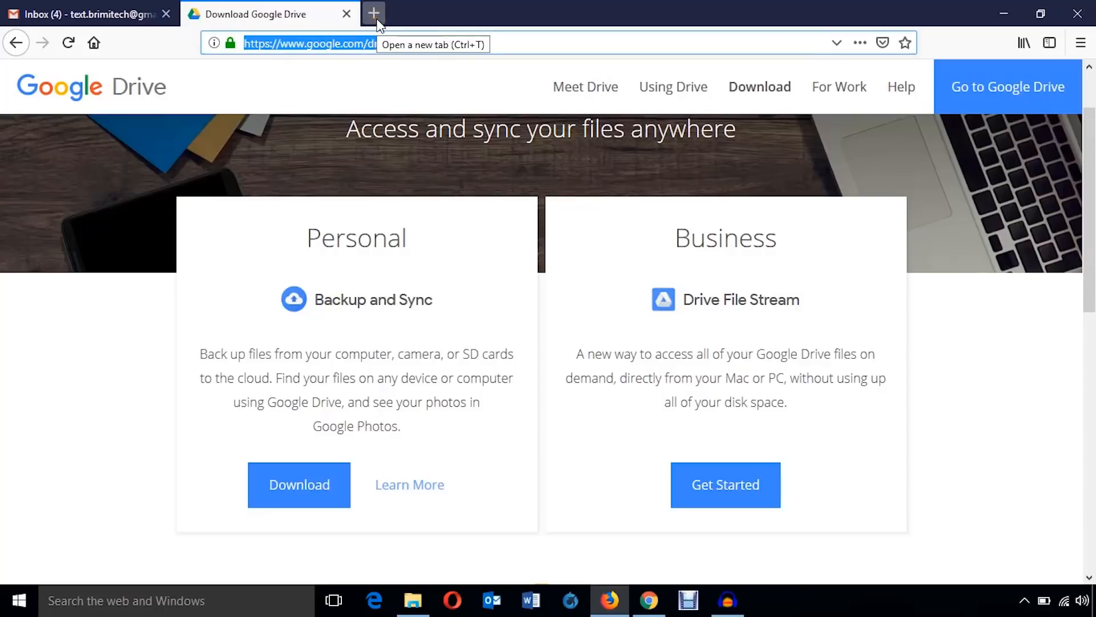
pyautogui.click(373, 13)
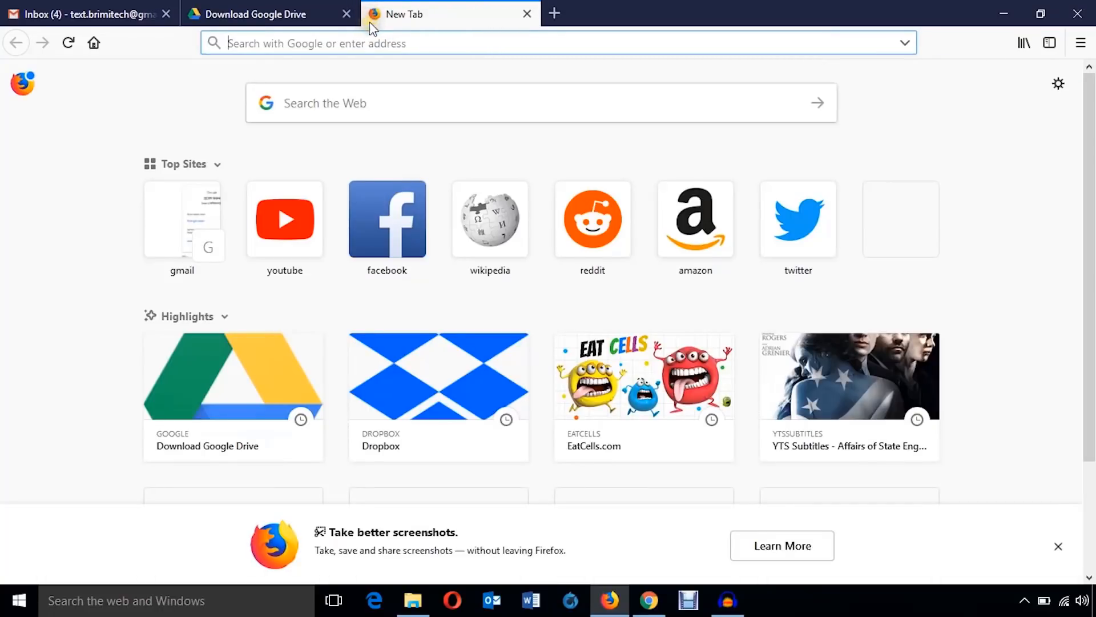
pyautogui.click(266, 13)
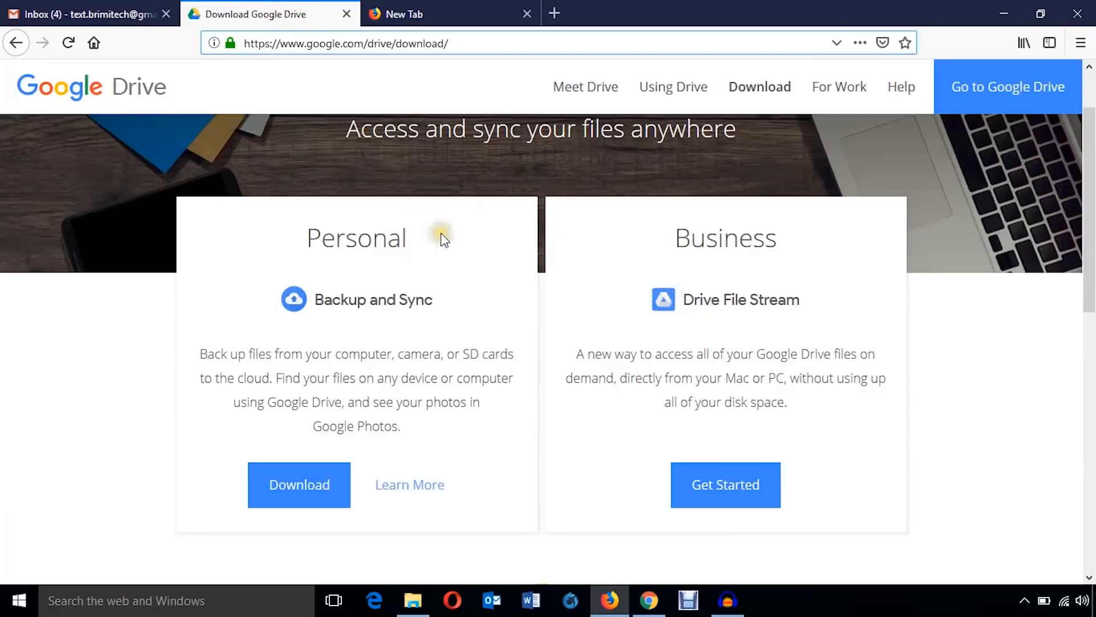
pyautogui.moveTo(363, 389)
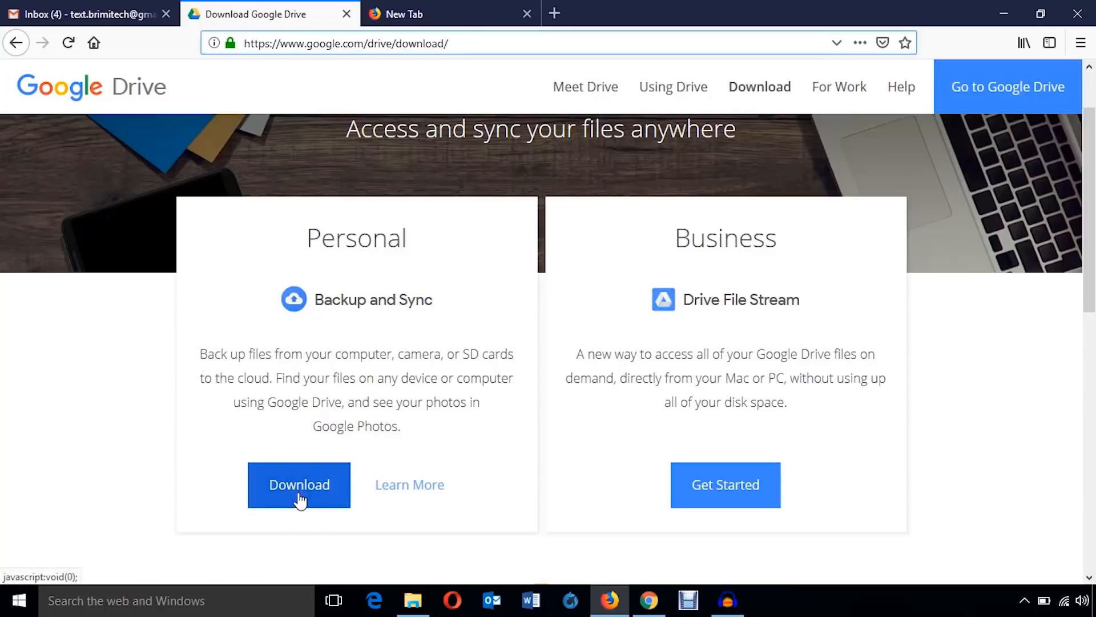
# Agree to the terms, save the Backup and Sync installer, and check the downloads list.
pyautogui.click(299, 484)
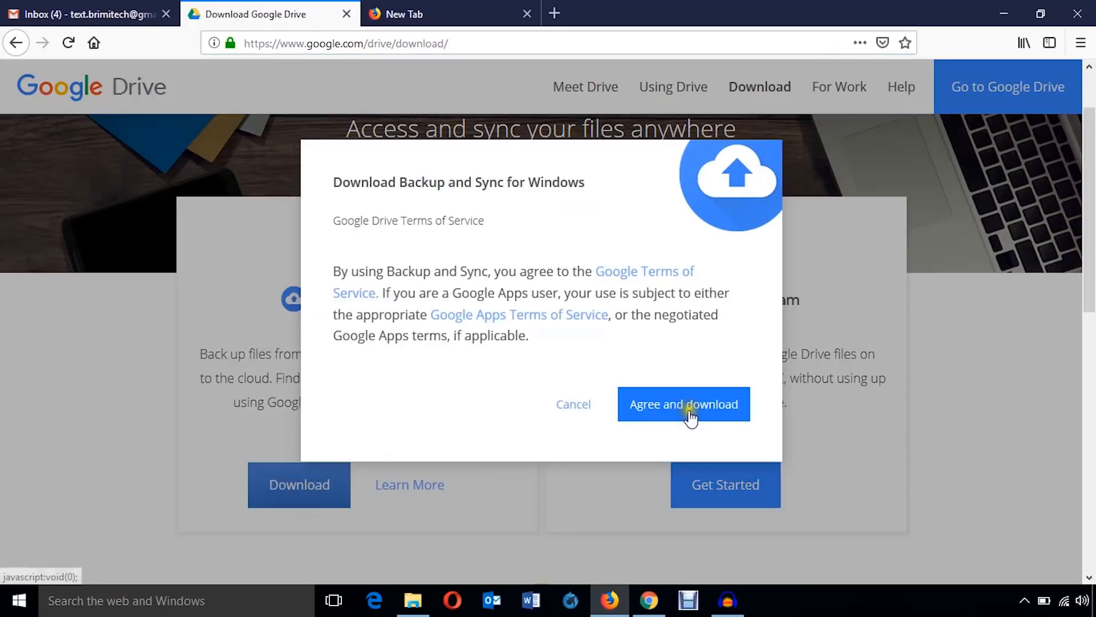
pyautogui.click(683, 403)
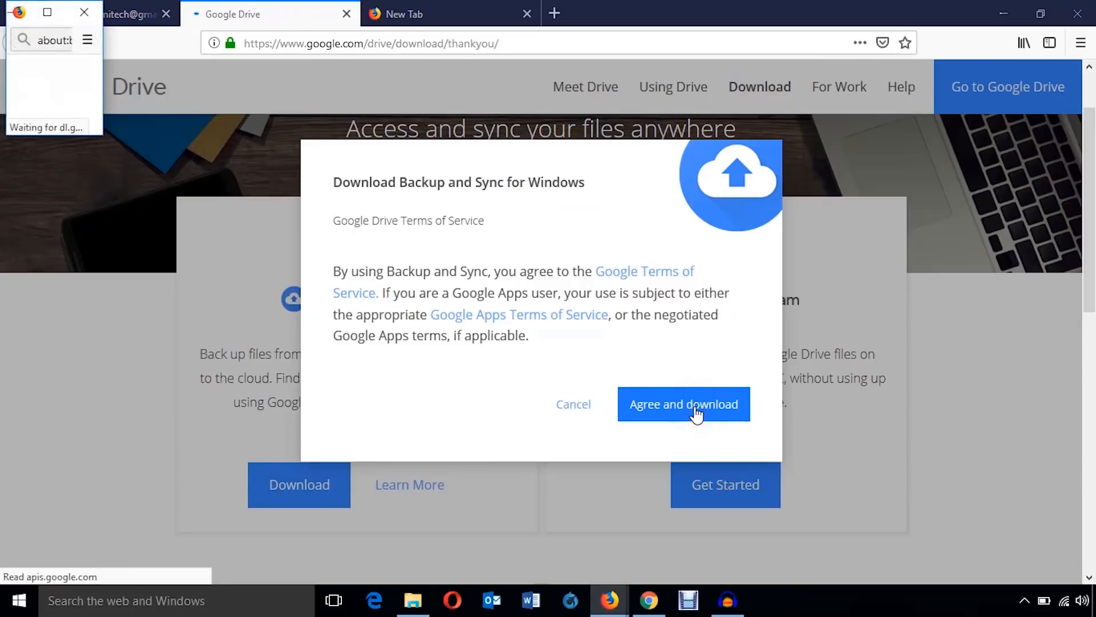
pyautogui.click(683, 404)
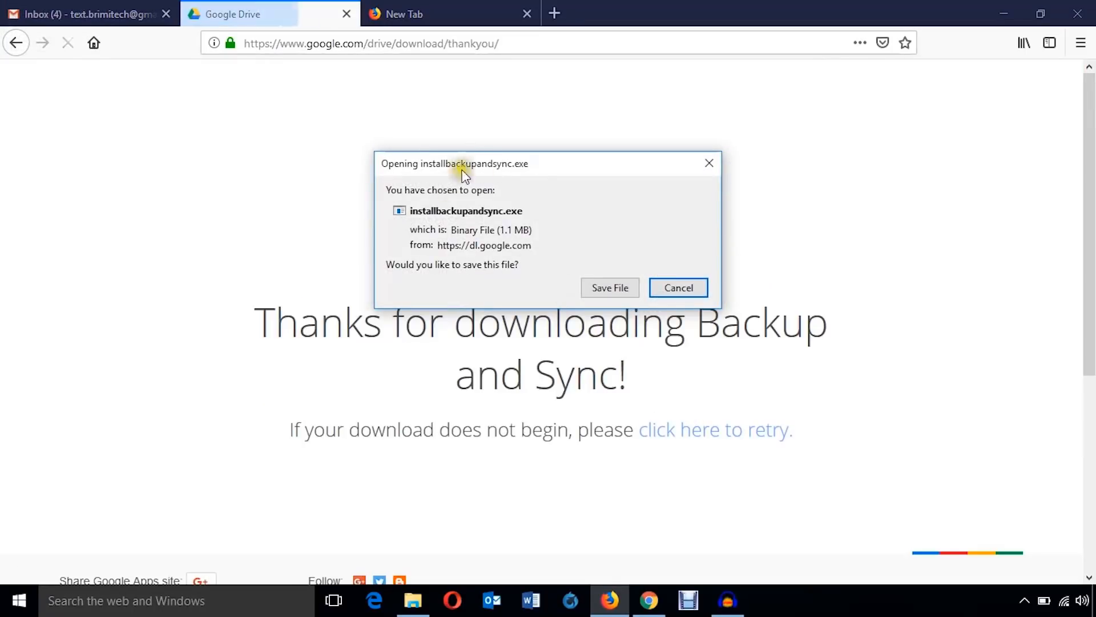
pyautogui.click(609, 287)
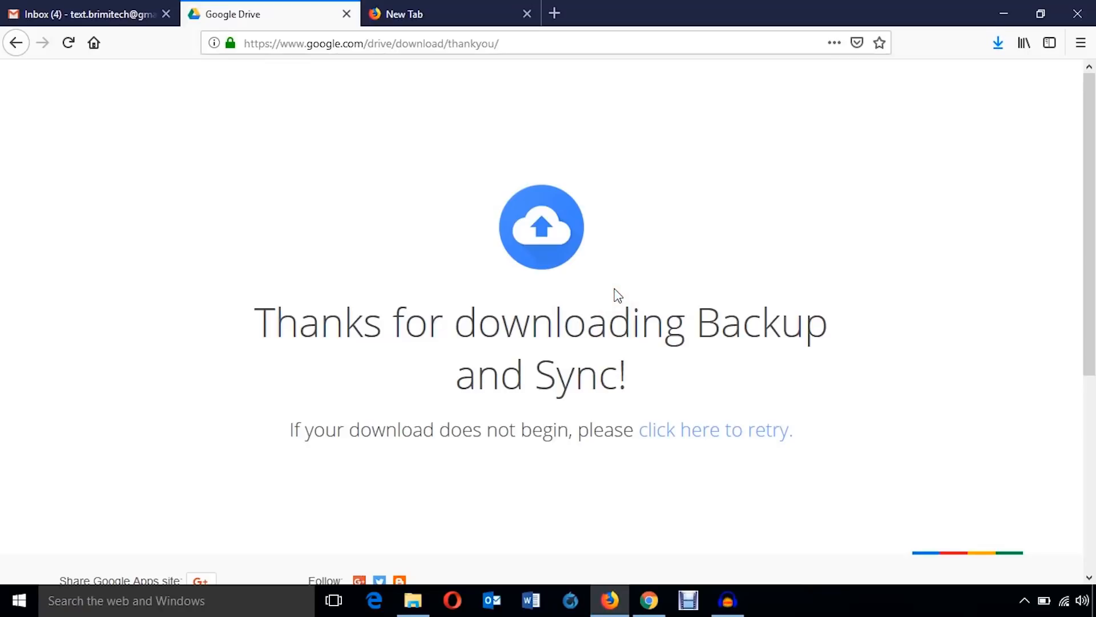
pyautogui.scroll(-3)
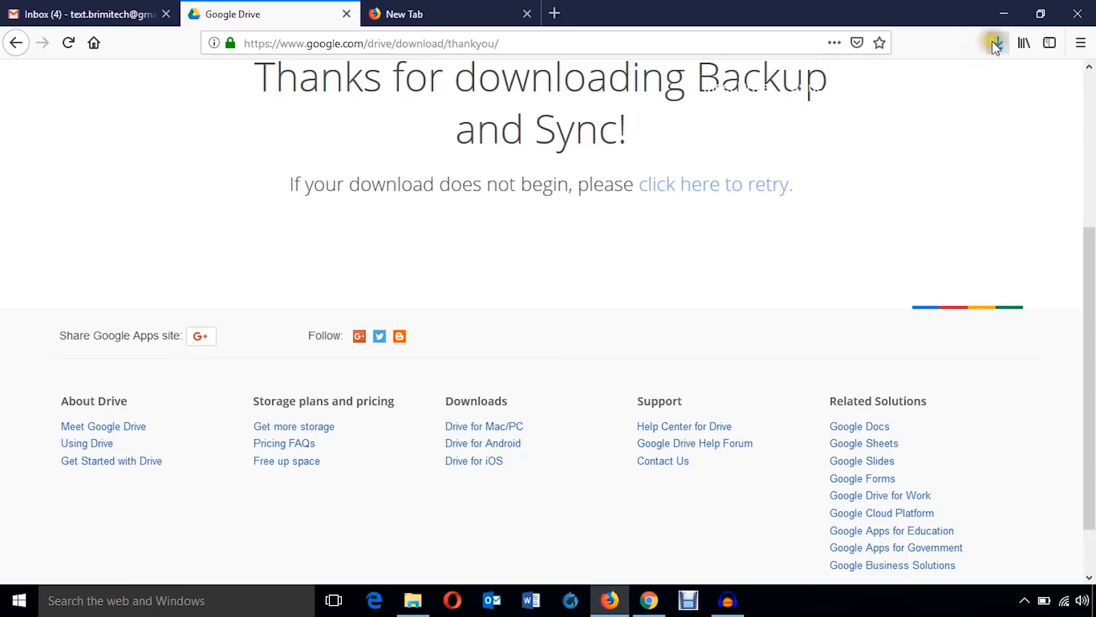
pyautogui.click(997, 43)
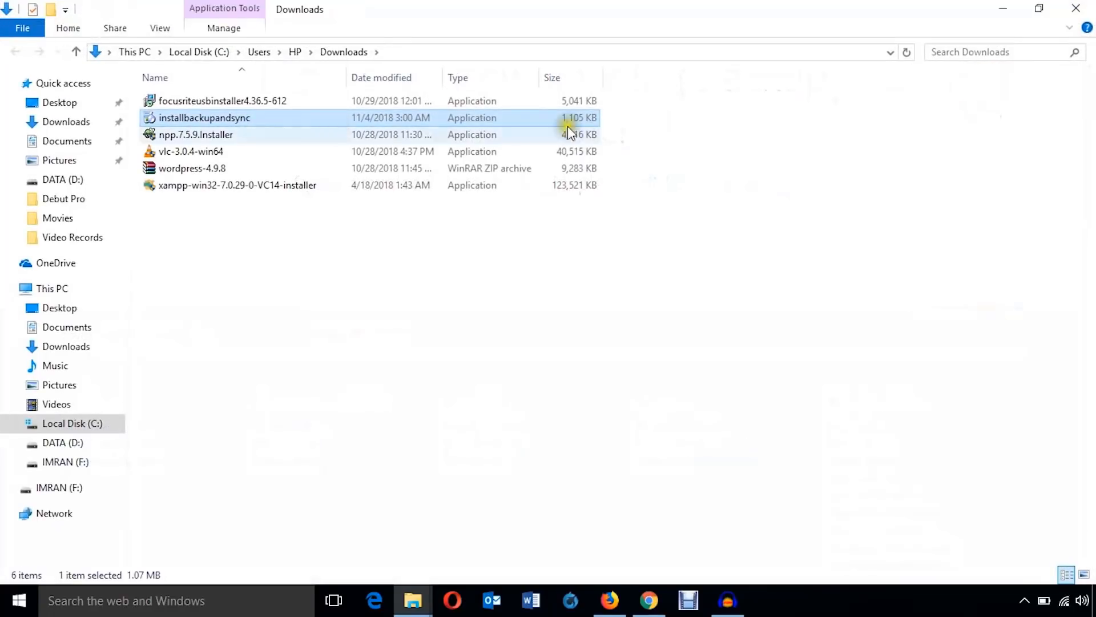
# Run installbackupandsync as administrator and close the finished installation notice.
pyautogui.rightClick(203, 118)
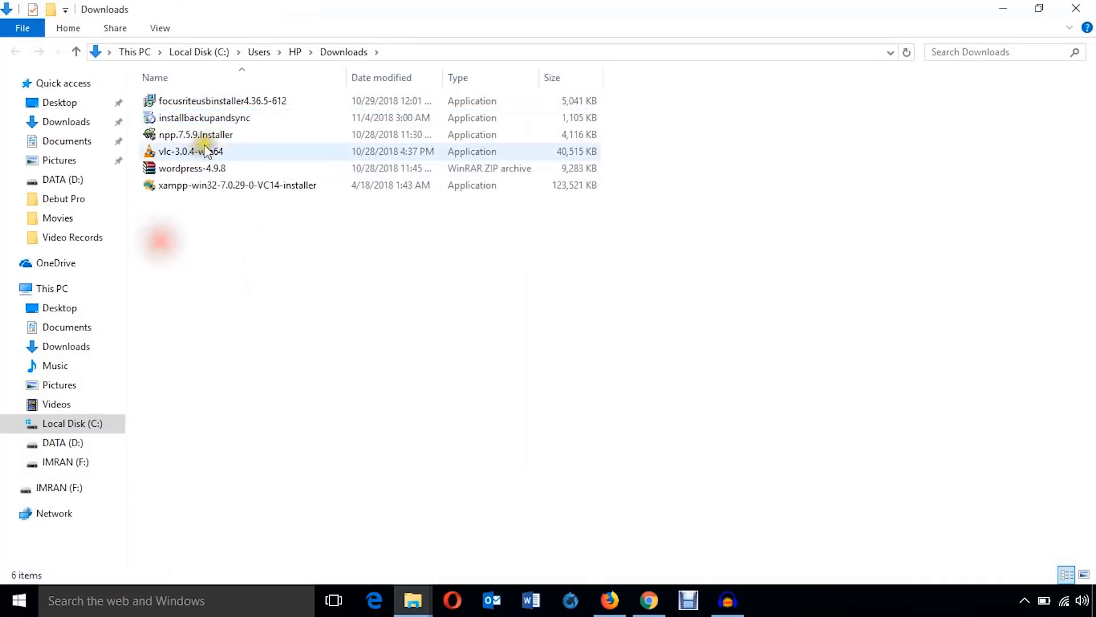
pyautogui.click(204, 118)
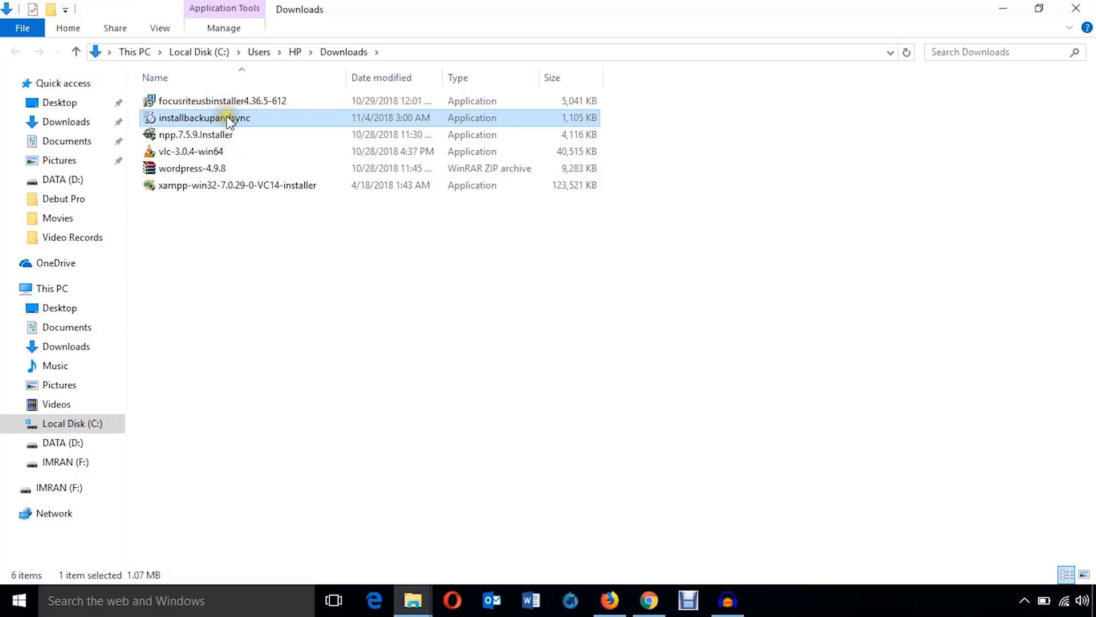
pyautogui.rightClick(203, 118)
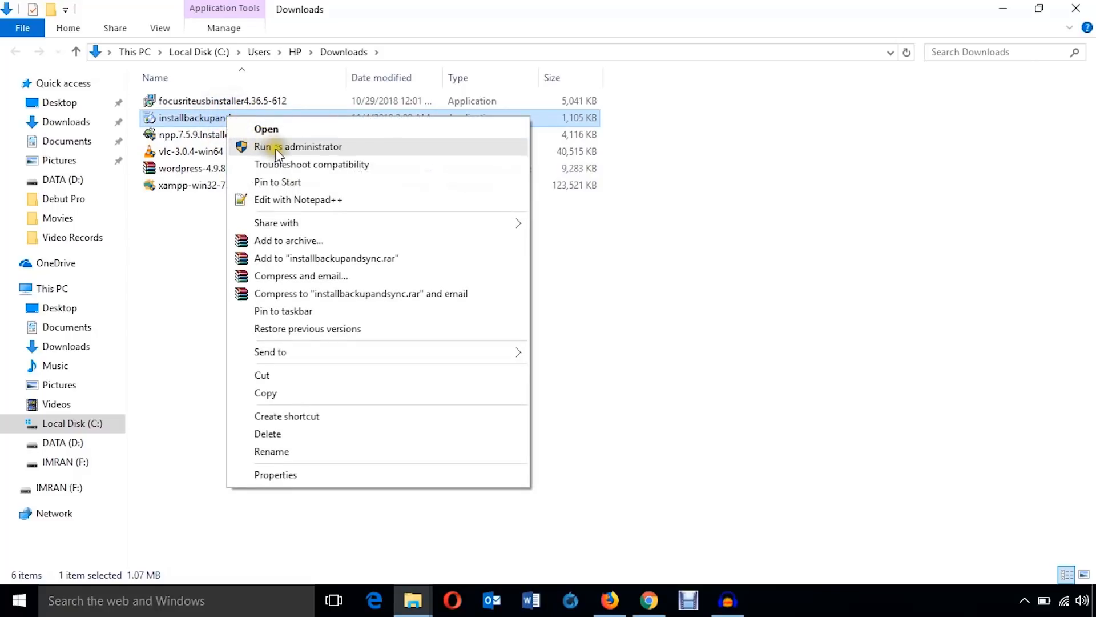
pyautogui.click(298, 146)
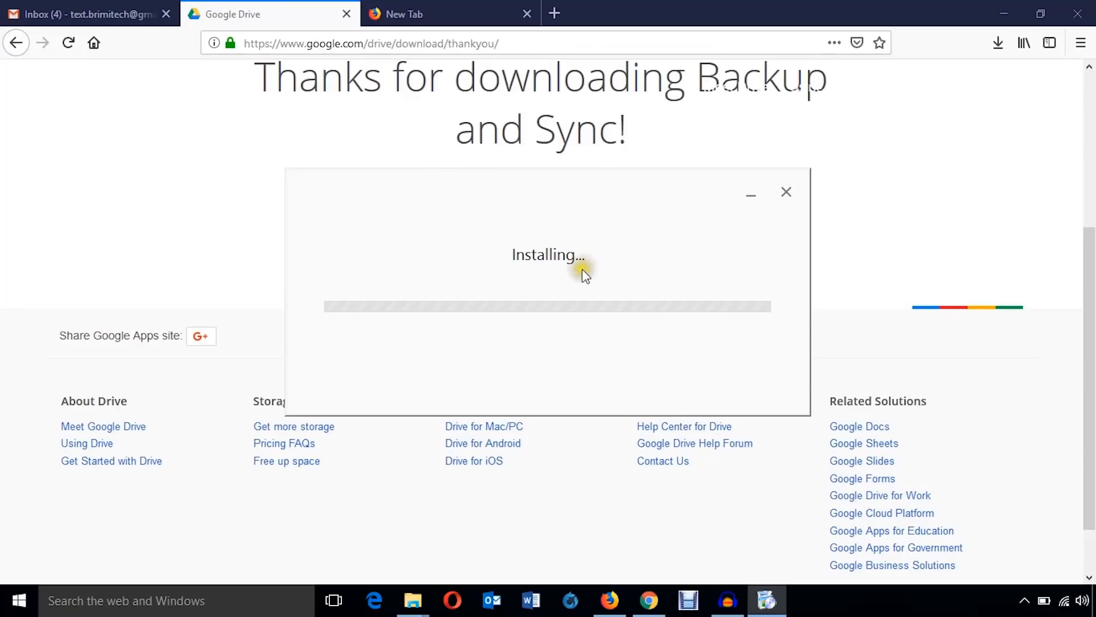
pyautogui.moveTo(577, 276)
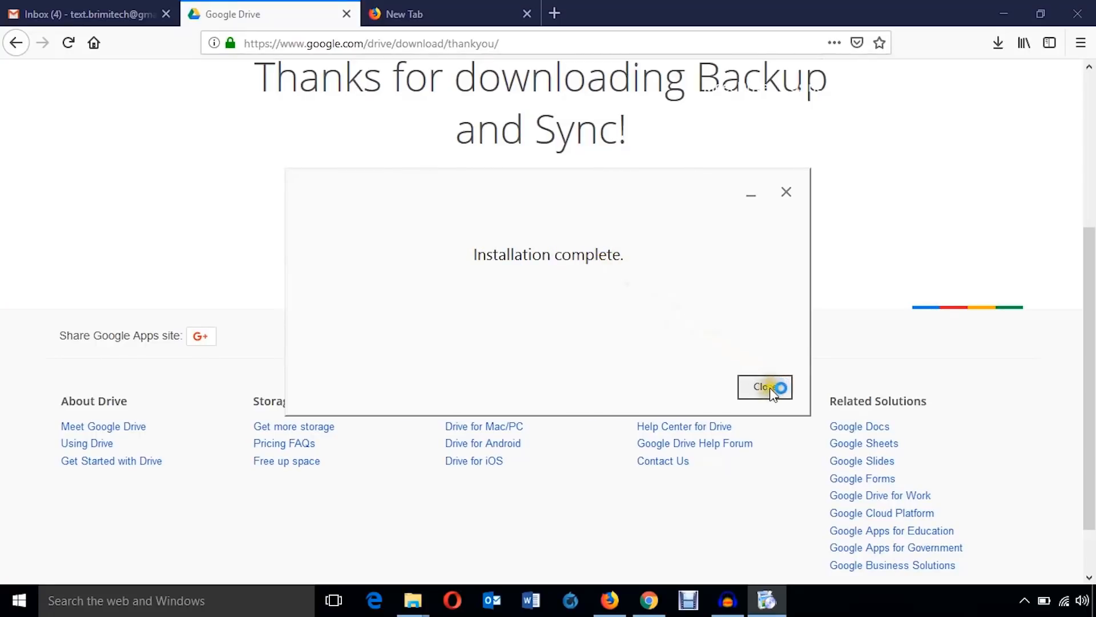
pyautogui.click(763, 387)
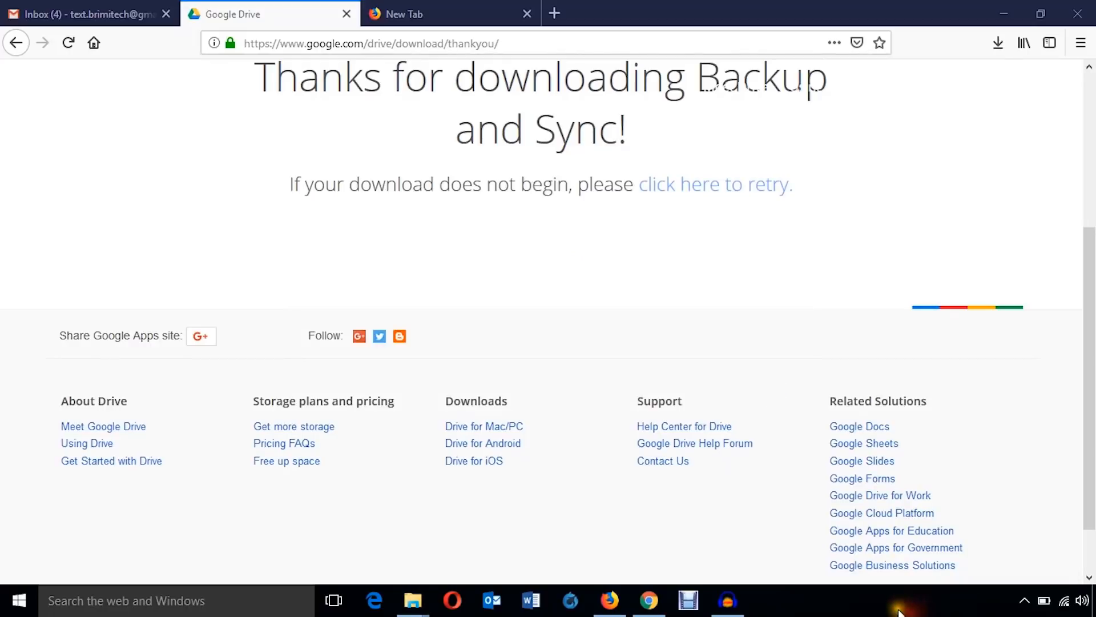
# Launch Backup and Sync from the hidden taskbar icons and choose Get Started.
pyautogui.click(1024, 600)
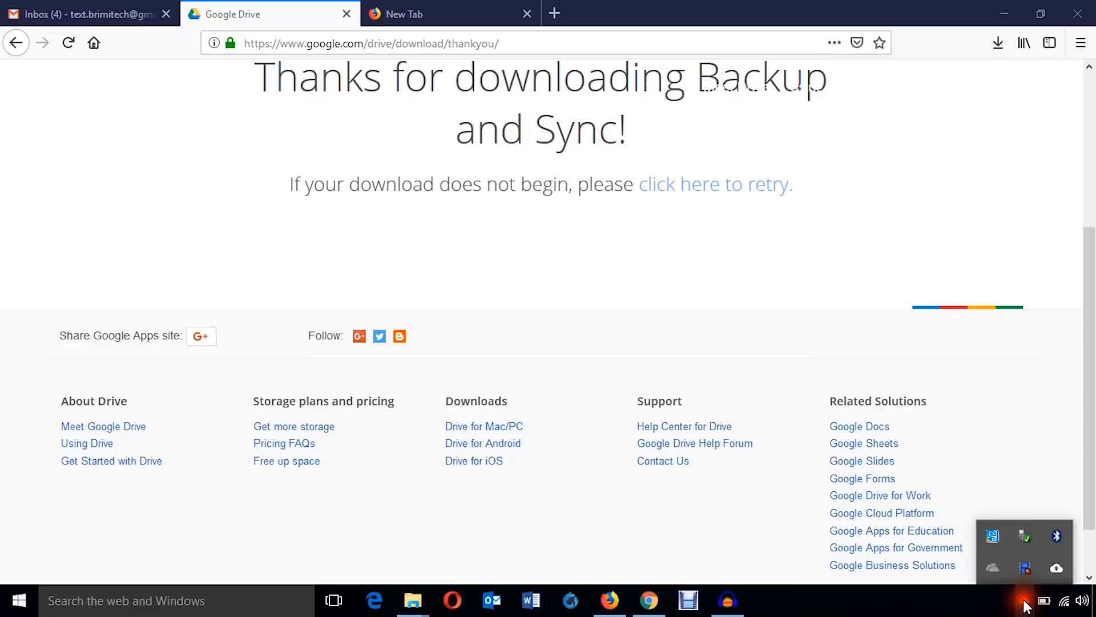
pyautogui.moveTo(1056, 569)
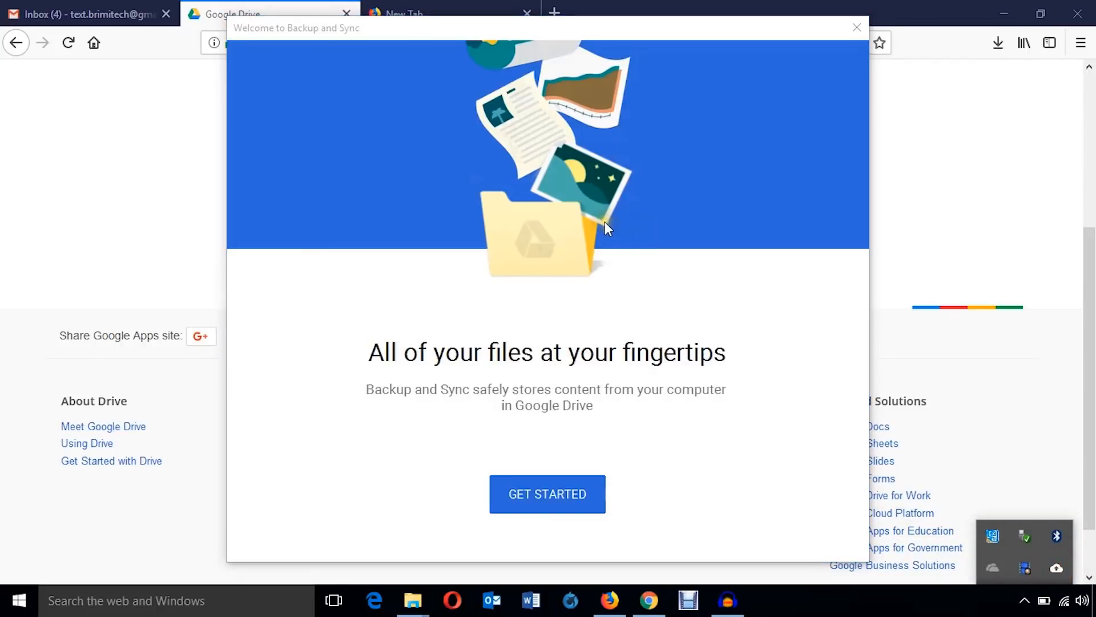
pyautogui.click(547, 493)
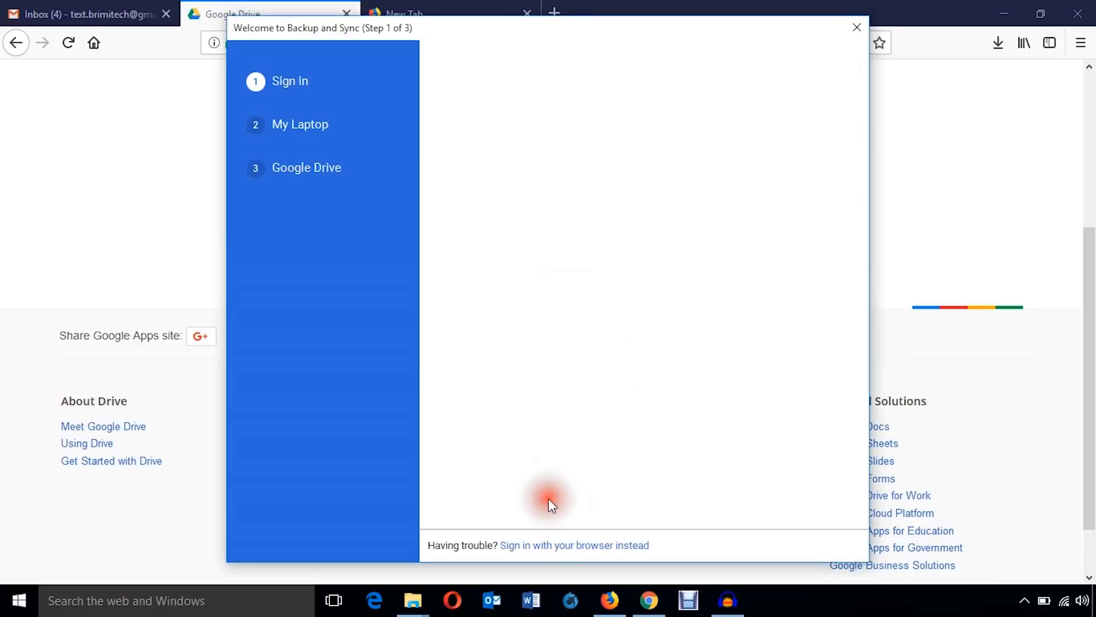
pyautogui.moveTo(315, 94)
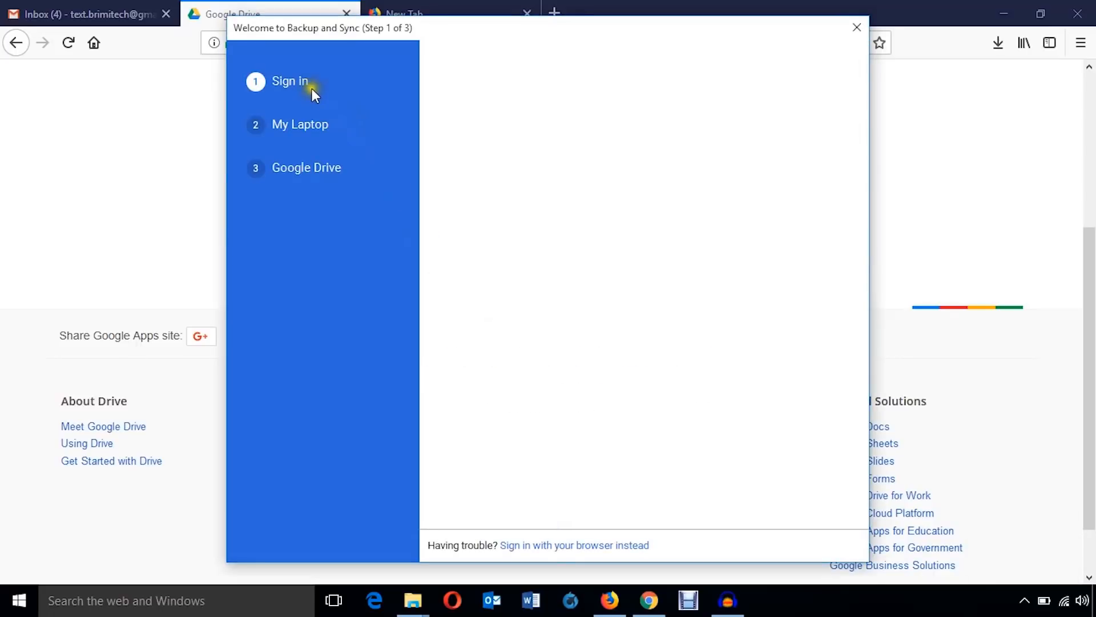
pyautogui.click(289, 81)
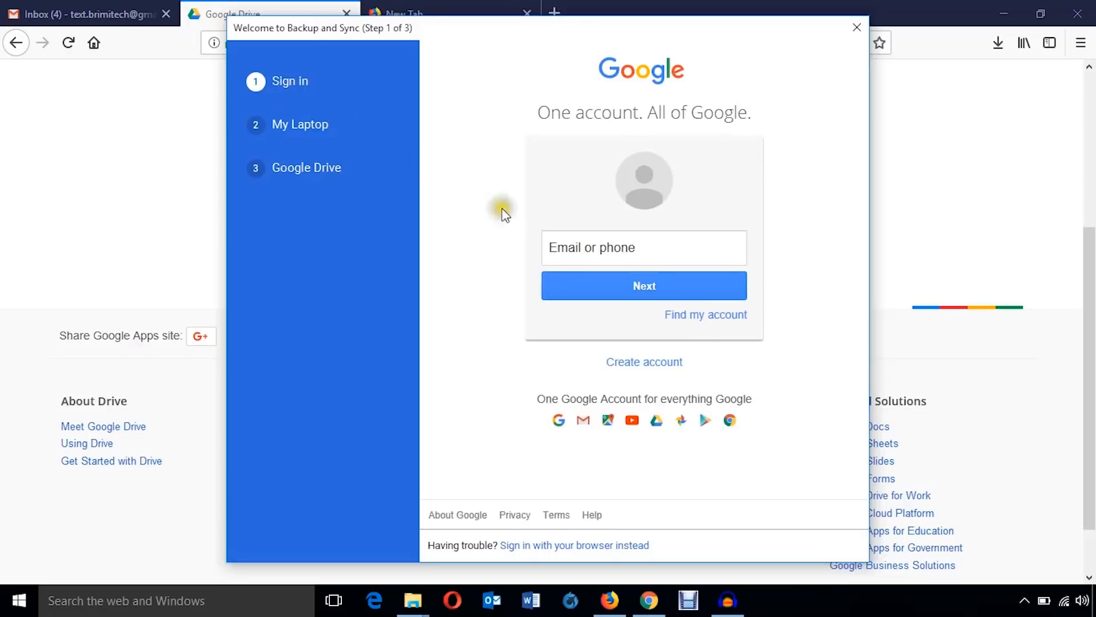
pyautogui.click(644, 248)
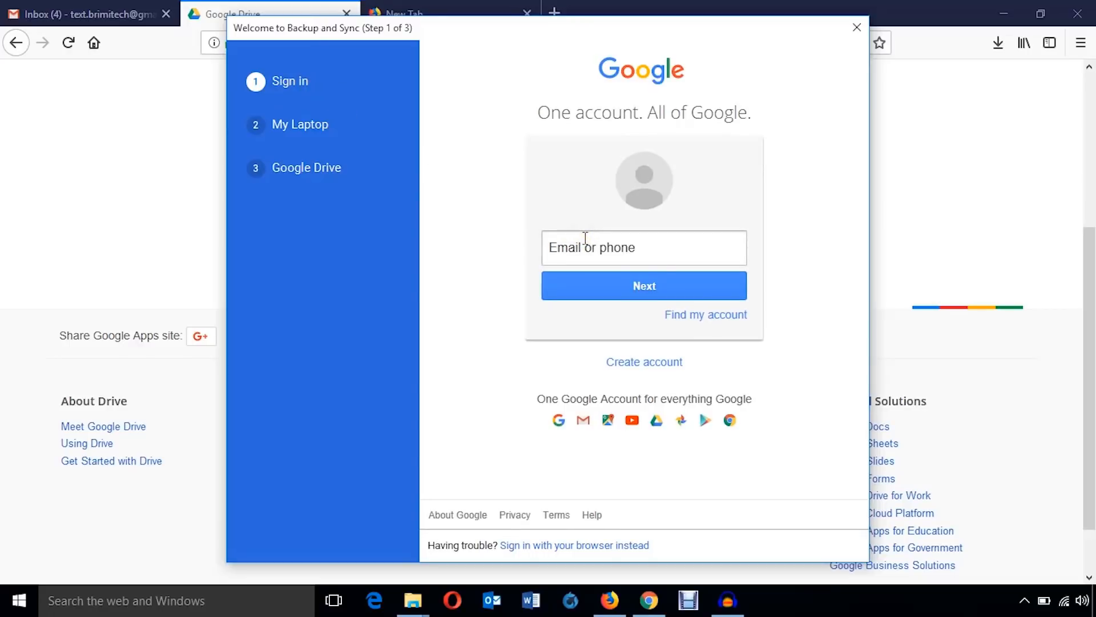
pyautogui.click(644, 247)
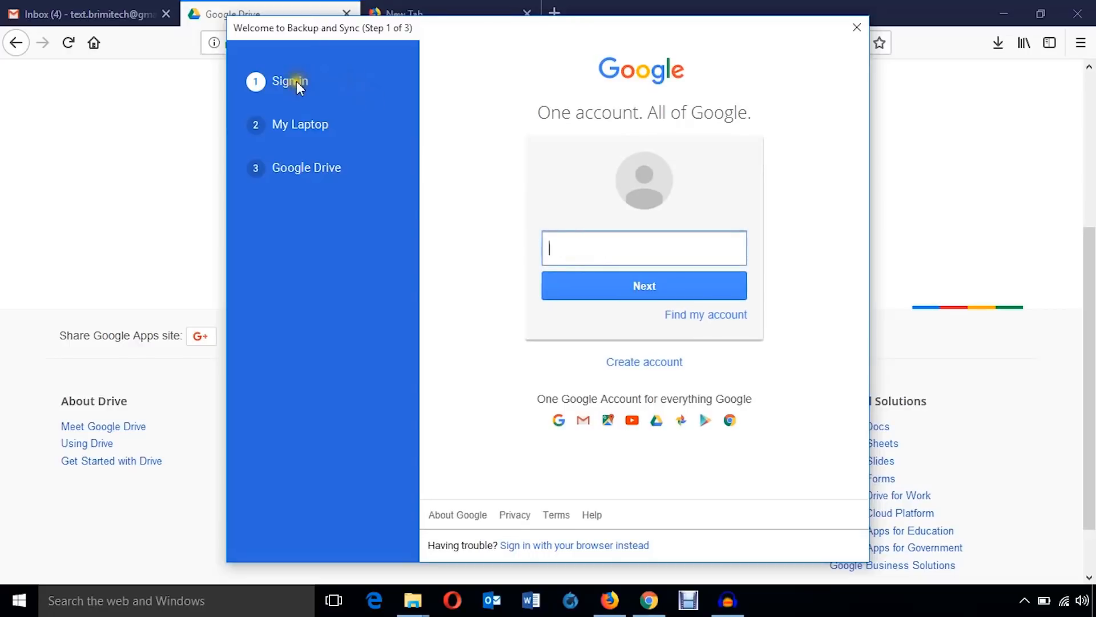
pyautogui.moveTo(560, 250)
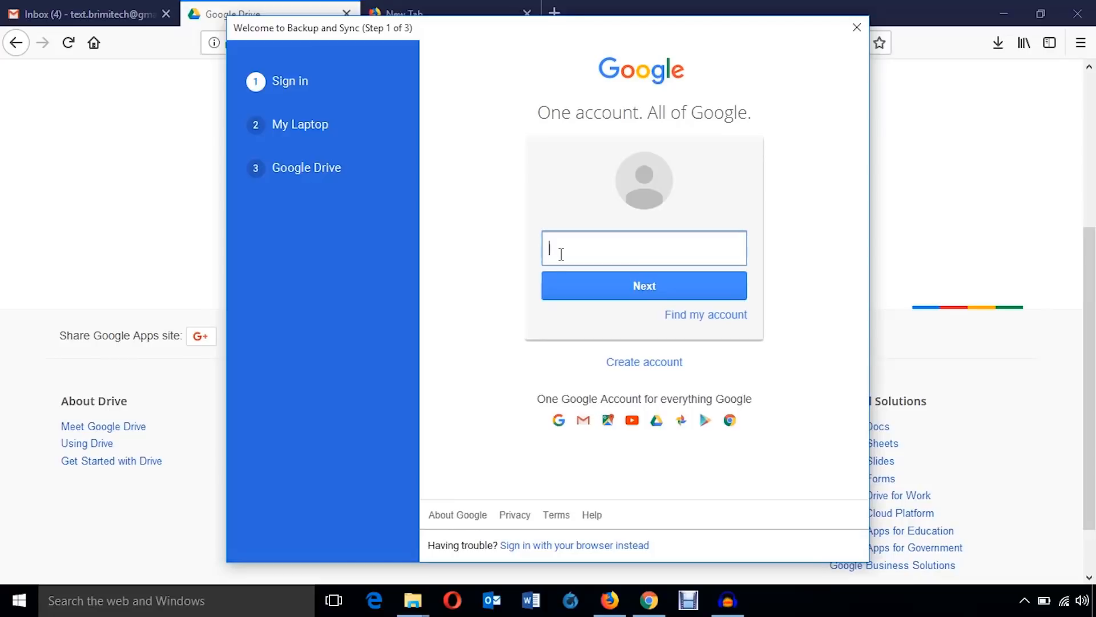
pyautogui.write('te')
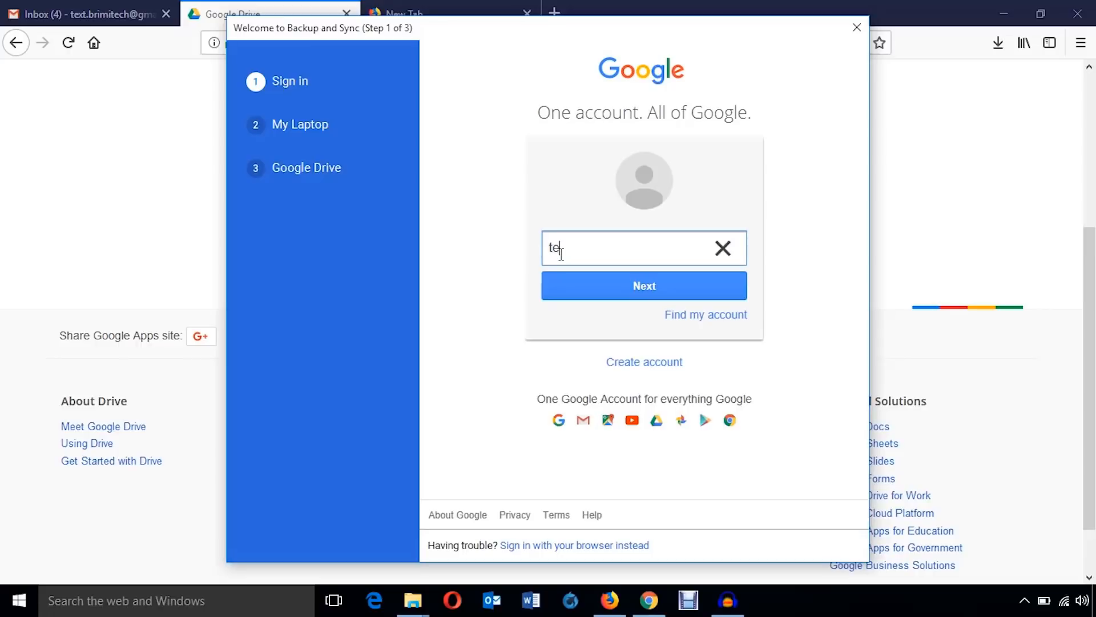
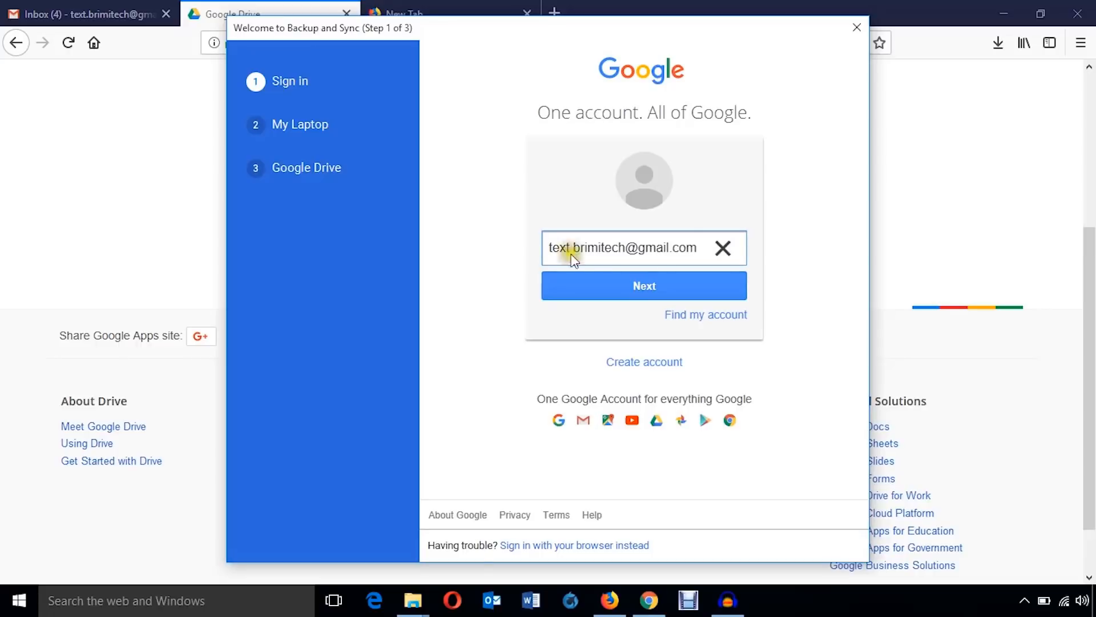
pyautogui.click(643, 285)
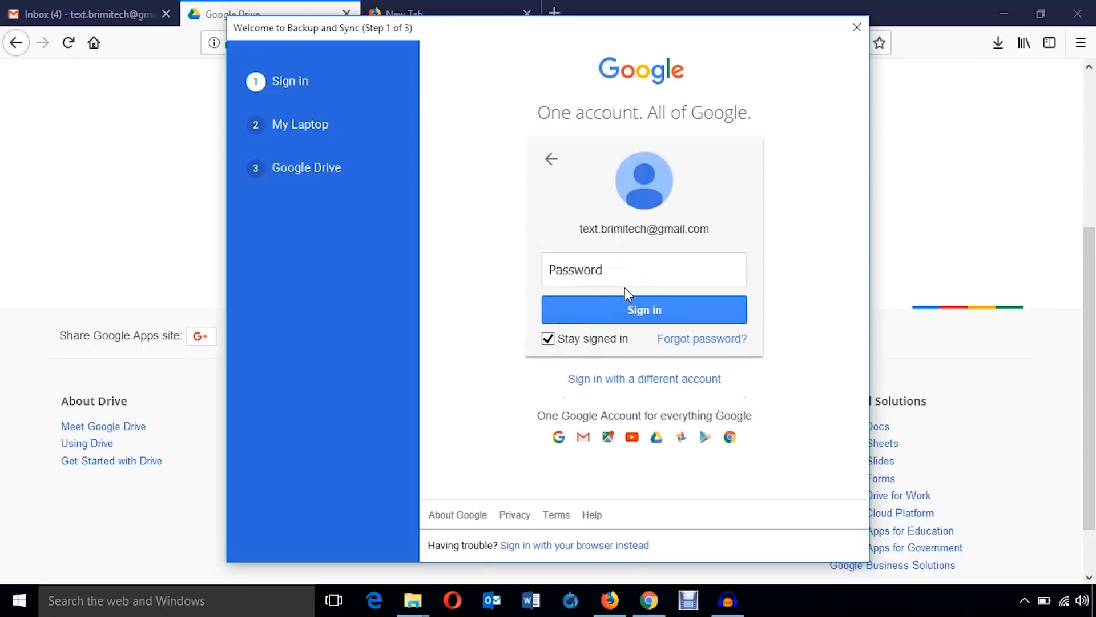
pyautogui.click(644, 270)
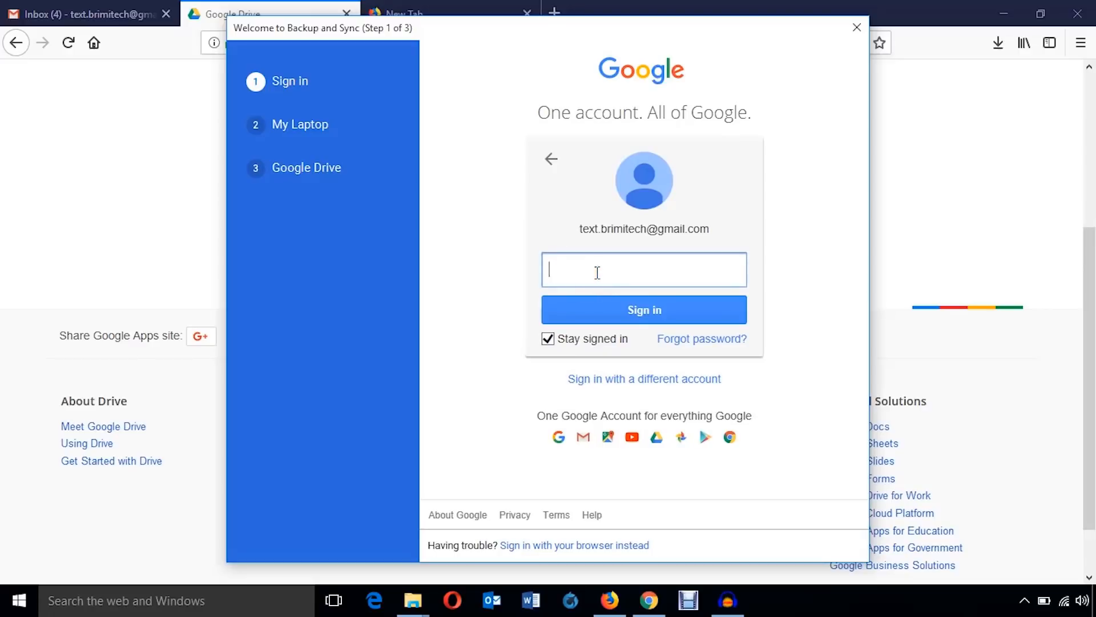
pyautogui.write('•')
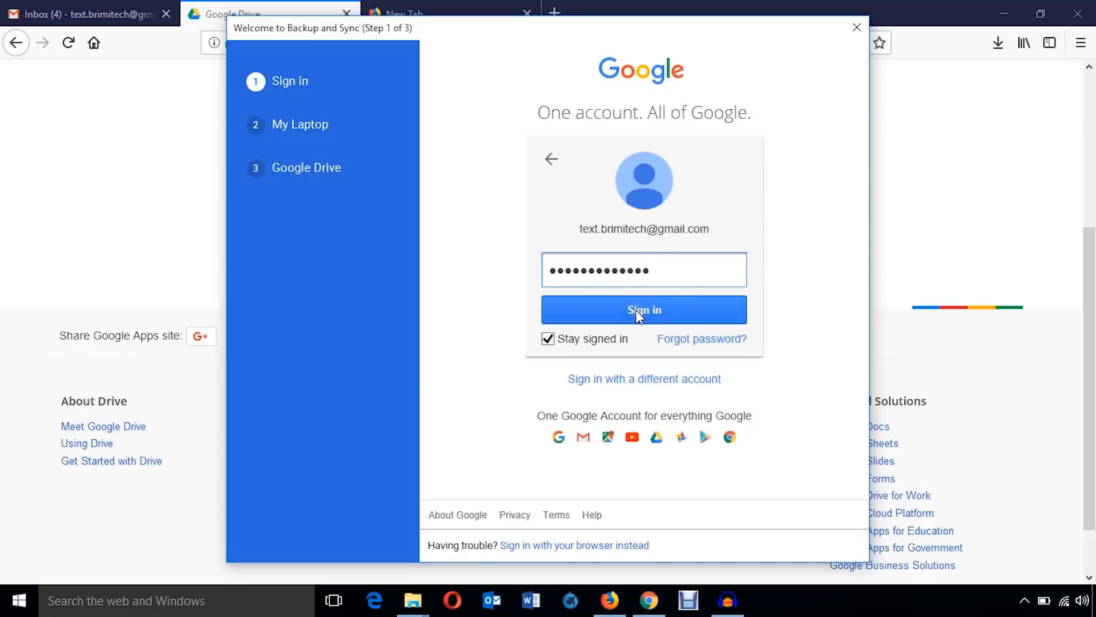
pyautogui.click(643, 310)
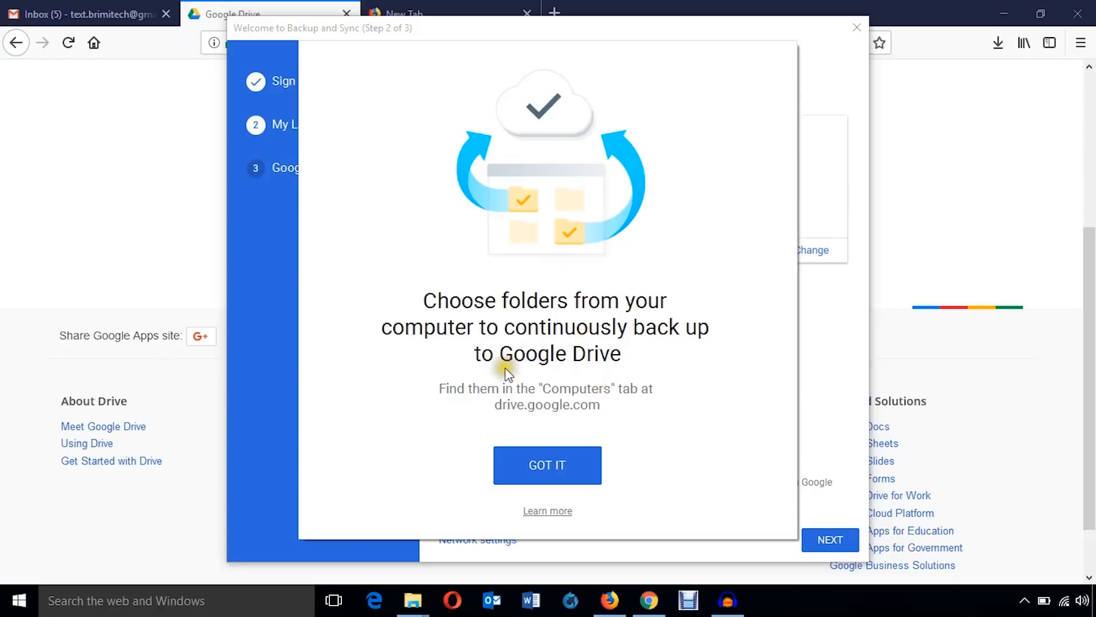
pyautogui.moveTo(628, 303)
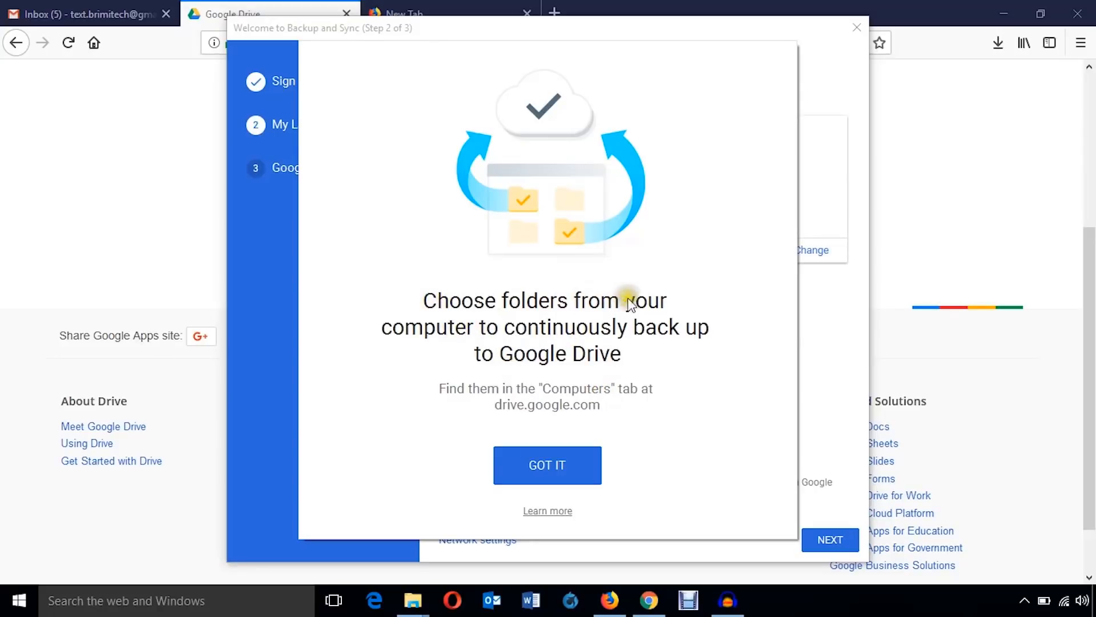
pyautogui.moveTo(670, 334)
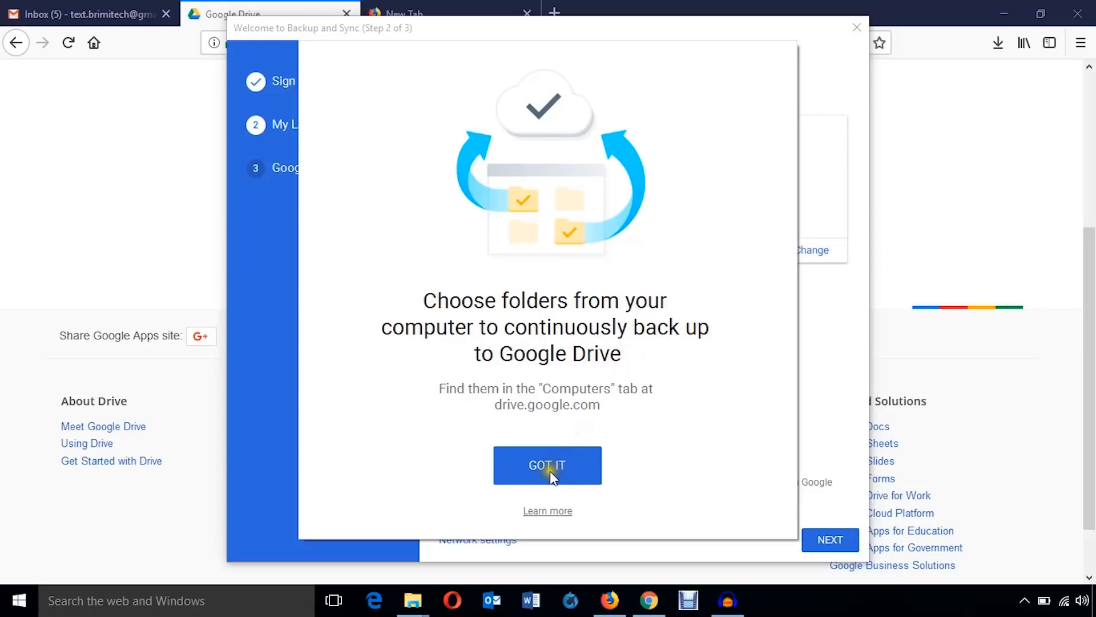
# Replace Desktop, Documents and Pictures with the BackUp folder from Local Disk C.
pyautogui.click(547, 465)
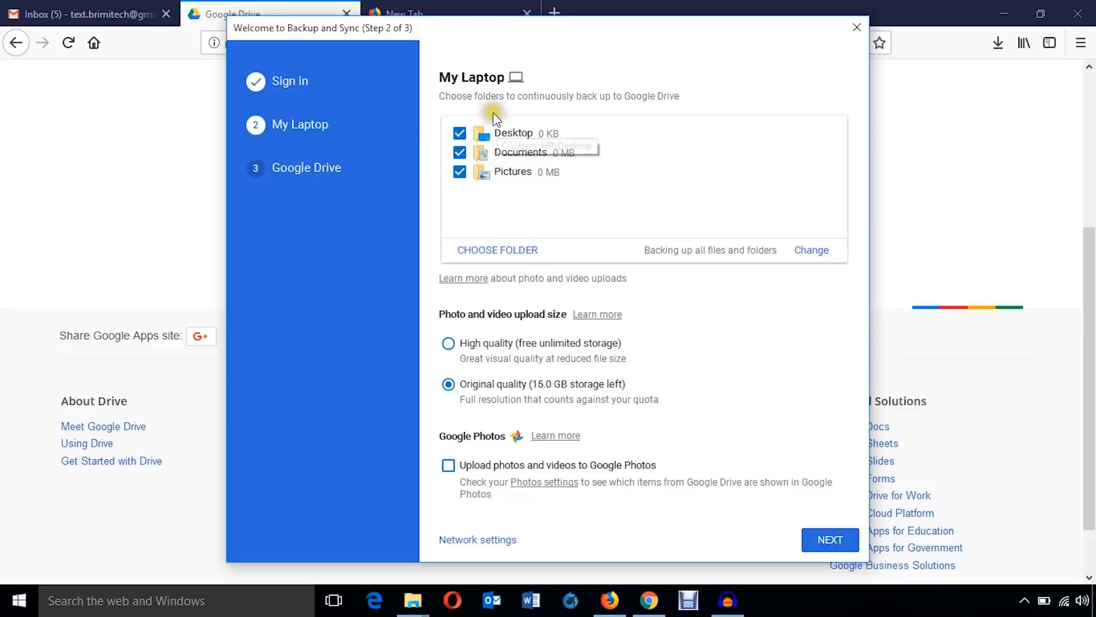
pyautogui.moveTo(504, 140)
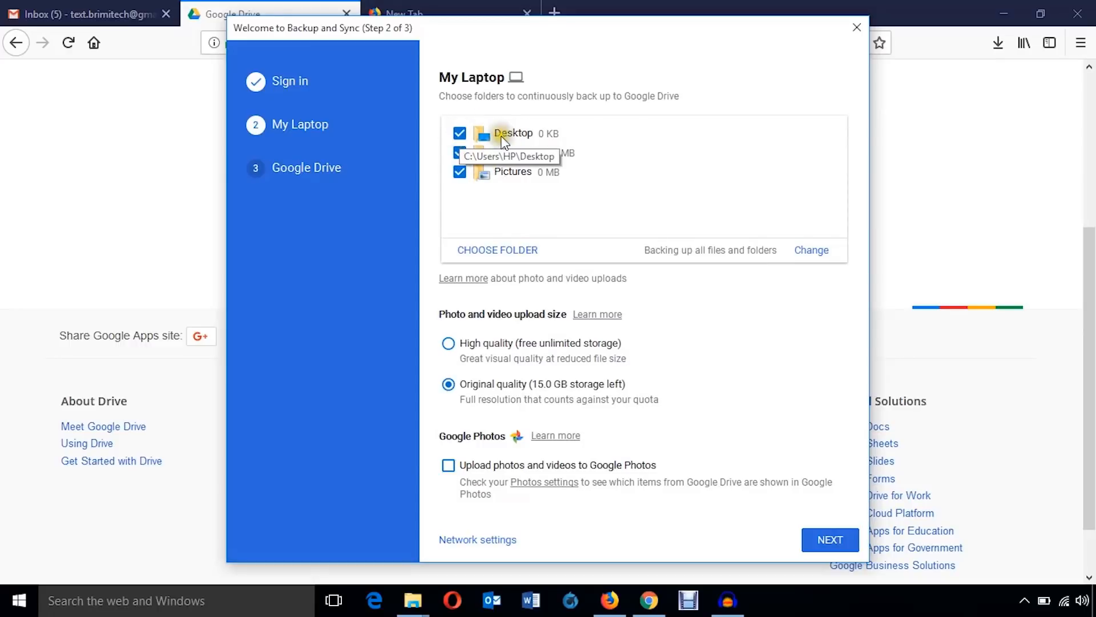
pyautogui.moveTo(514, 184)
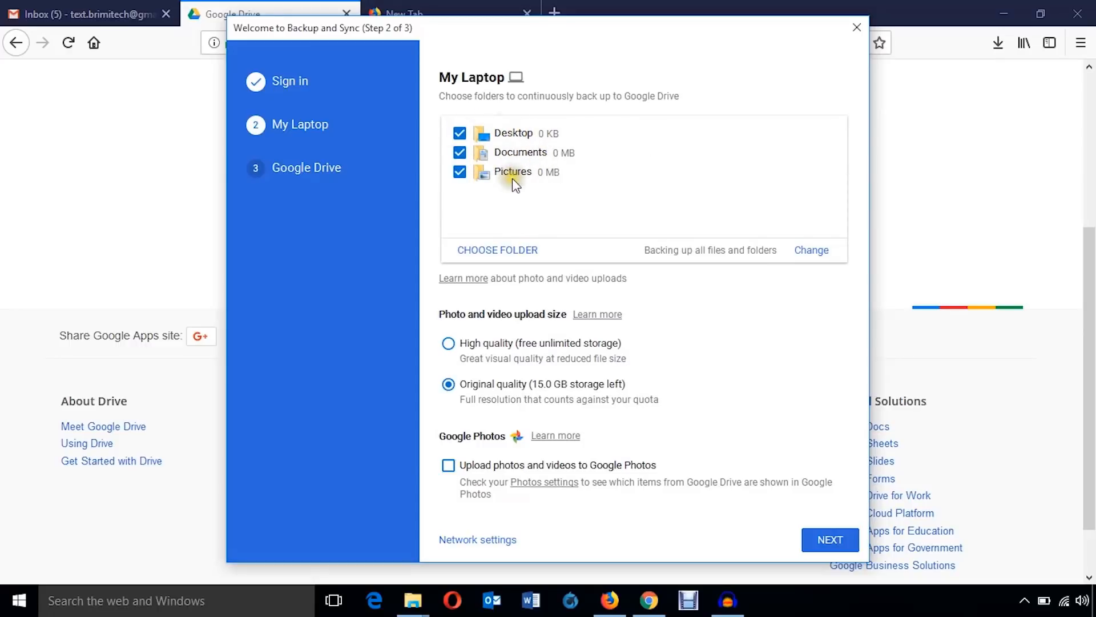
pyautogui.moveTo(513, 172)
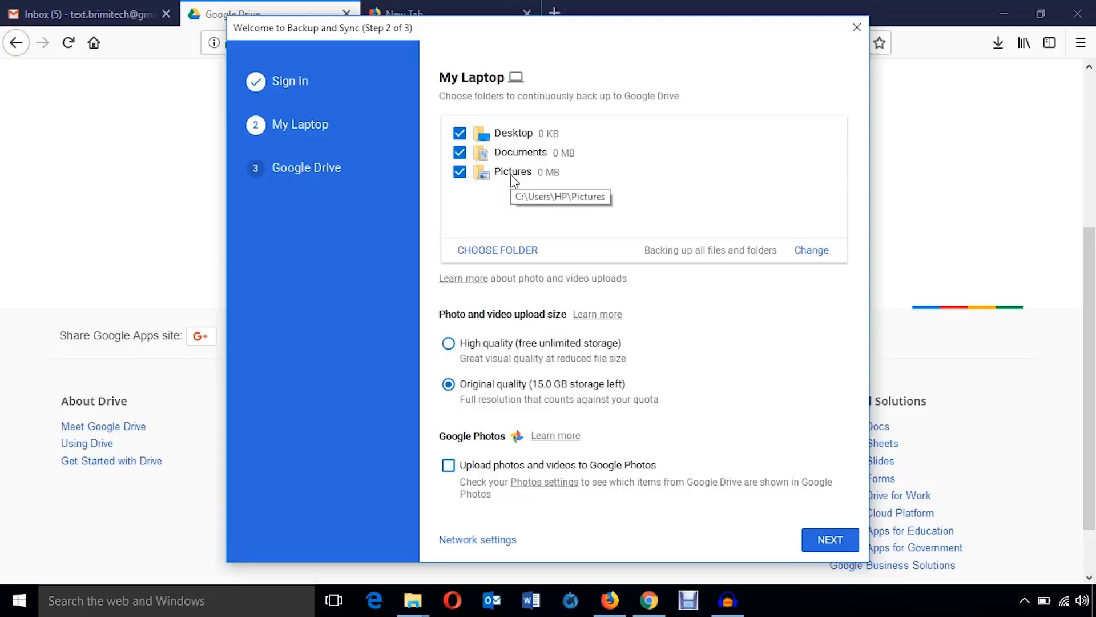
pyautogui.moveTo(517, 140)
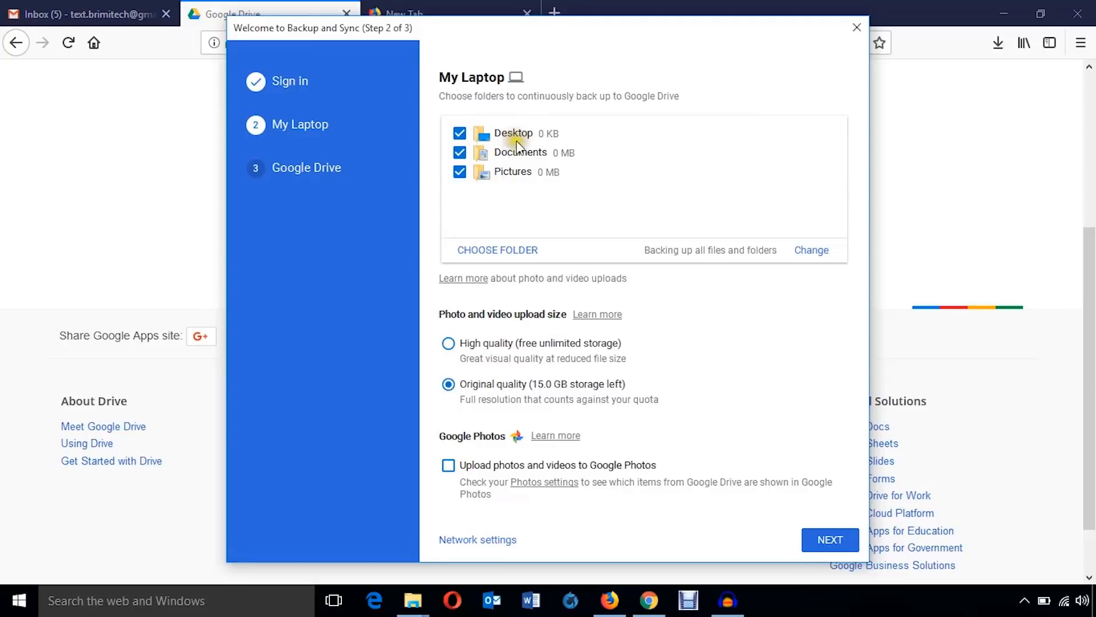
pyautogui.moveTo(485, 182)
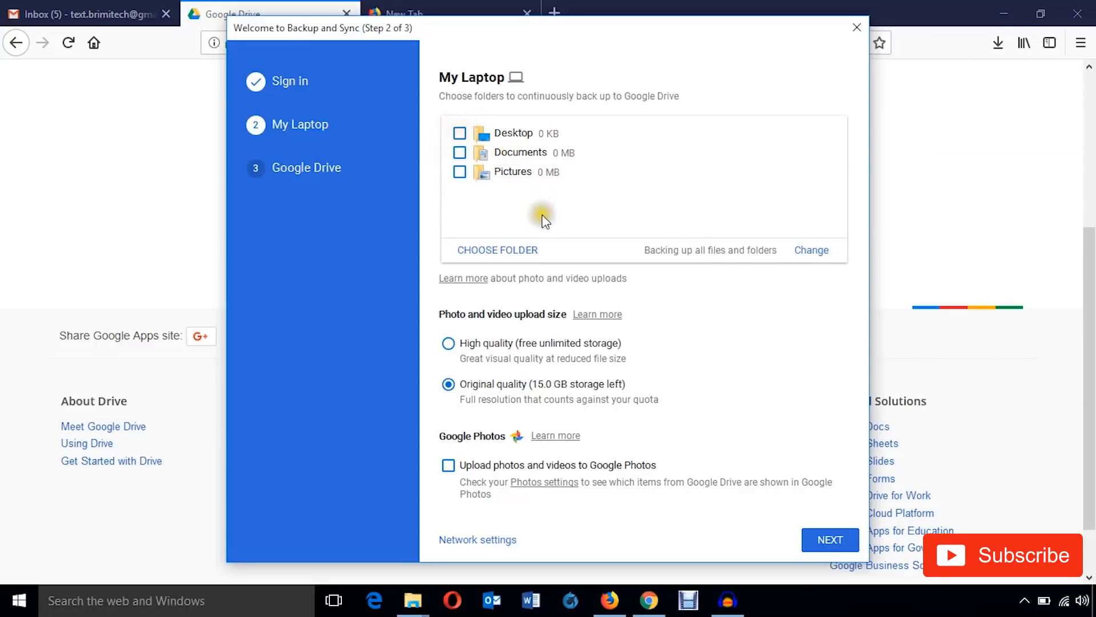
pyautogui.moveTo(513, 255)
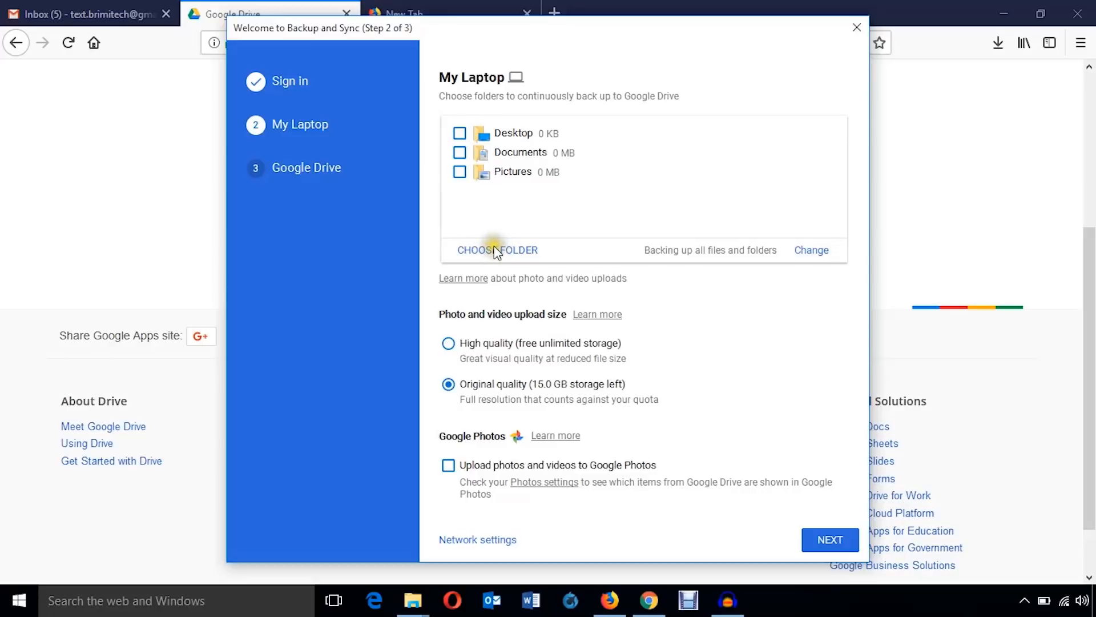
pyautogui.click(497, 250)
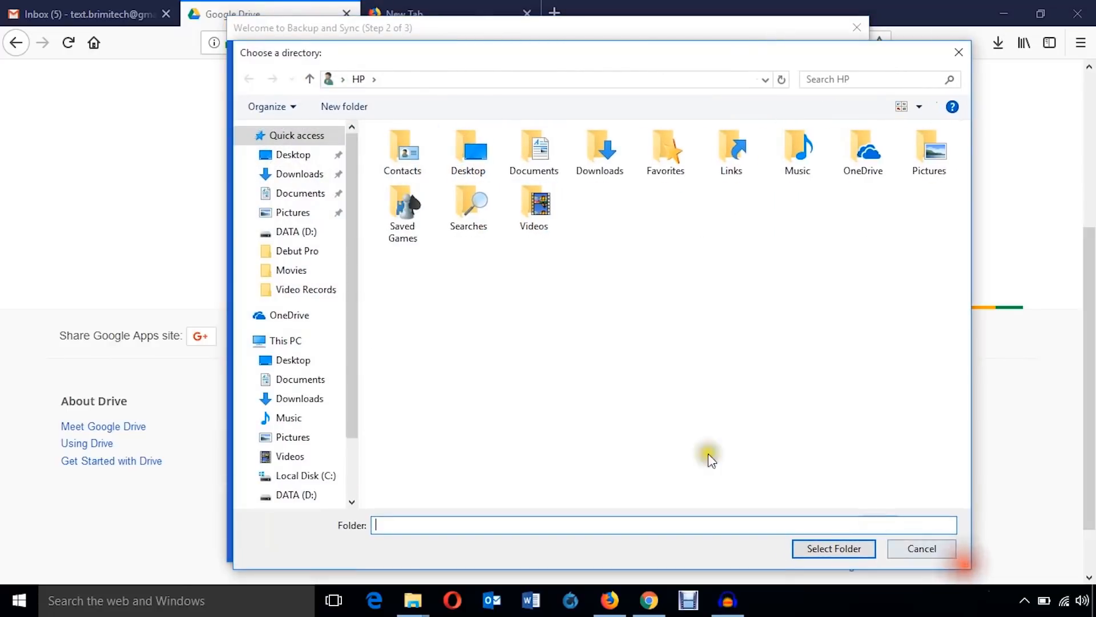
pyautogui.moveTo(455, 342)
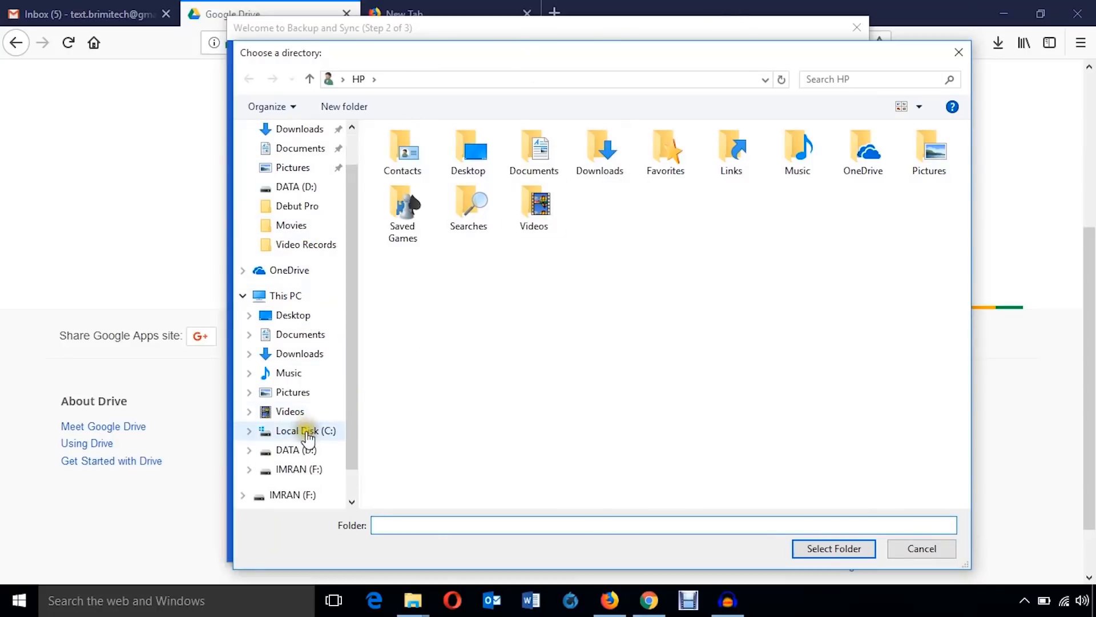
pyautogui.click(306, 430)
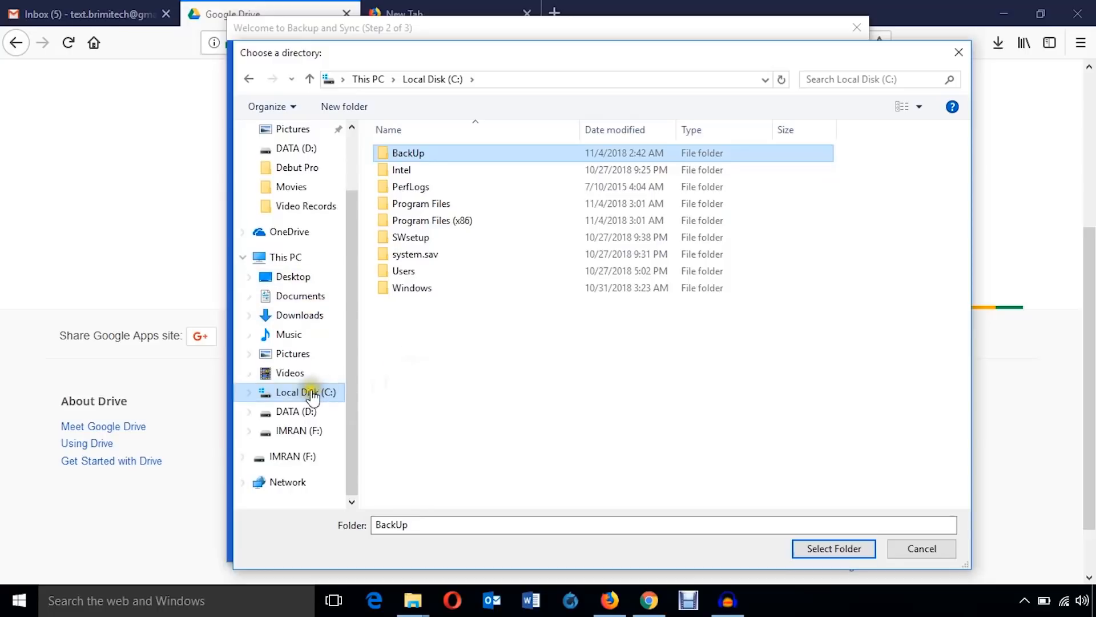
pyautogui.moveTo(314, 462)
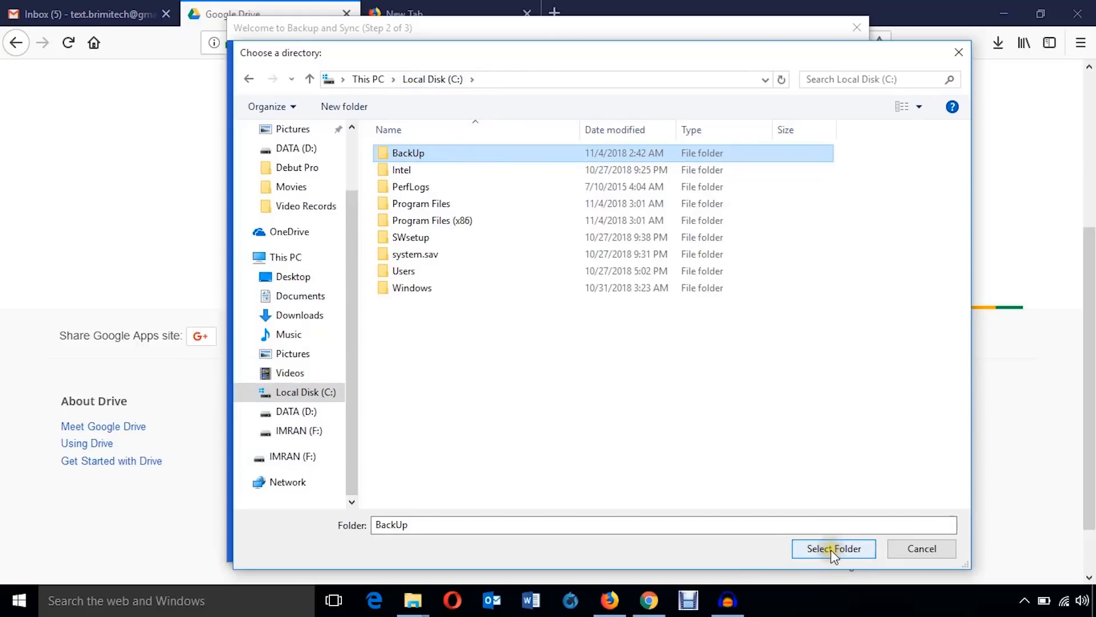
pyautogui.click(833, 548)
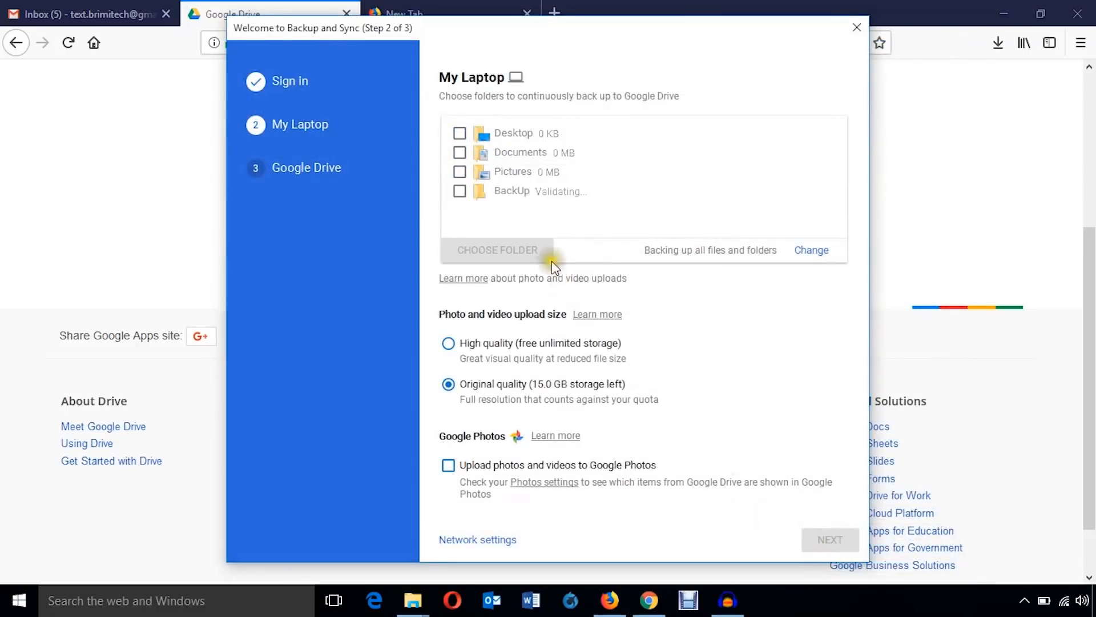
pyautogui.moveTo(505, 208)
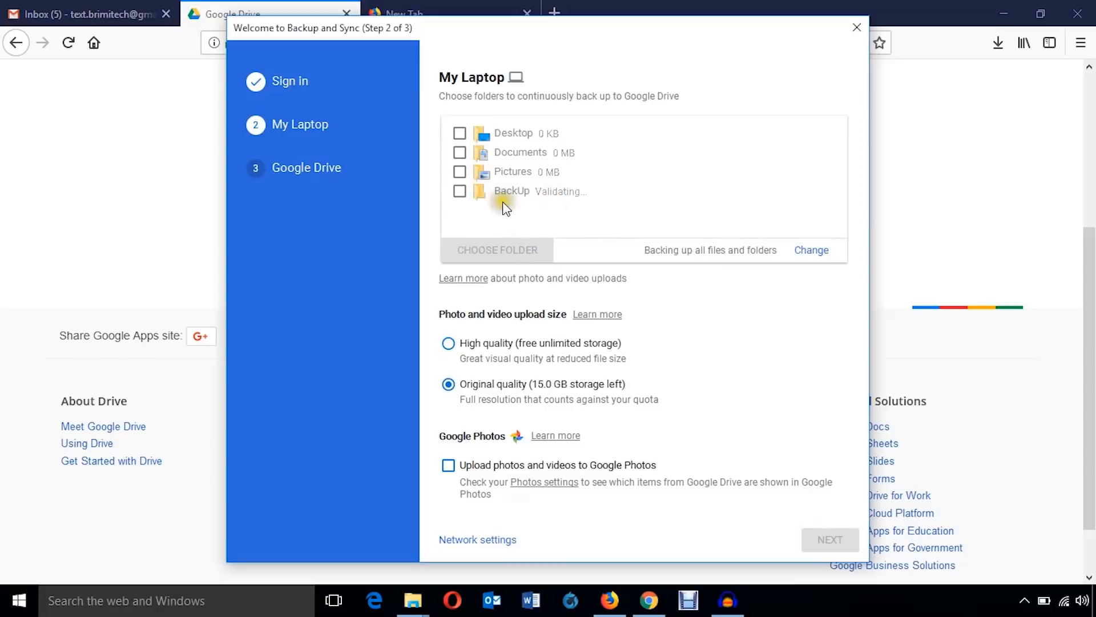
pyautogui.click(459, 190)
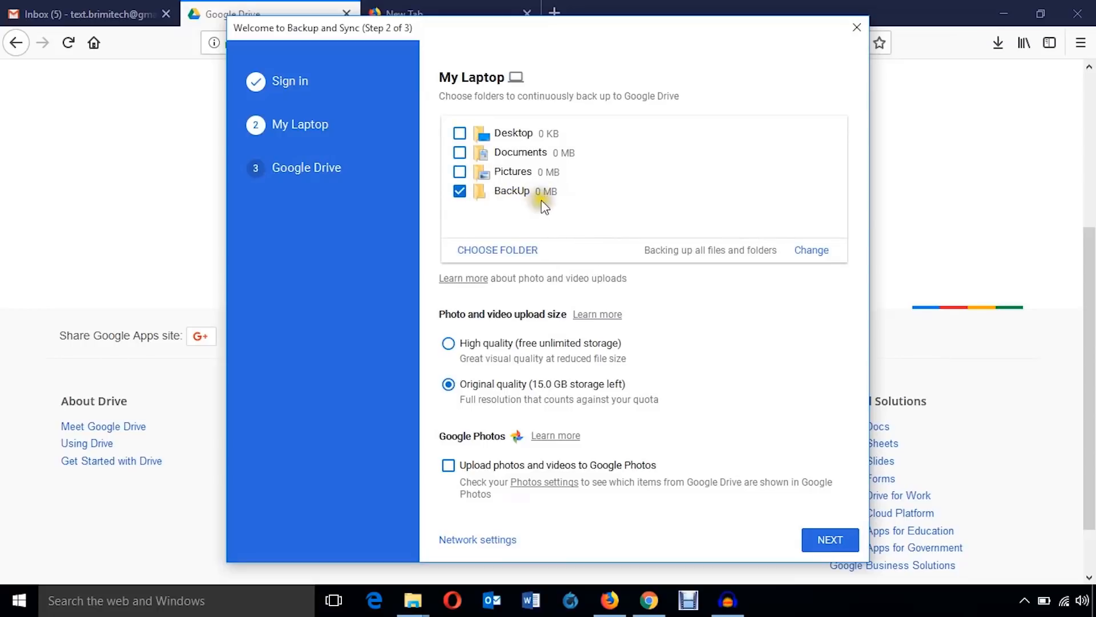
pyautogui.moveTo(544, 210)
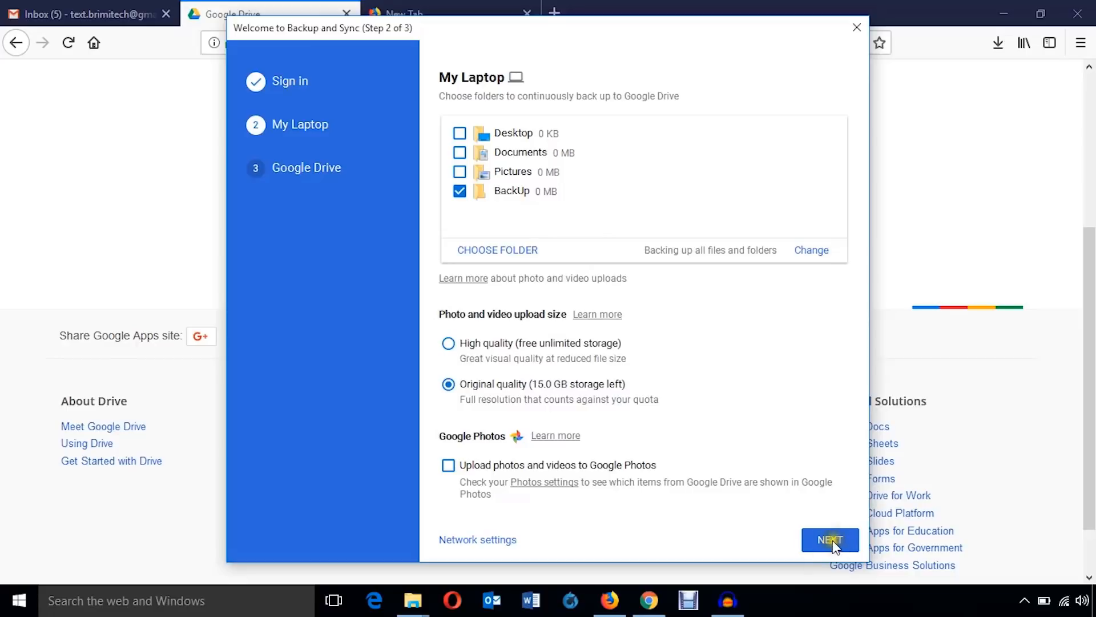
# Keep 'Sync My Drive to this computer' checked and start syncing.
pyautogui.click(830, 539)
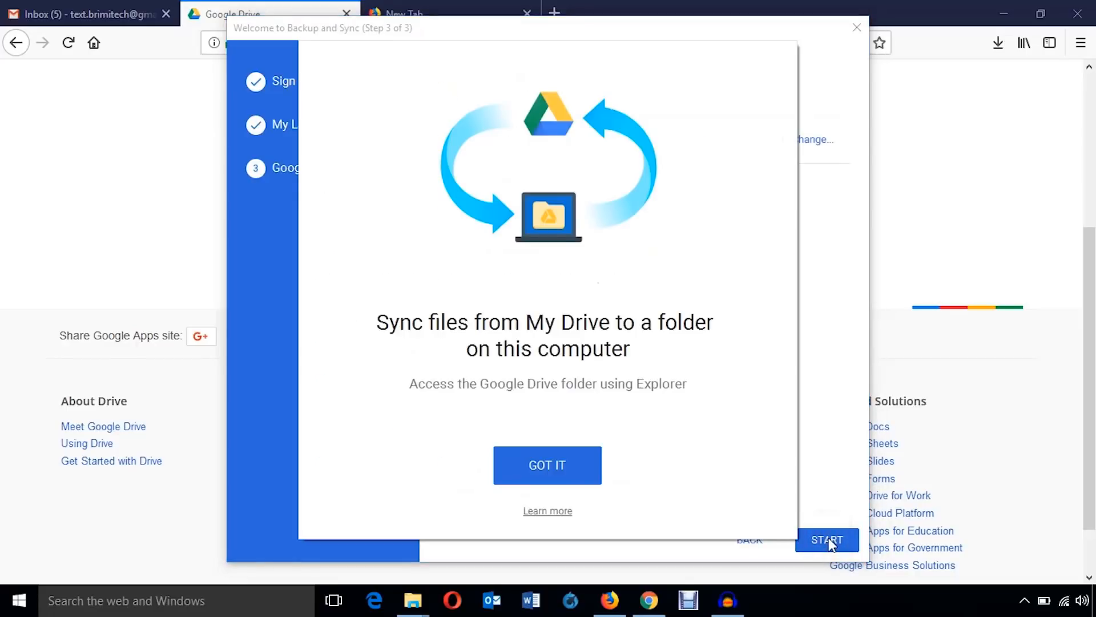
pyautogui.click(548, 465)
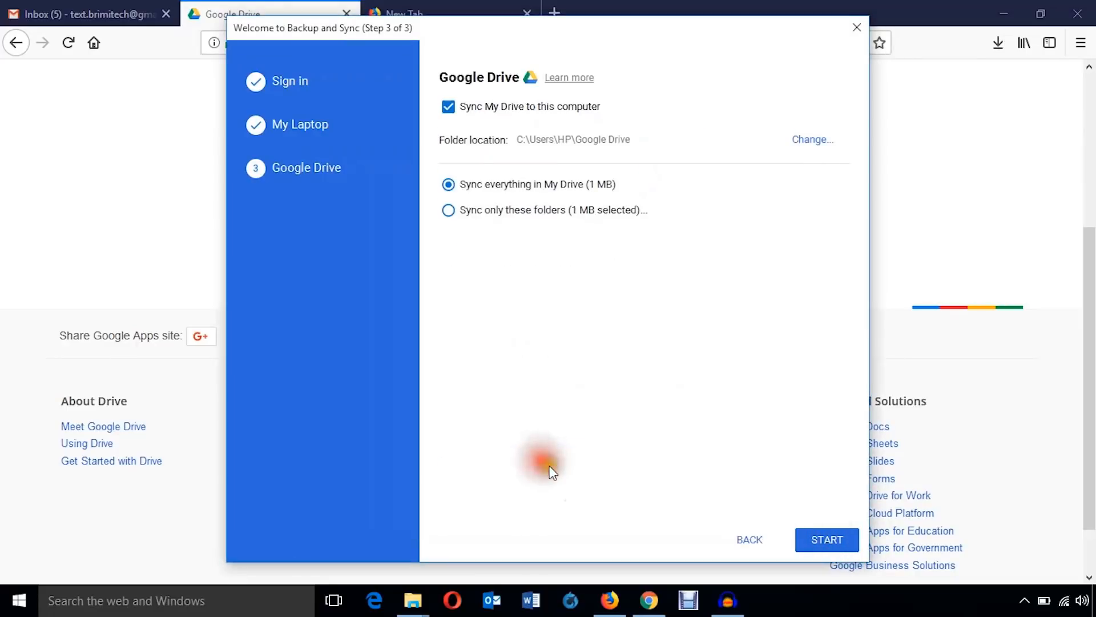
pyautogui.moveTo(582, 184)
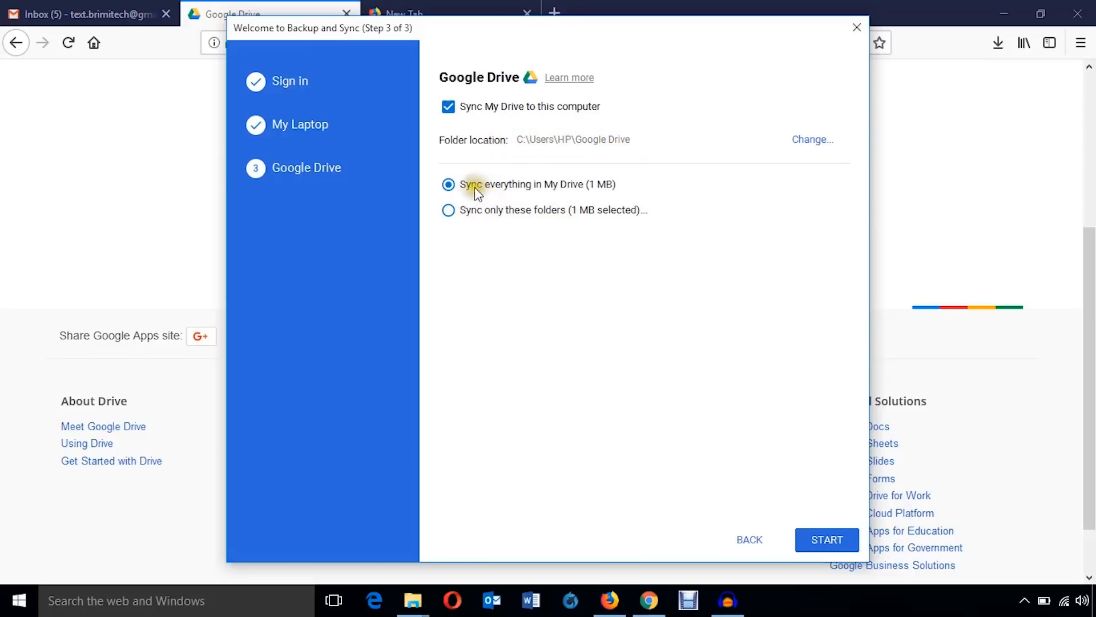
pyautogui.moveTo(603, 193)
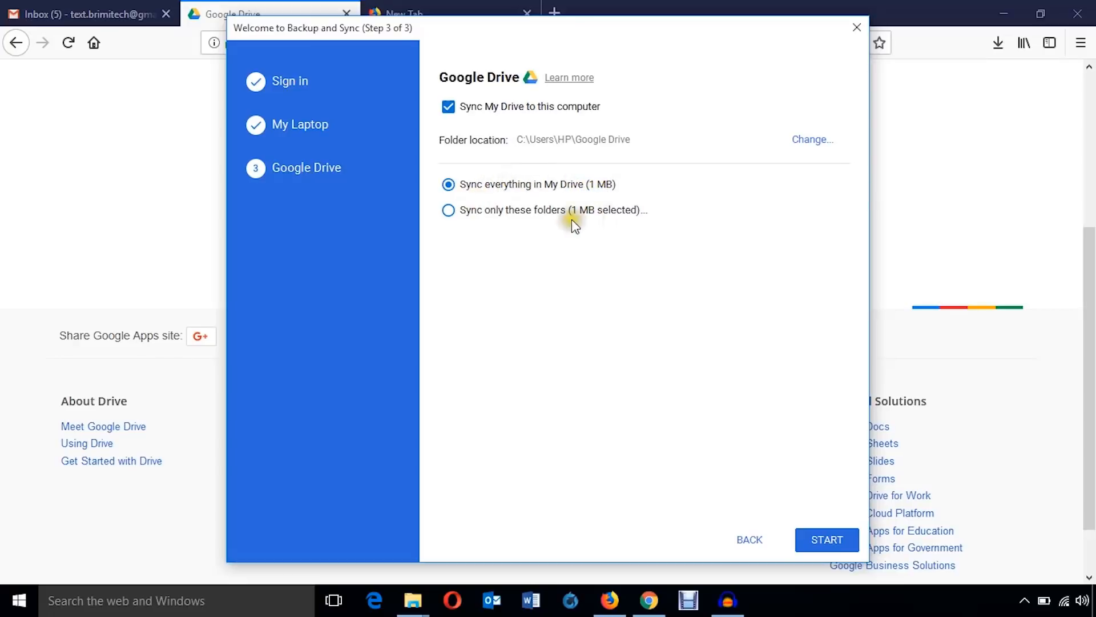
pyautogui.click(826, 539)
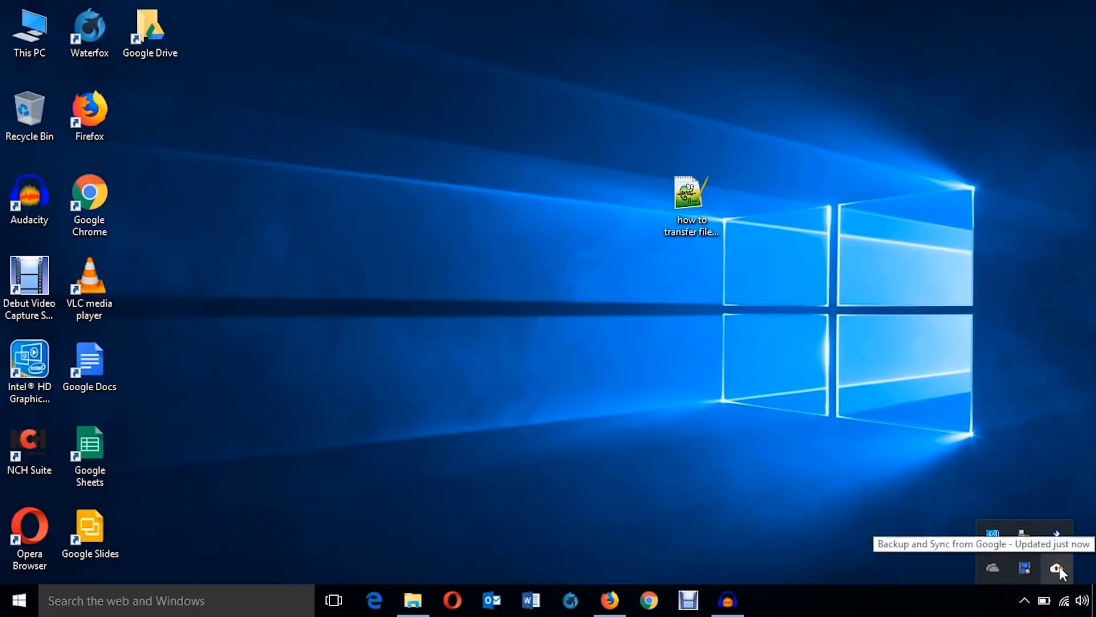
# View the local Google Drive folder holding only Getting started, close it, and return to Firefox.
pyautogui.click(1057, 568)
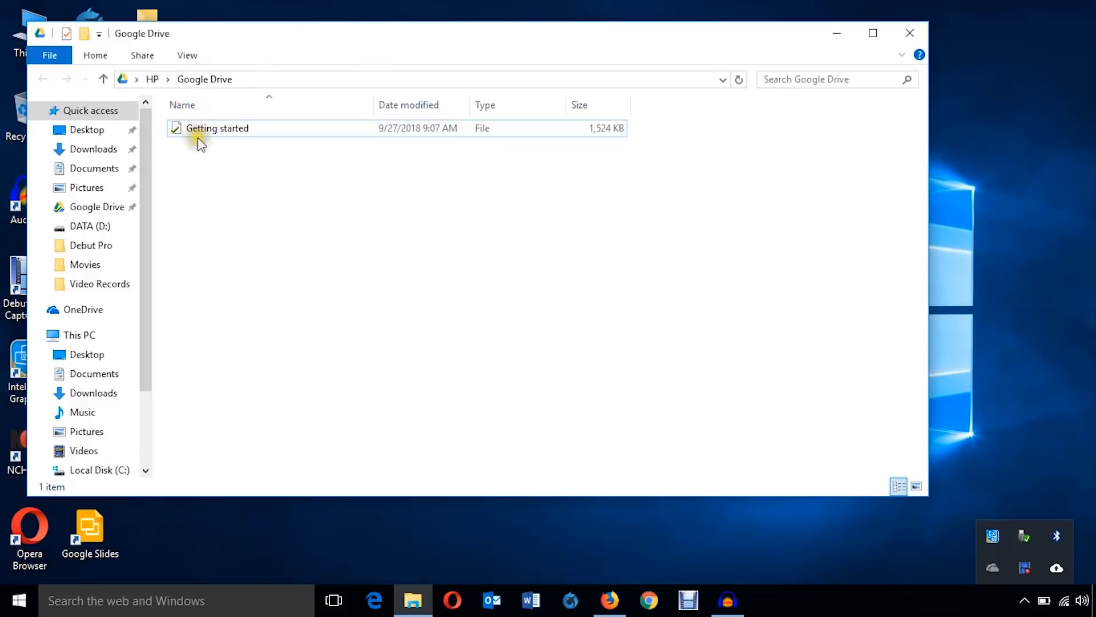
pyautogui.moveTo(788, 150)
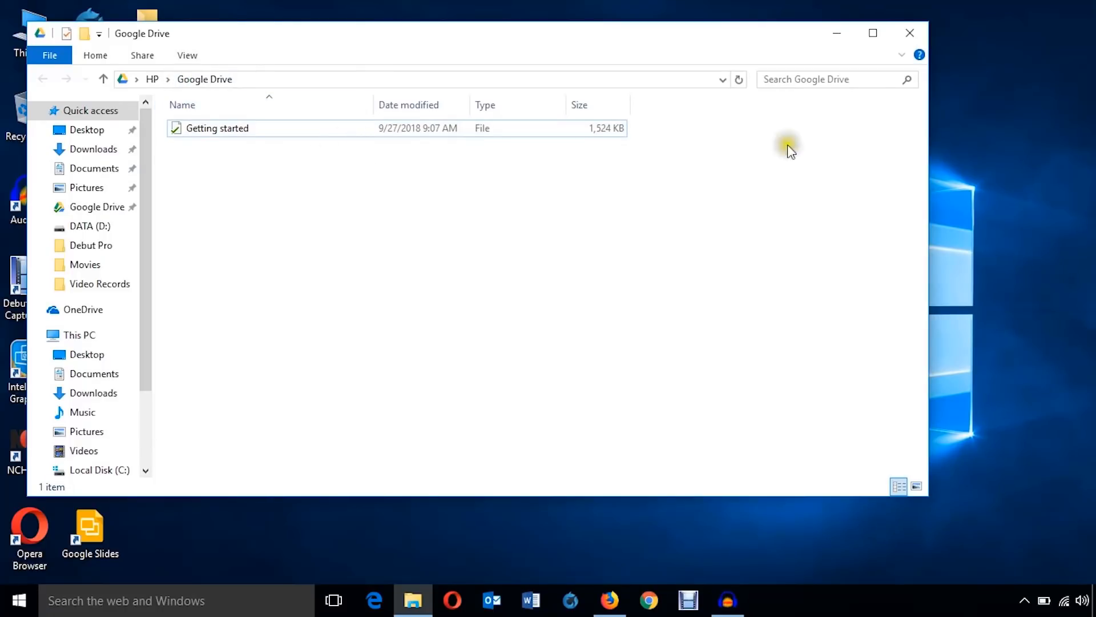
pyautogui.click(872, 33)
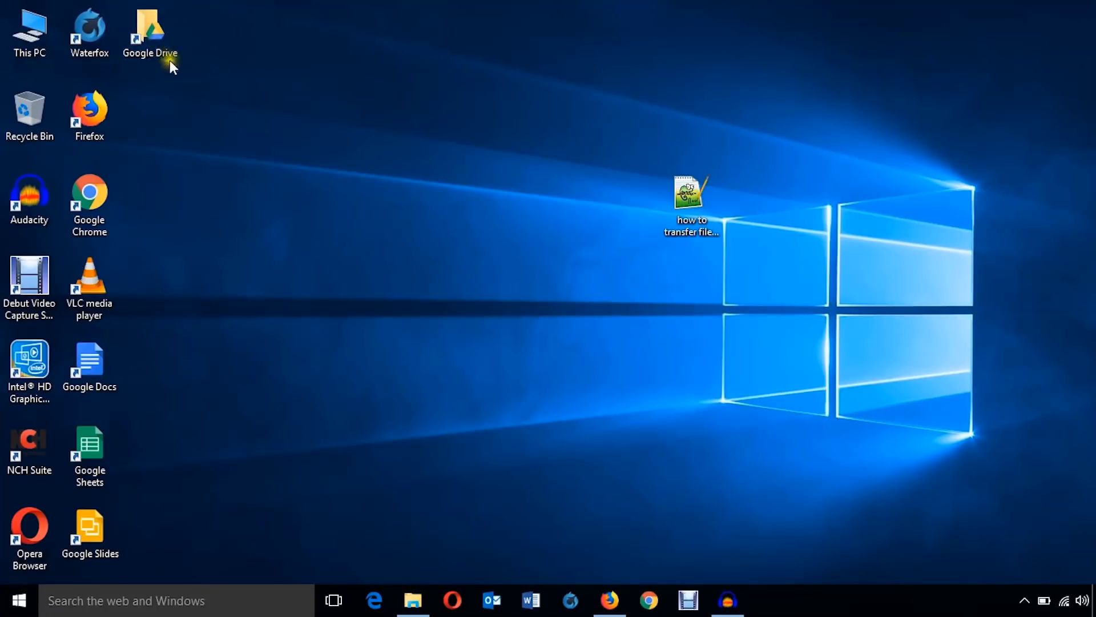
pyautogui.doubleClick(149, 28)
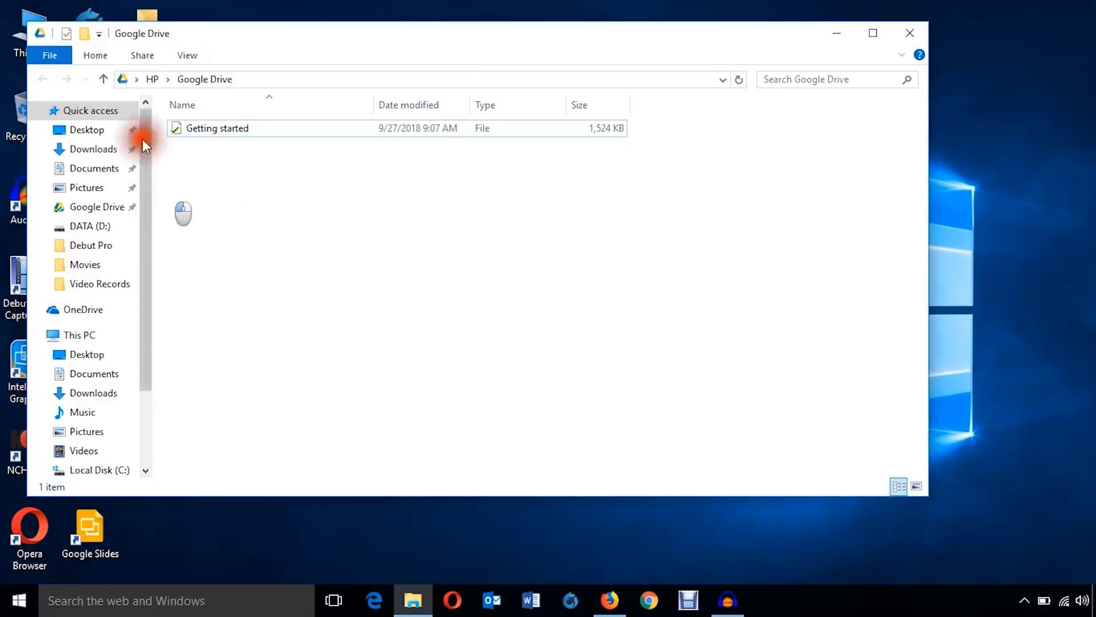
pyautogui.click(908, 34)
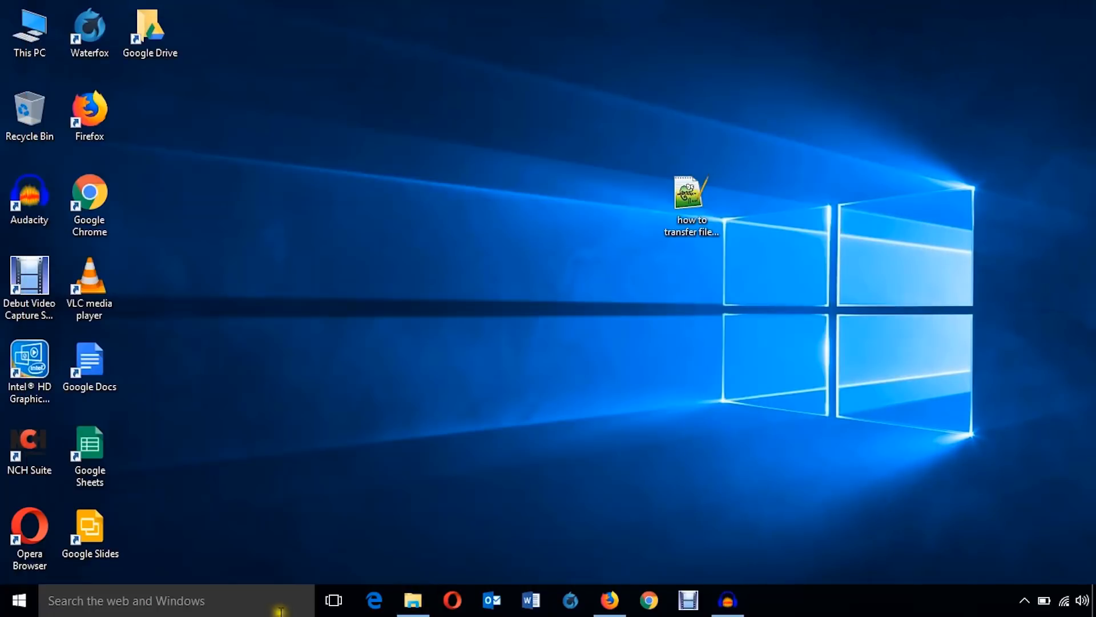
pyautogui.click(608, 601)
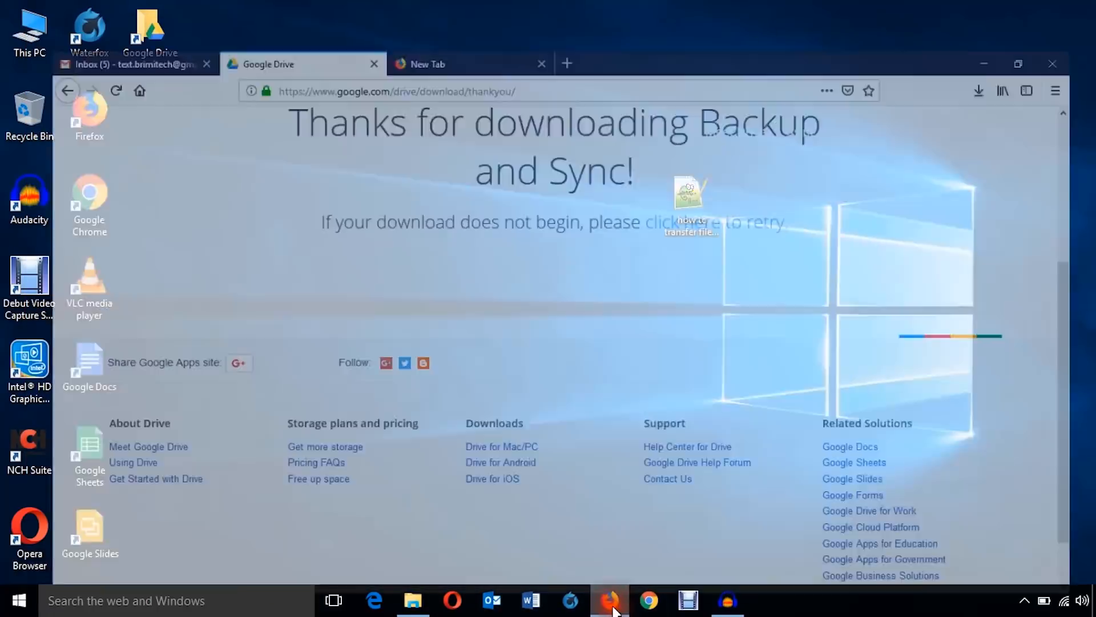
# Open Drive from Gmail's apps grid, dismiss the welcome tour, and minimize Firefox.
pyautogui.click(90, 63)
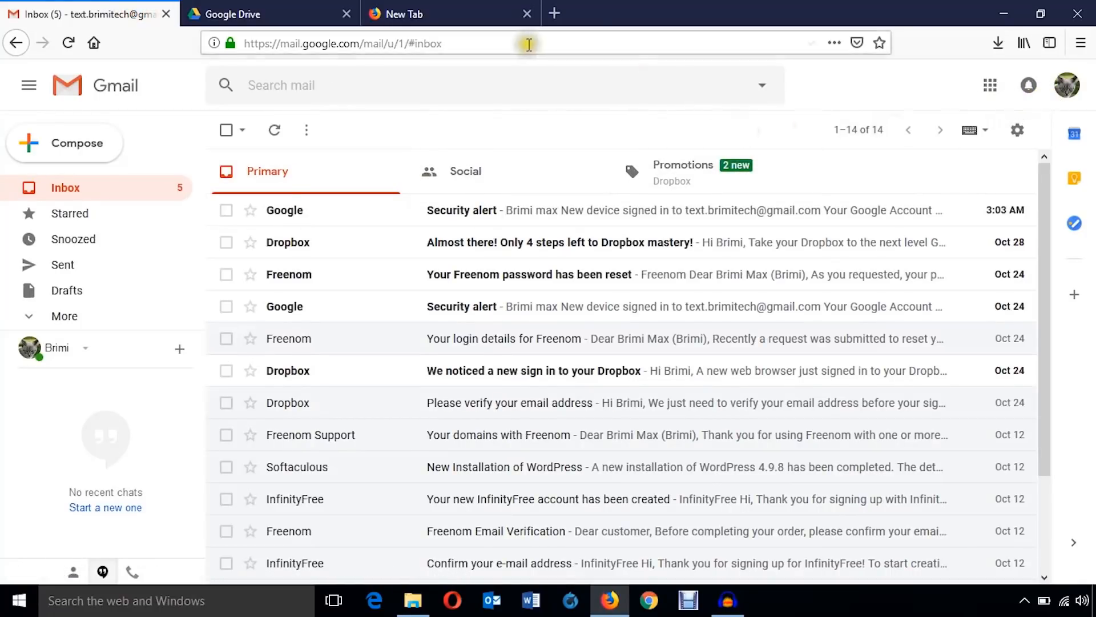
pyautogui.moveTo(1066, 85)
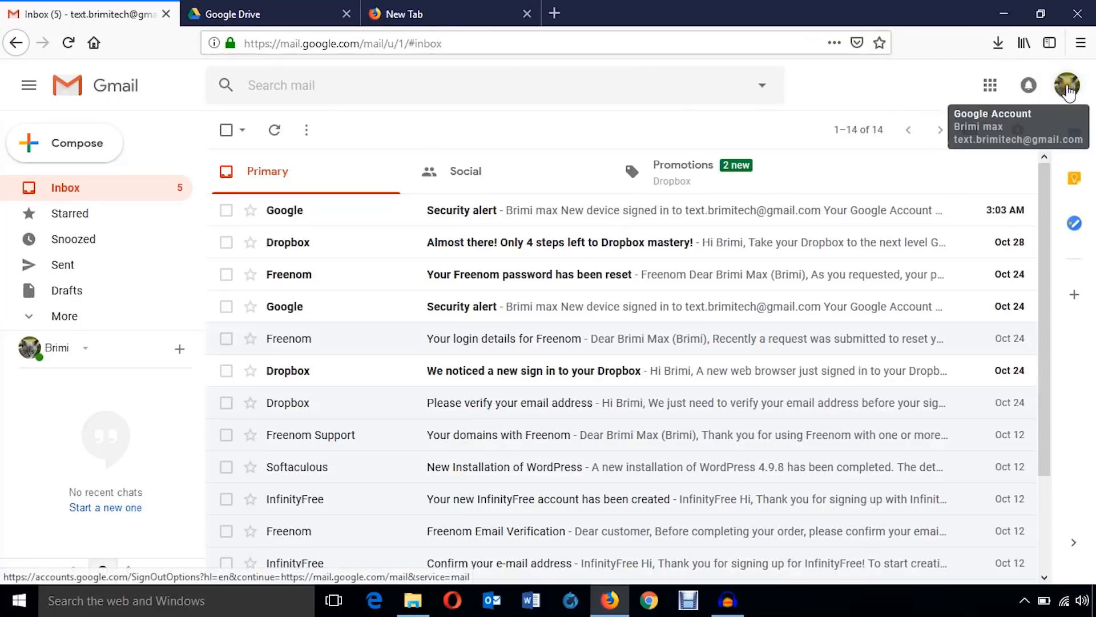
pyautogui.click(990, 85)
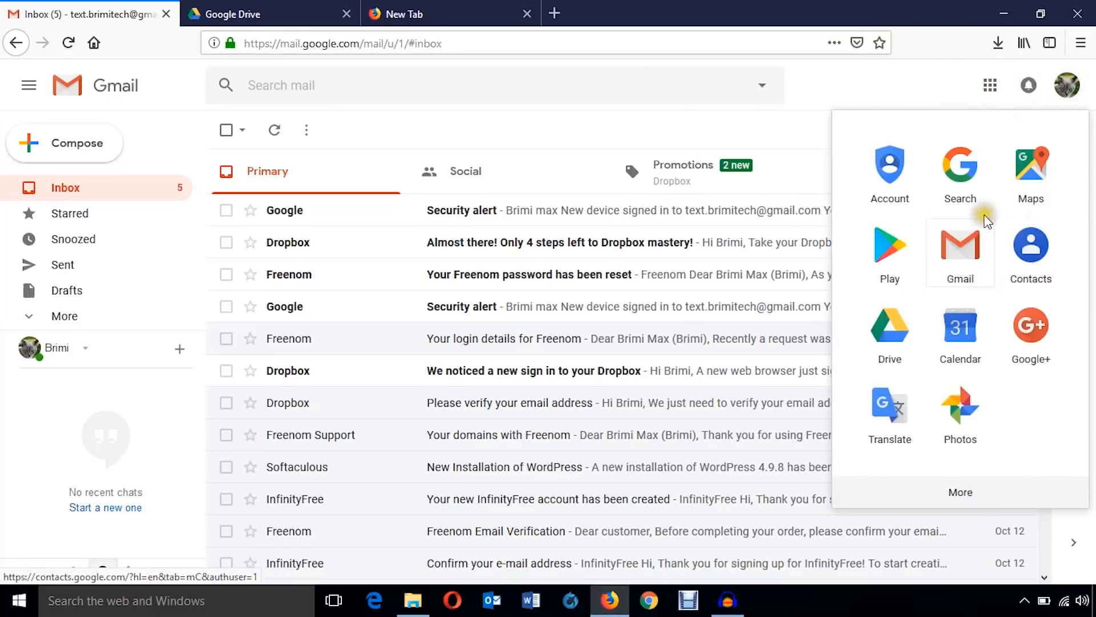
pyautogui.click(890, 327)
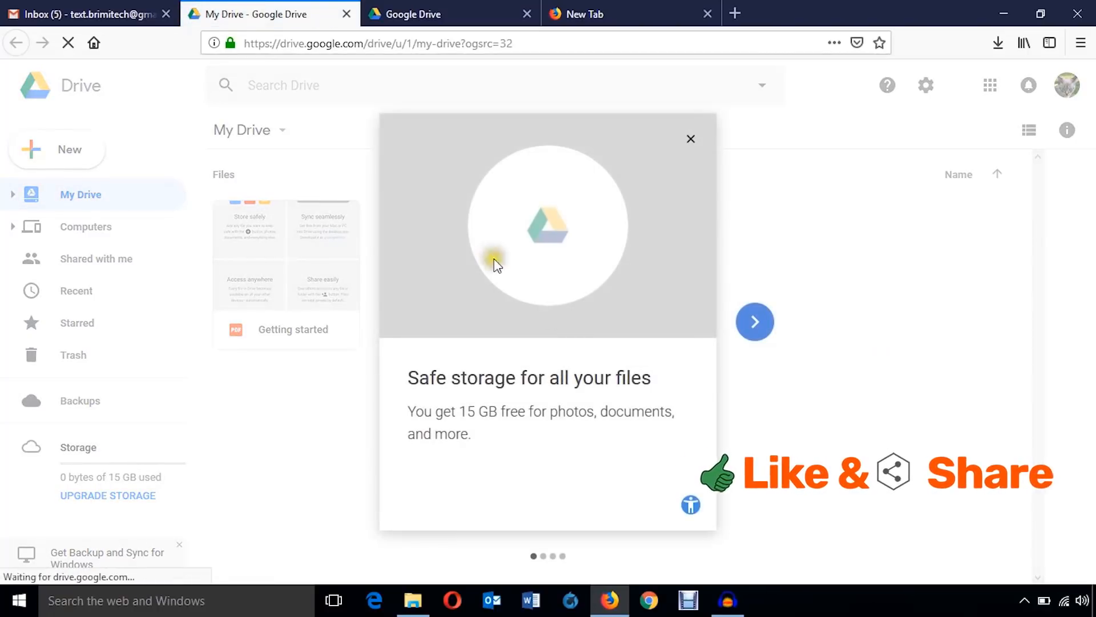
pyautogui.click(690, 138)
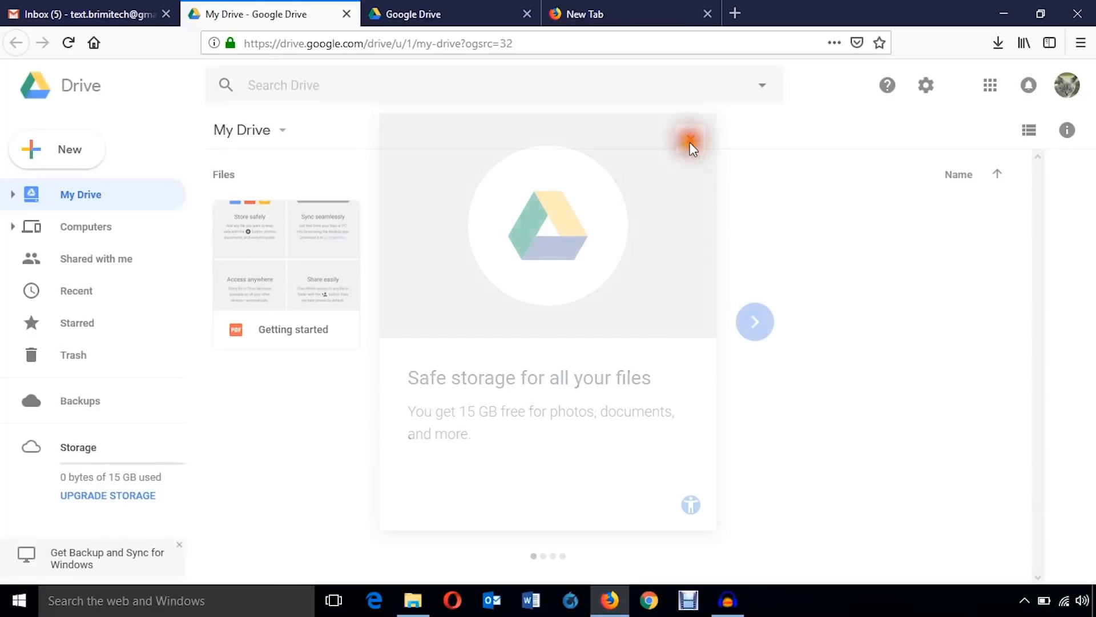
pyautogui.click(689, 137)
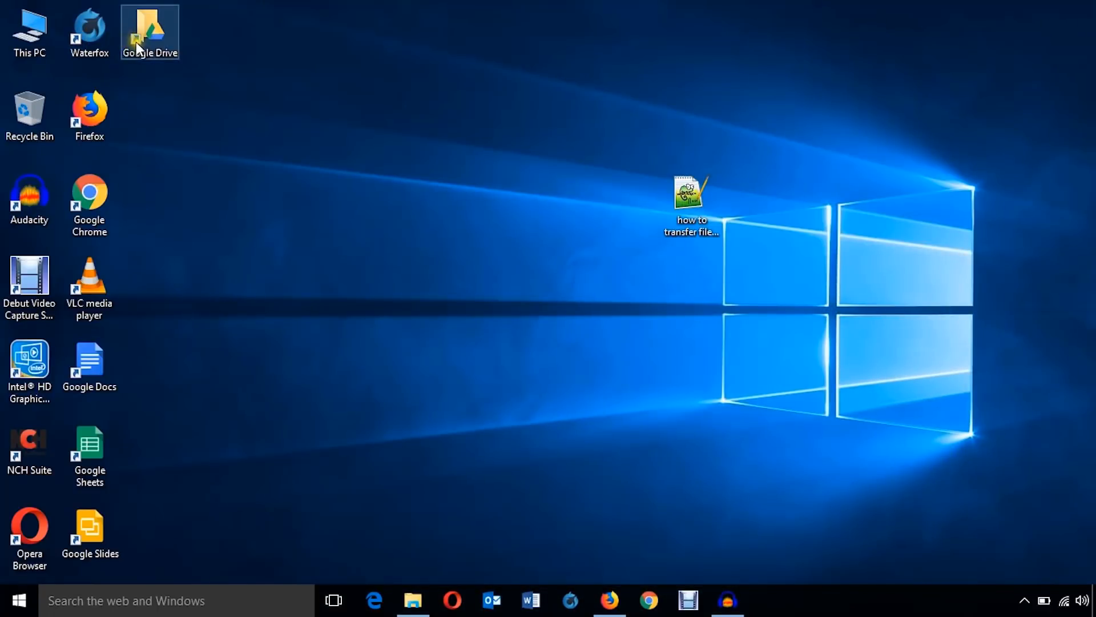
# Create a Microsoft Excel Worksheet named 'test file' in the local Google Drive folder.
pyautogui.doubleClick(149, 31)
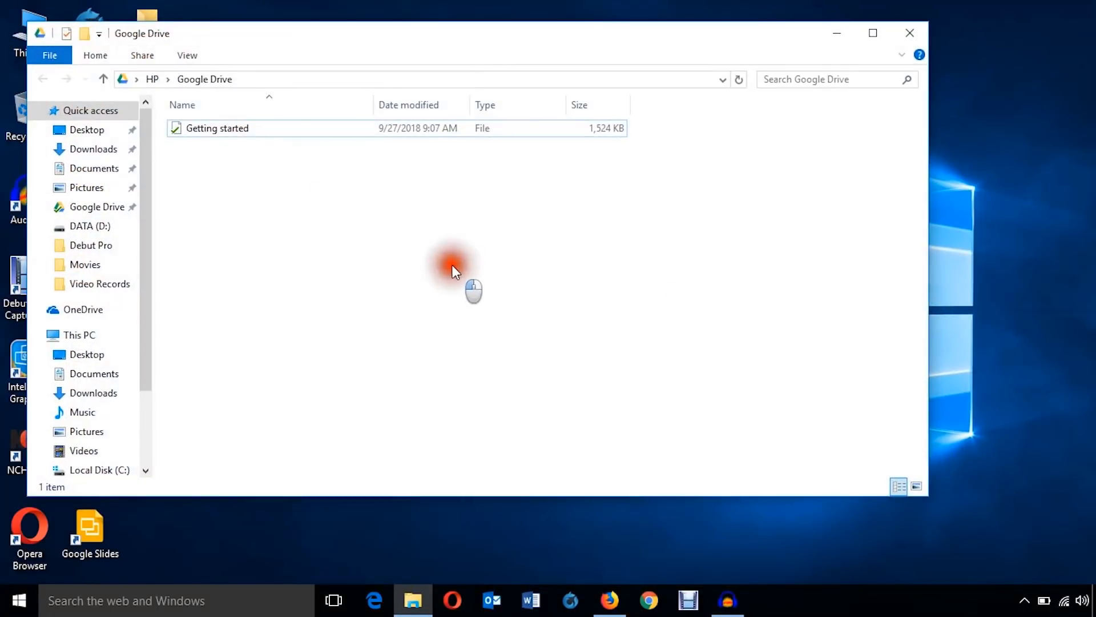
pyautogui.rightClick(245, 195)
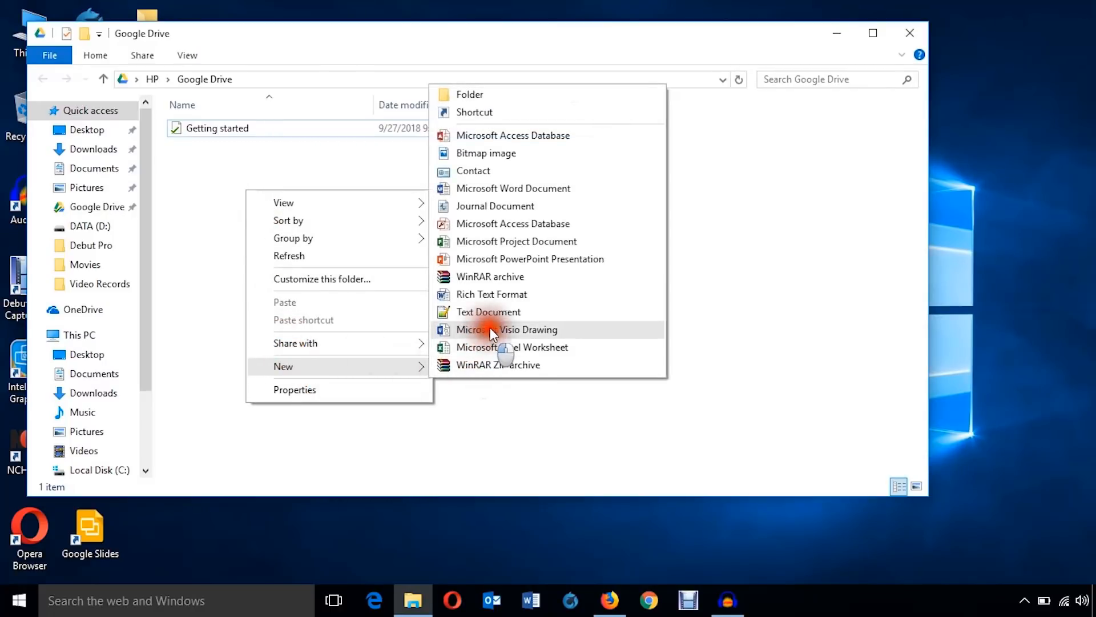
pyautogui.click(511, 346)
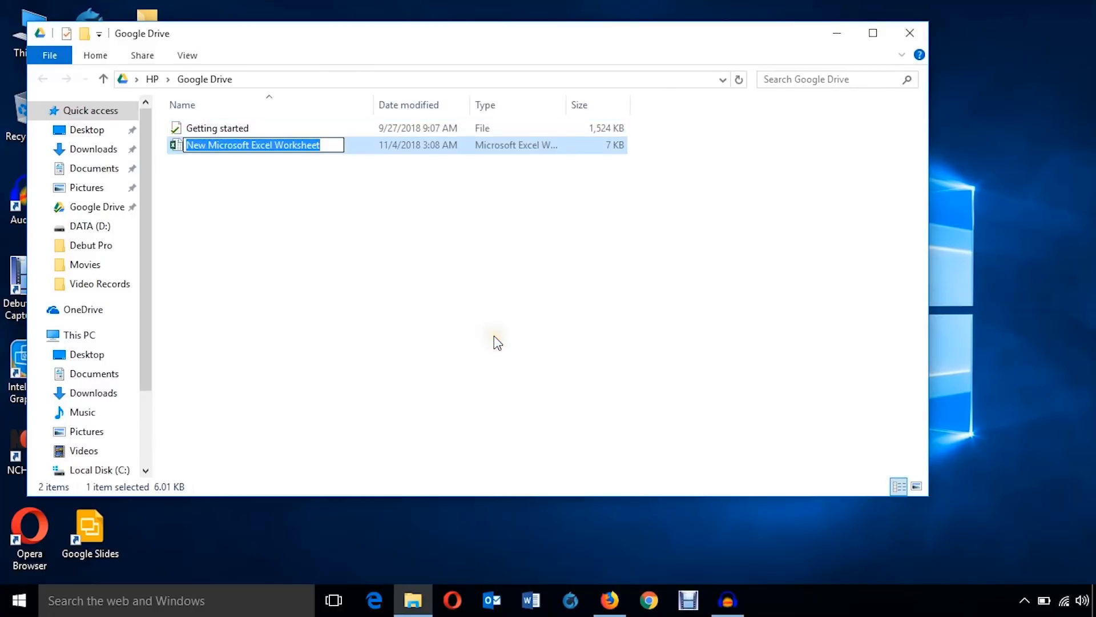
pyautogui.write('te')
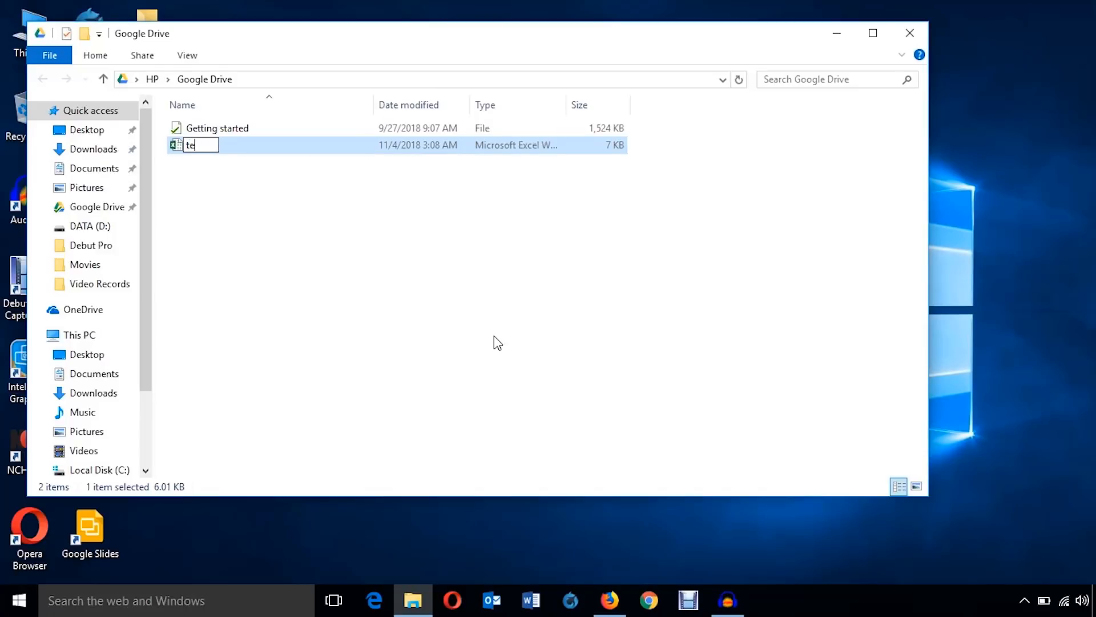
pyautogui.write('st')
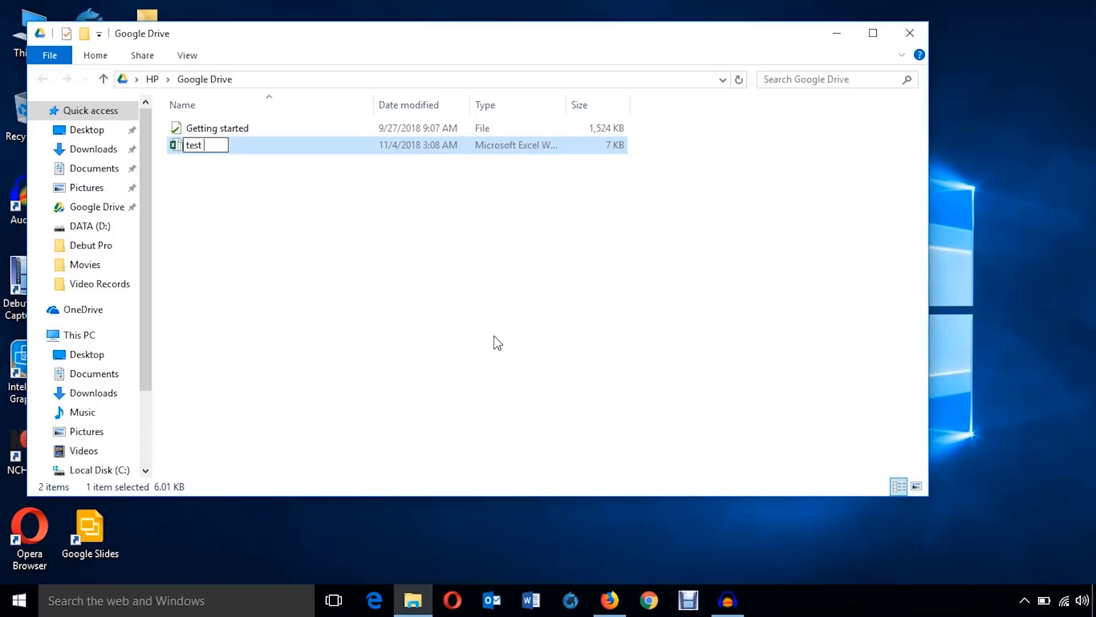
pyautogui.write('file')
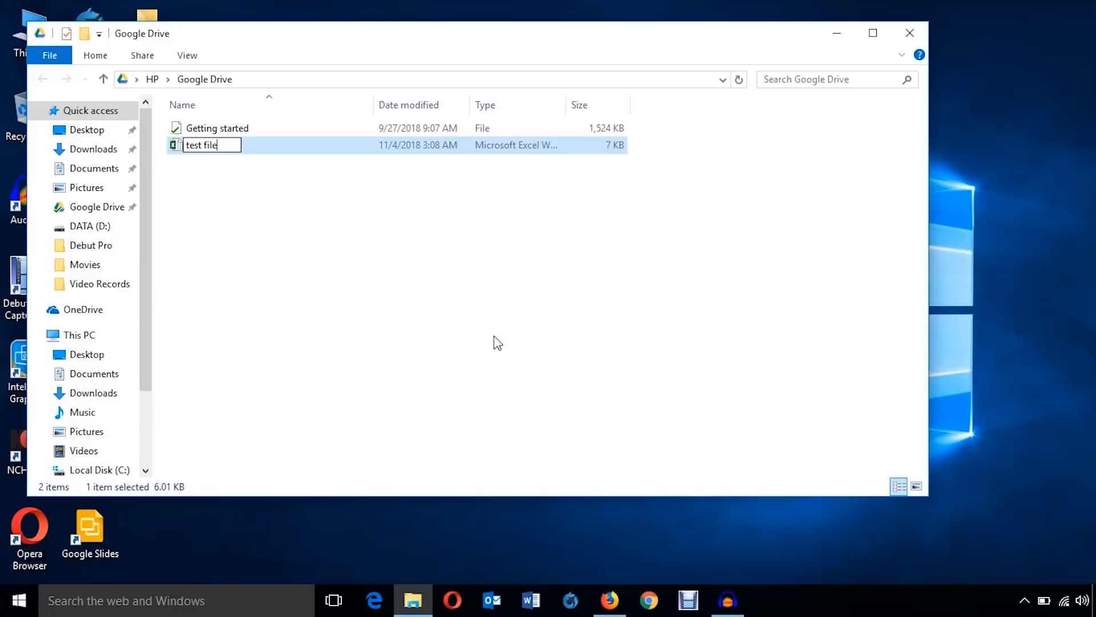
pyautogui.press('Enter')
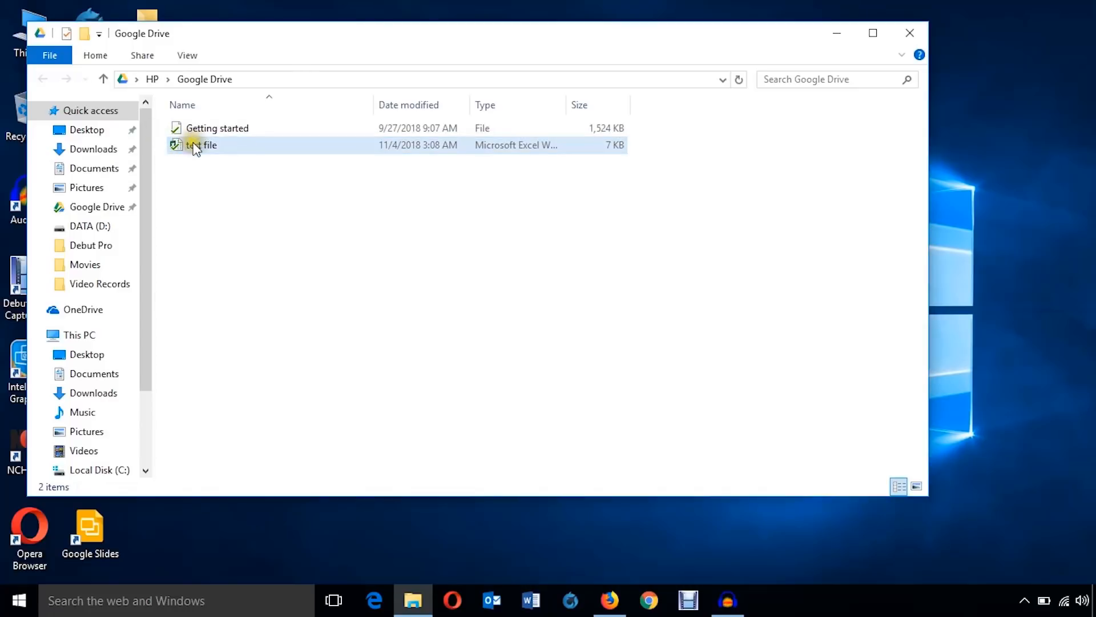
pyautogui.moveTo(201, 144)
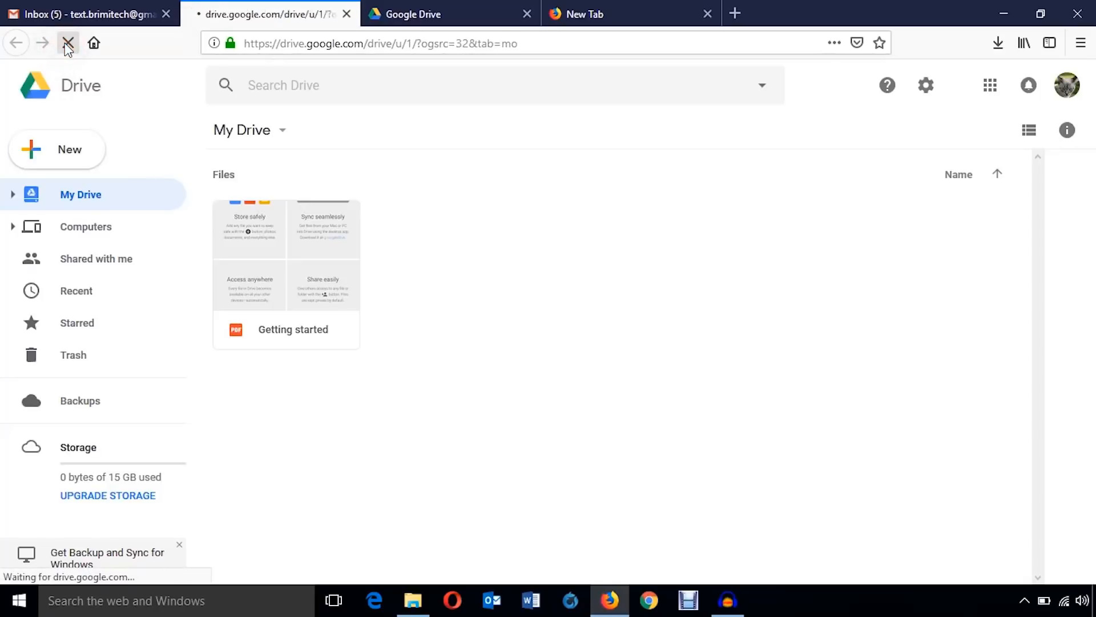
# Reload My Drive to show test file.xlsx, then create a folder named Brimitech.
pyautogui.click(68, 43)
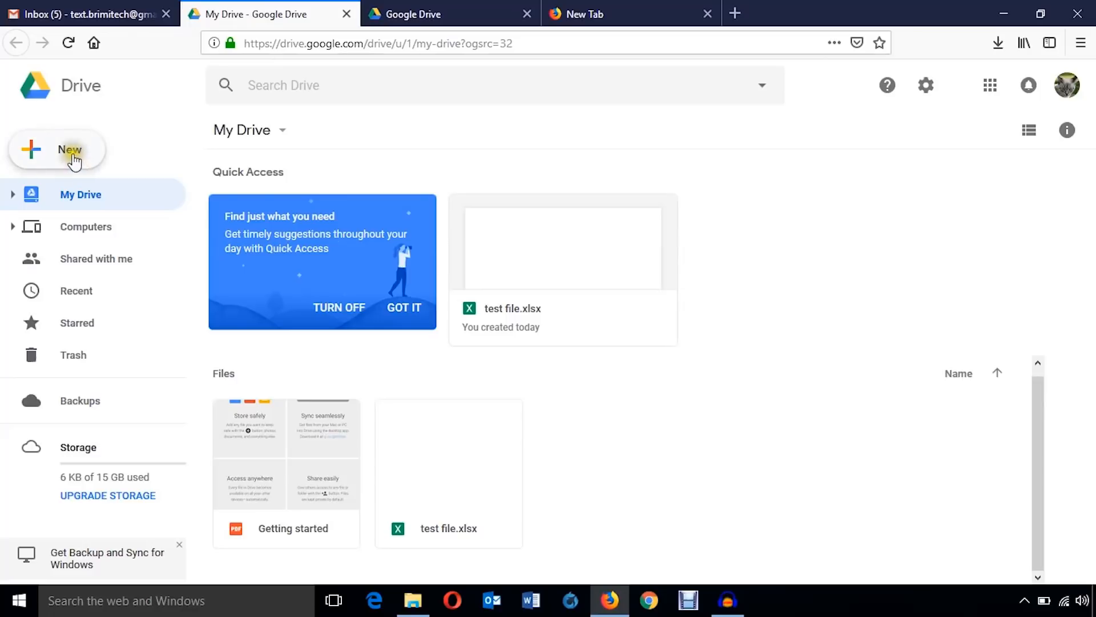
pyautogui.click(56, 149)
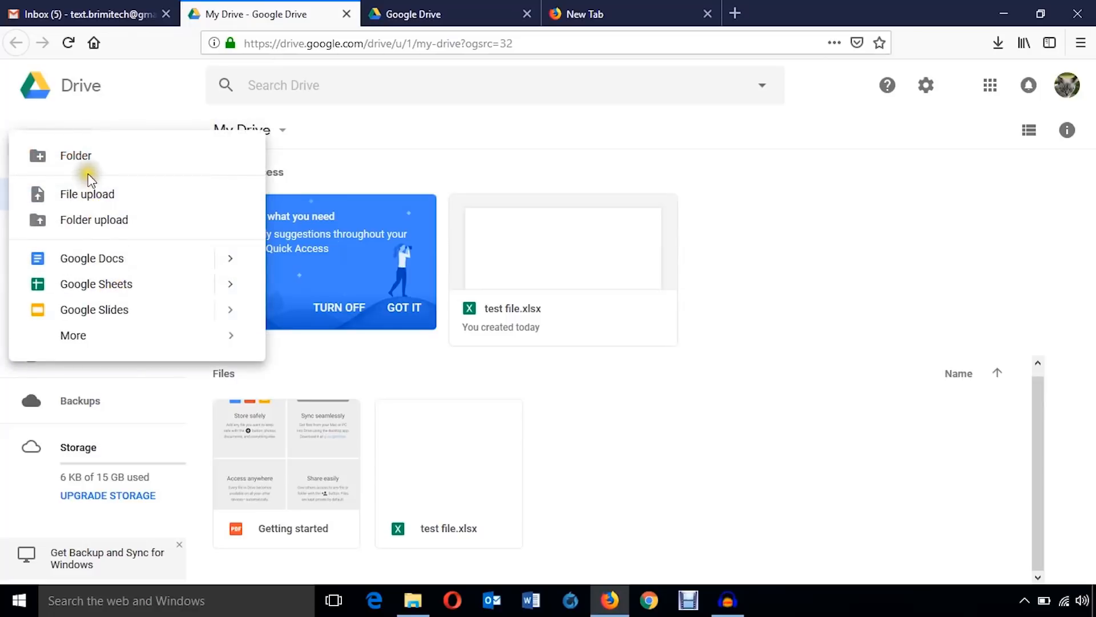
pyautogui.click(76, 155)
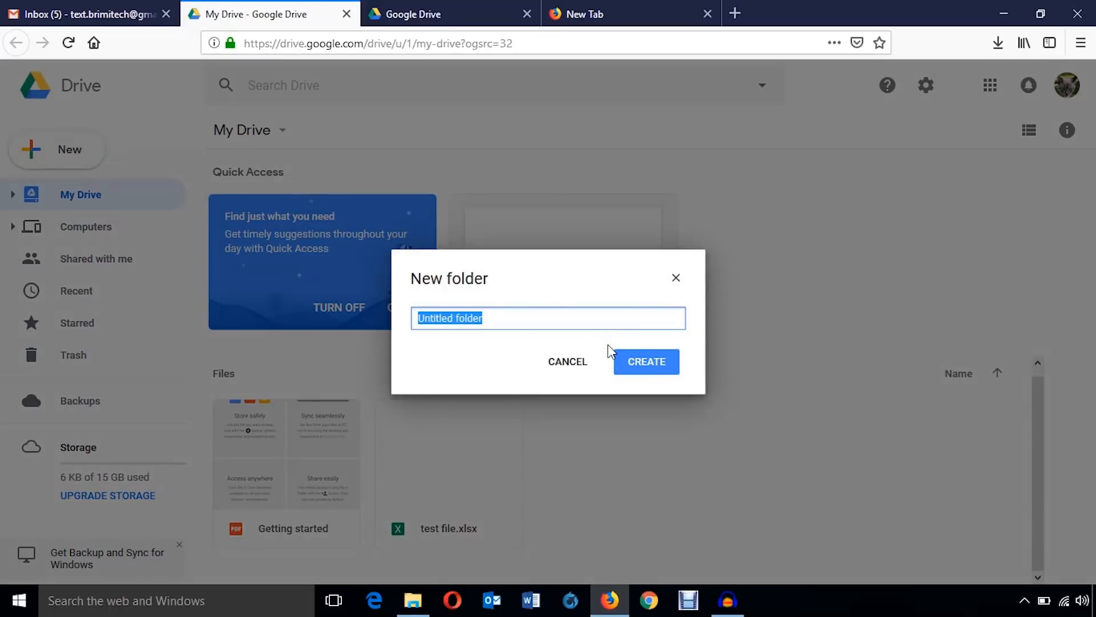
pyautogui.write('Brim')
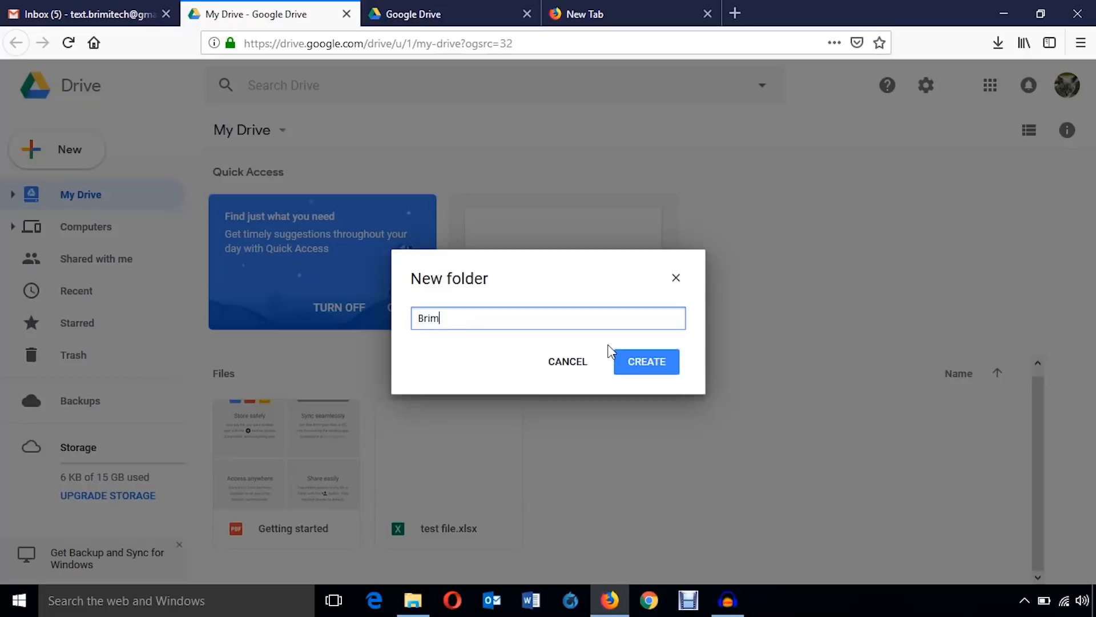
pyautogui.write('ited')
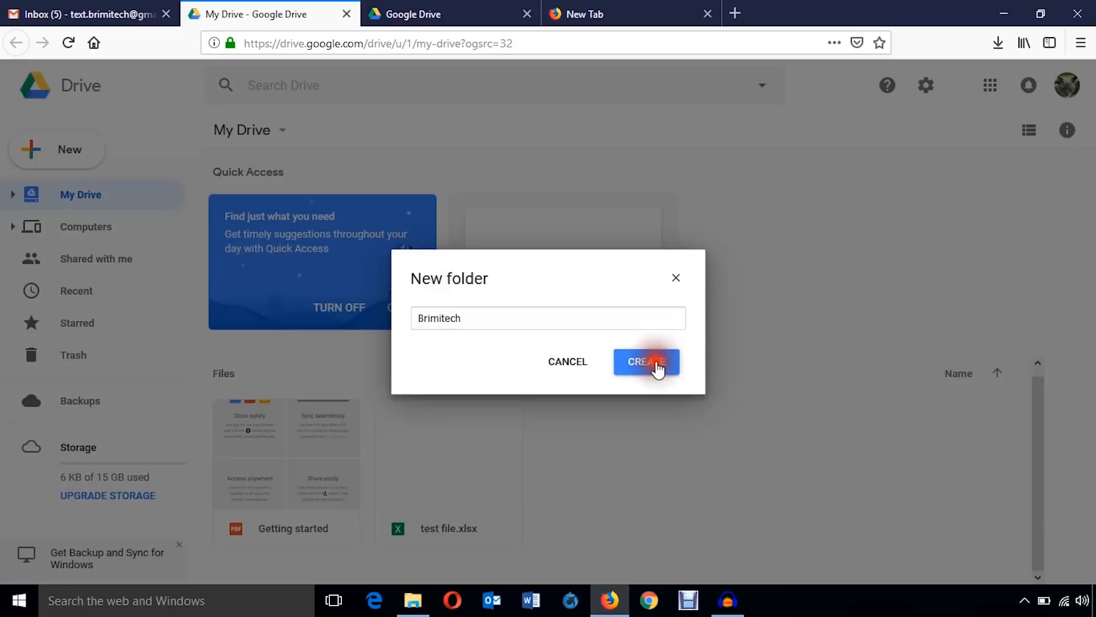
pyautogui.click(645, 362)
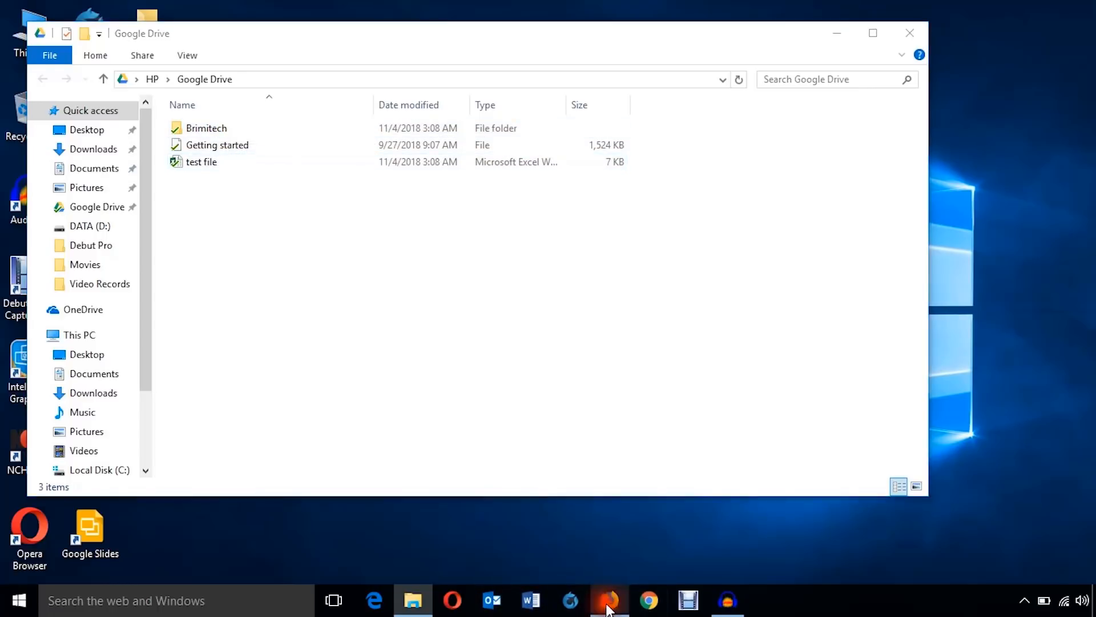
# Confirm Brimitech appears in the local Google Drive folder, then return to My Drive online.
pyautogui.click(610, 600)
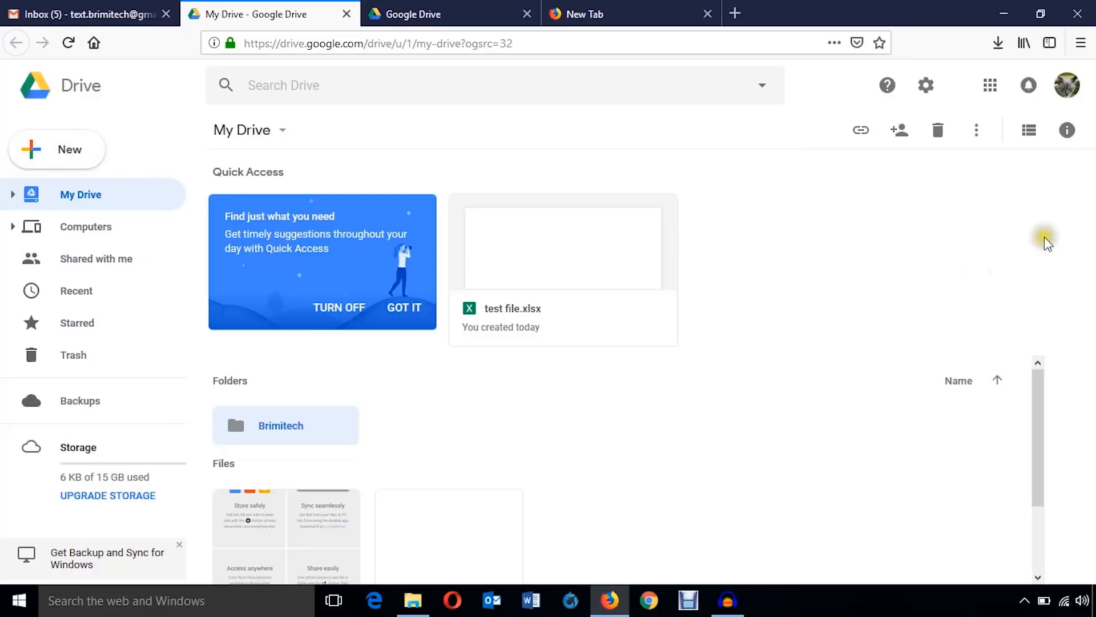
pyautogui.click(413, 600)
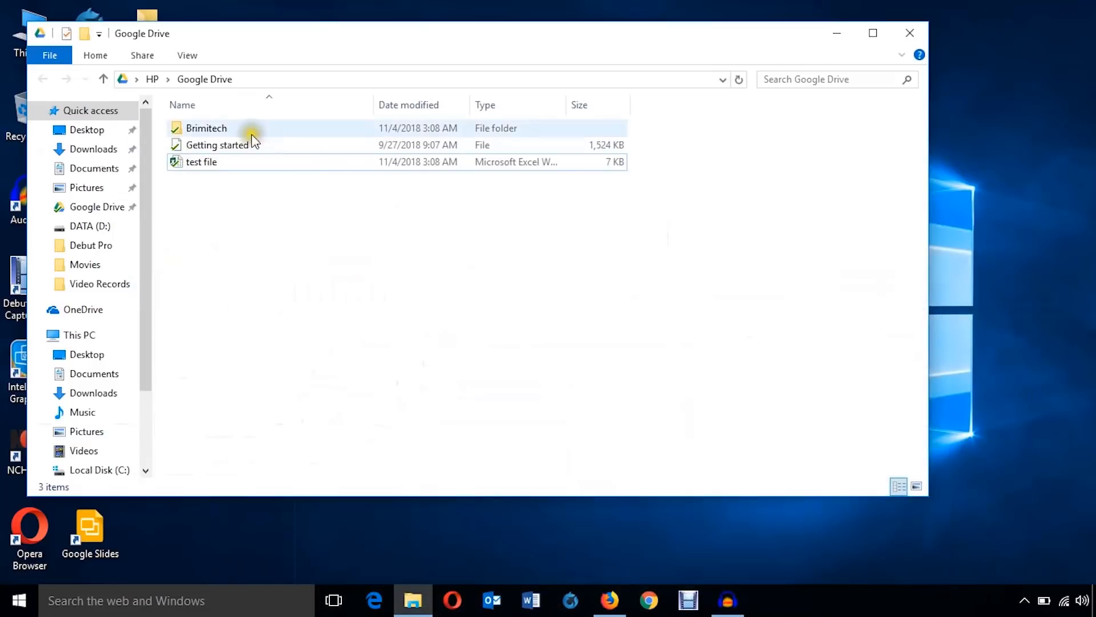
pyautogui.click(201, 162)
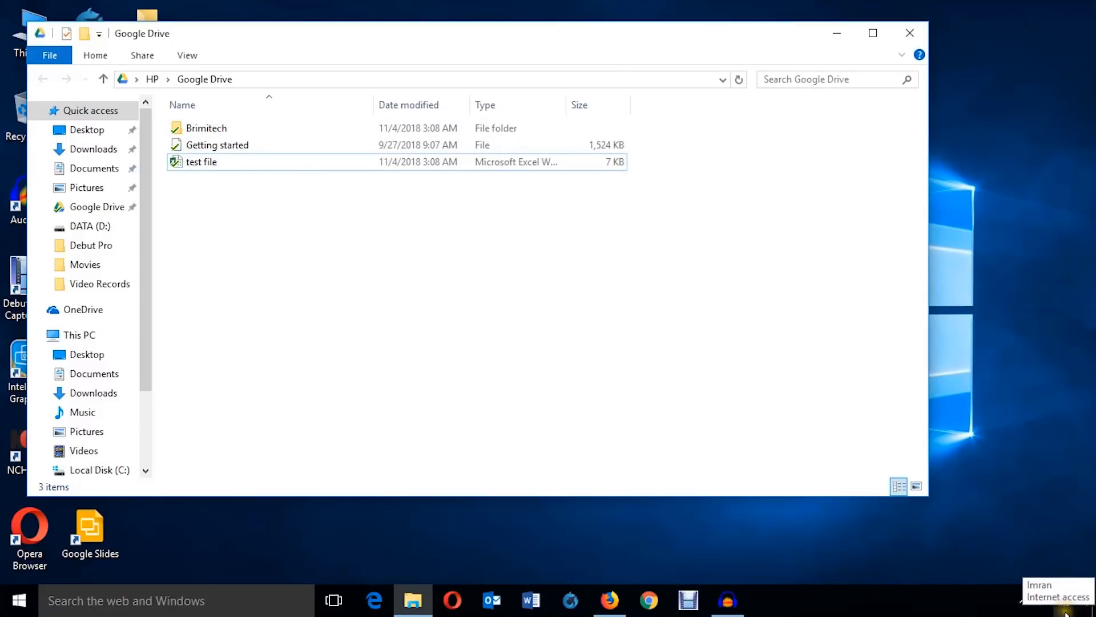
pyautogui.click(514, 259)
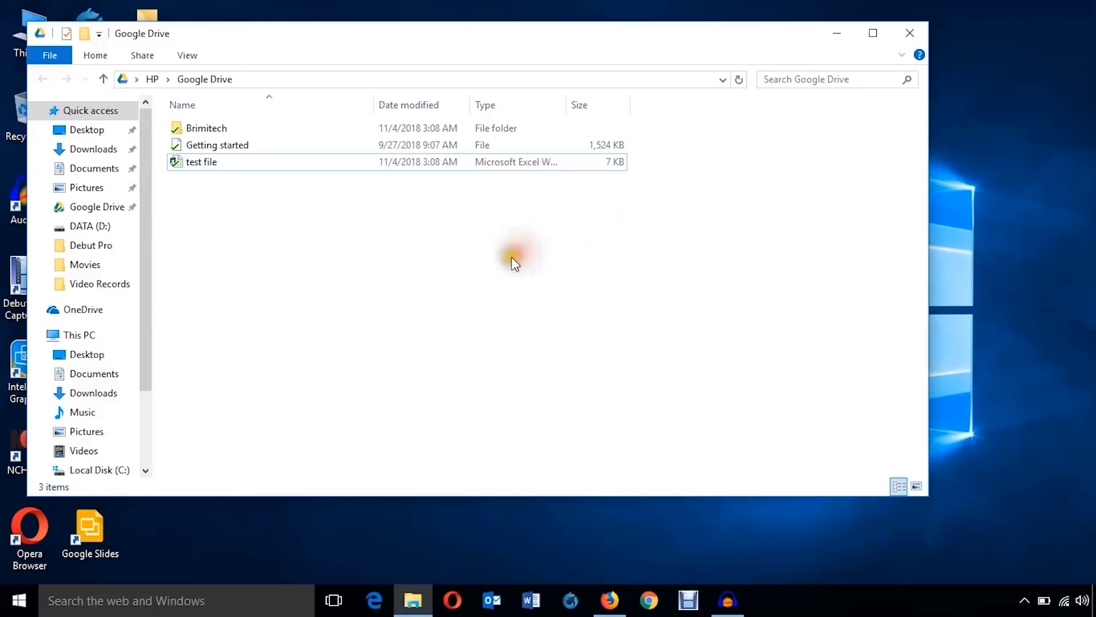
pyautogui.rightClick(217, 258)
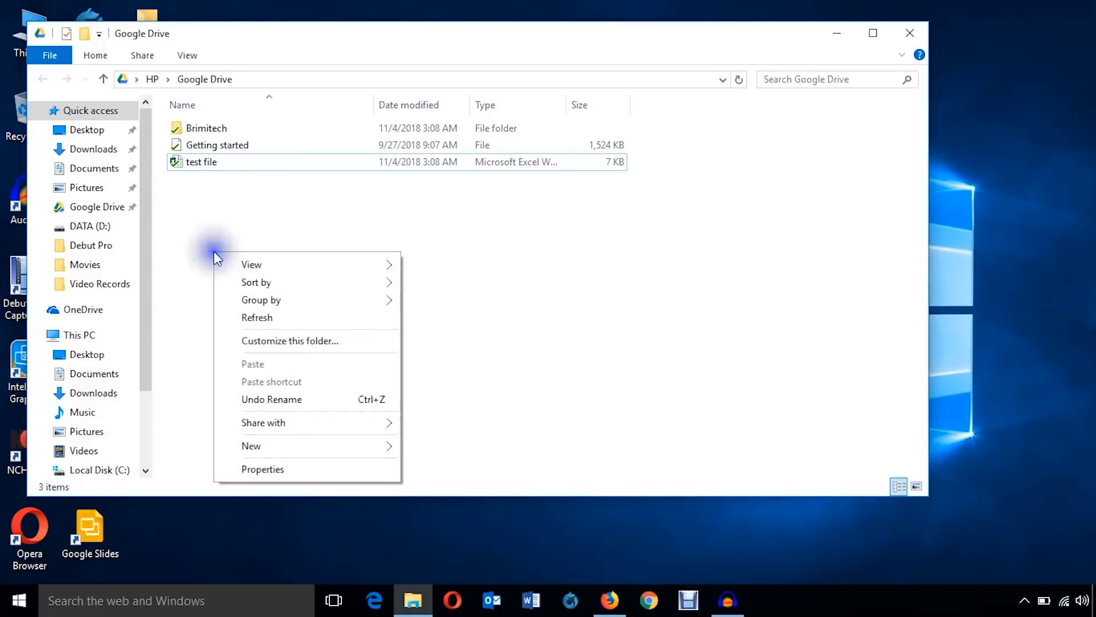
pyautogui.click(627, 584)
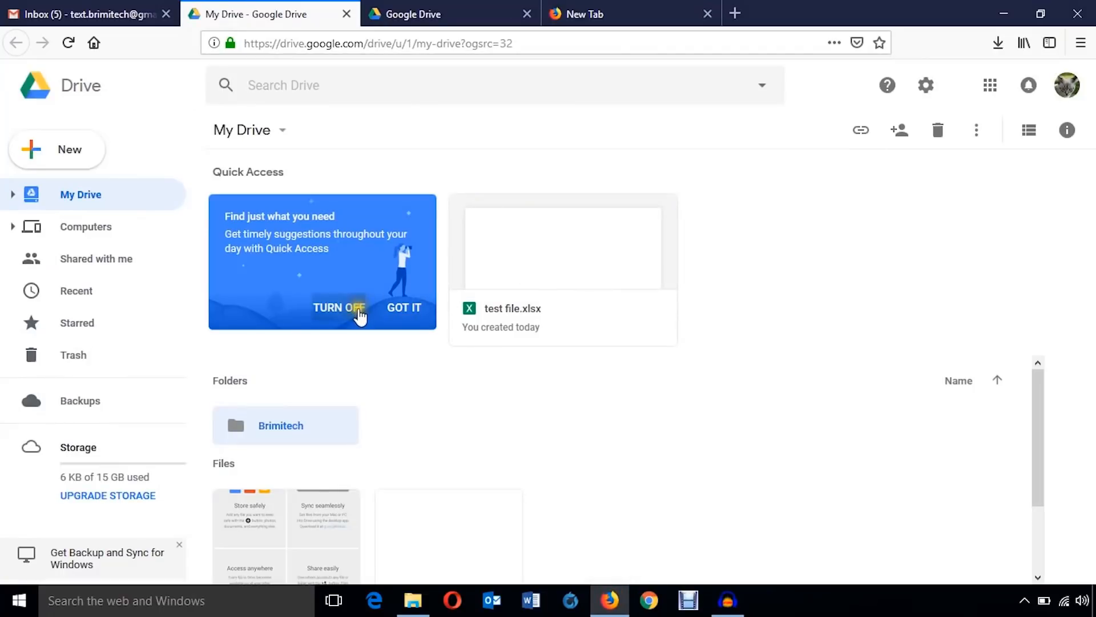
pyautogui.moveTo(546, 305)
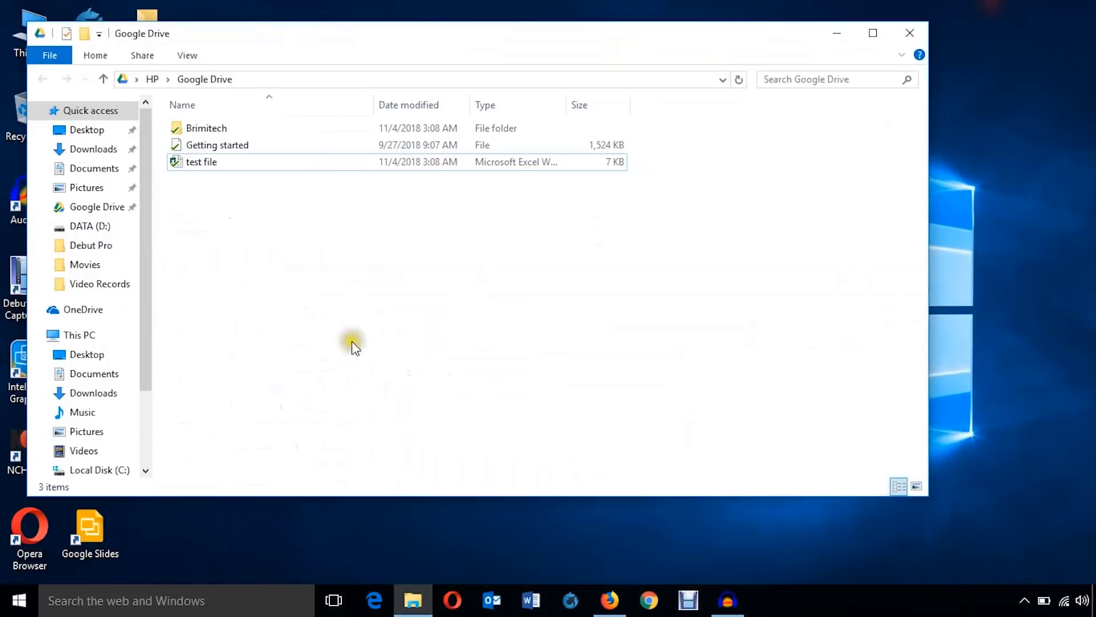
# Create a folder named 'Local Folder' inside the local Google Drive folder.
pyautogui.rightClick(353, 348)
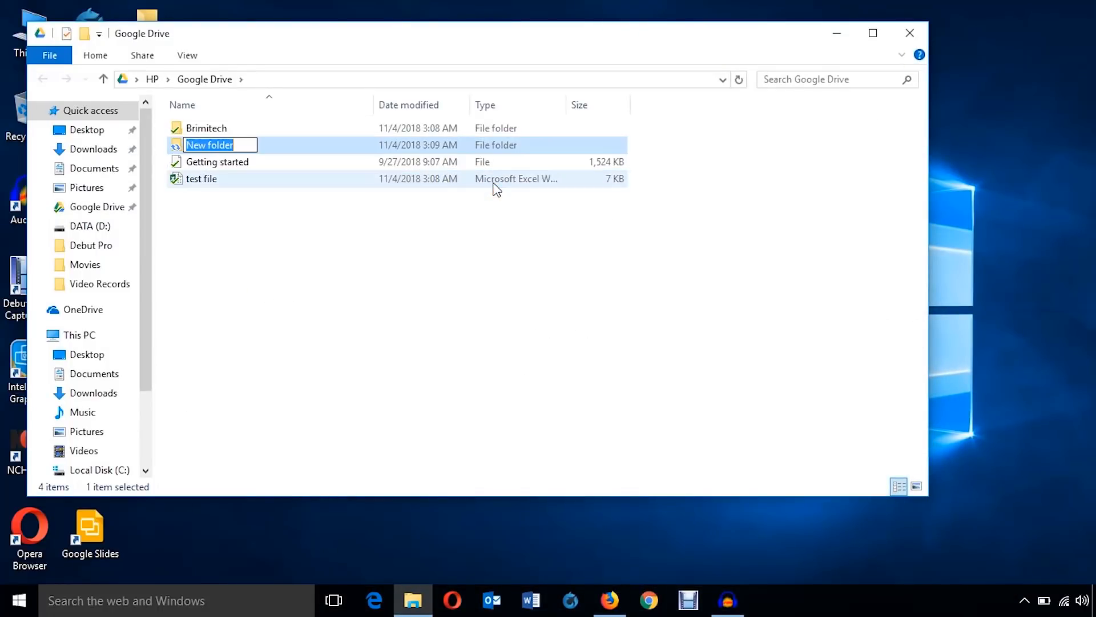
pyautogui.write('zi')
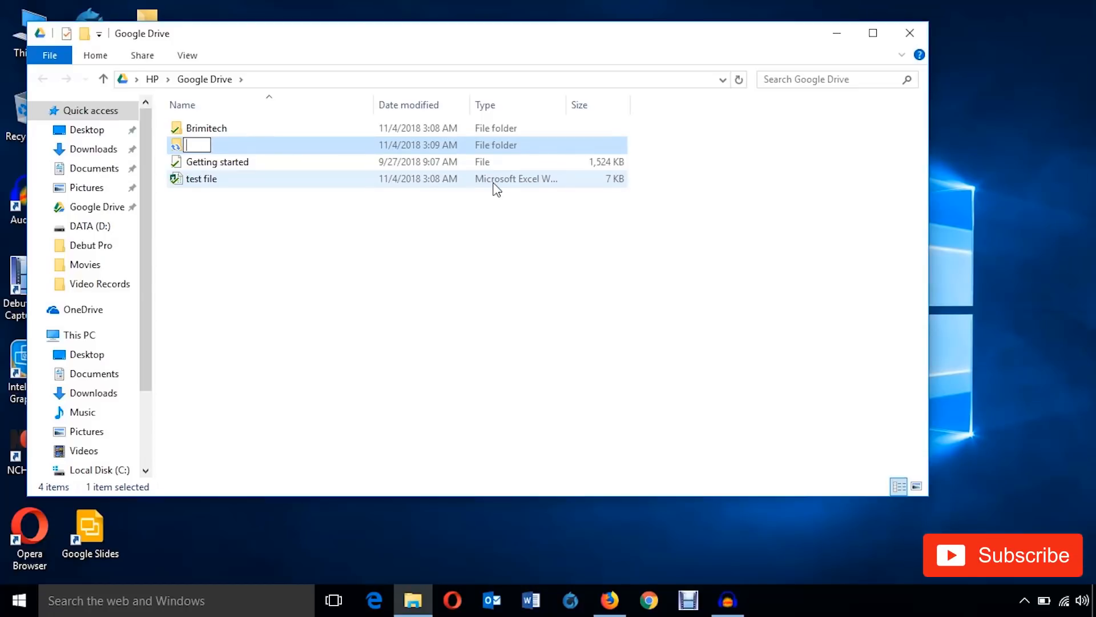
pyautogui.write('Loc')
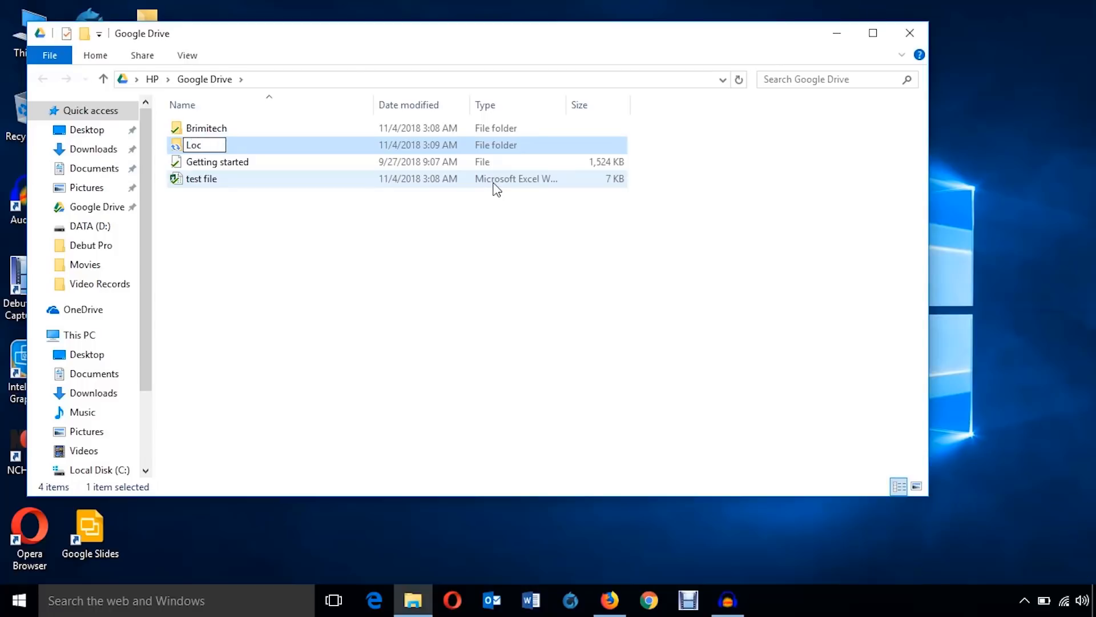
pyautogui.write('al')
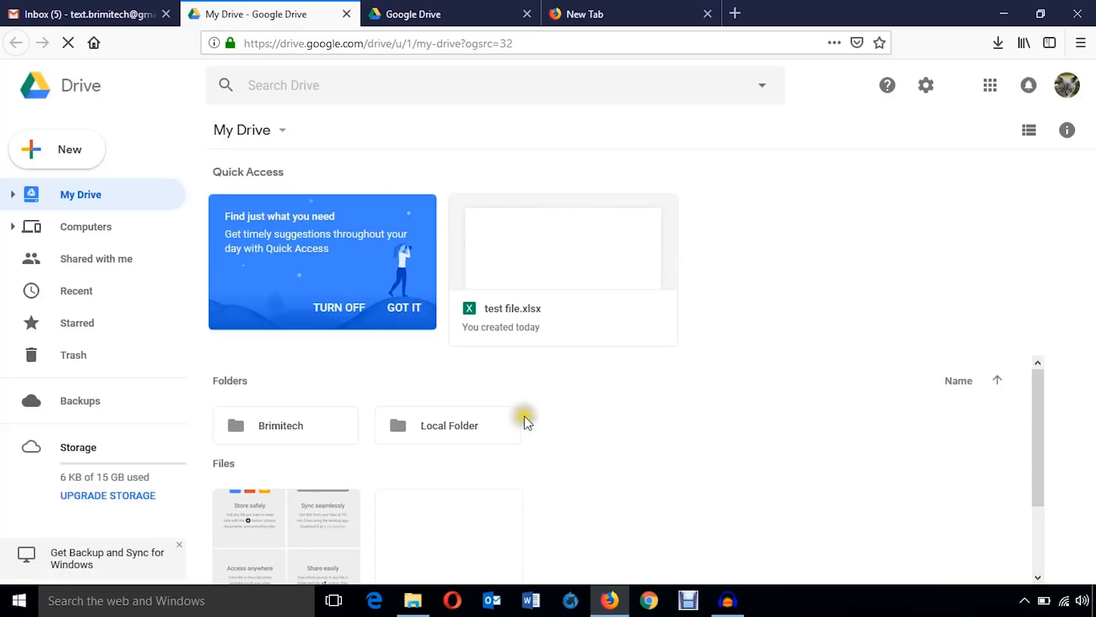
pyautogui.moveTo(491, 430)
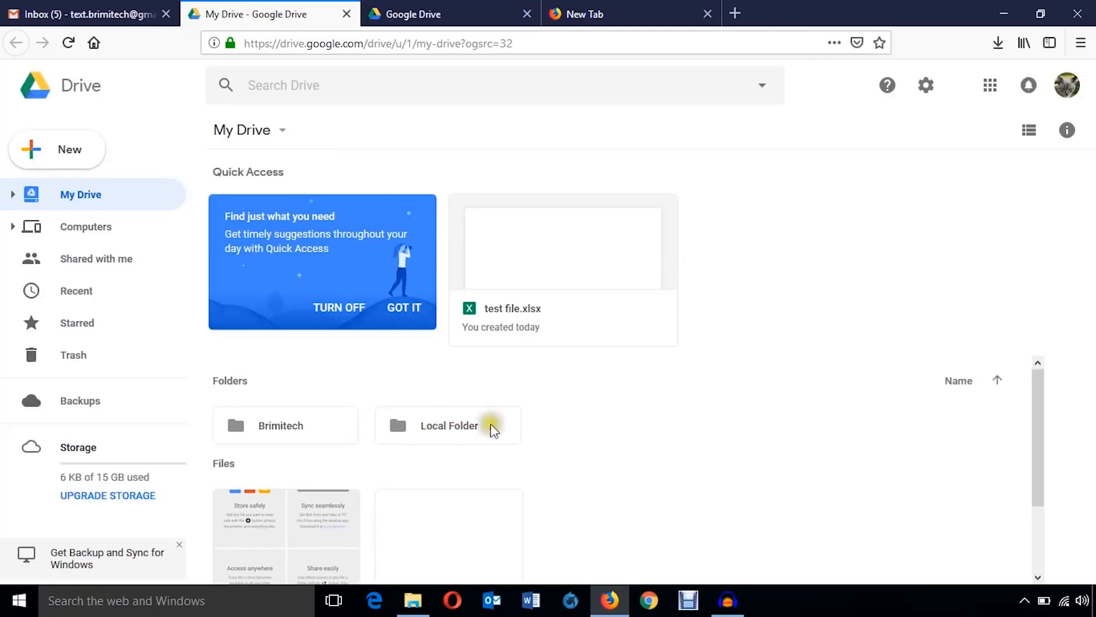
pyautogui.moveTo(448, 433)
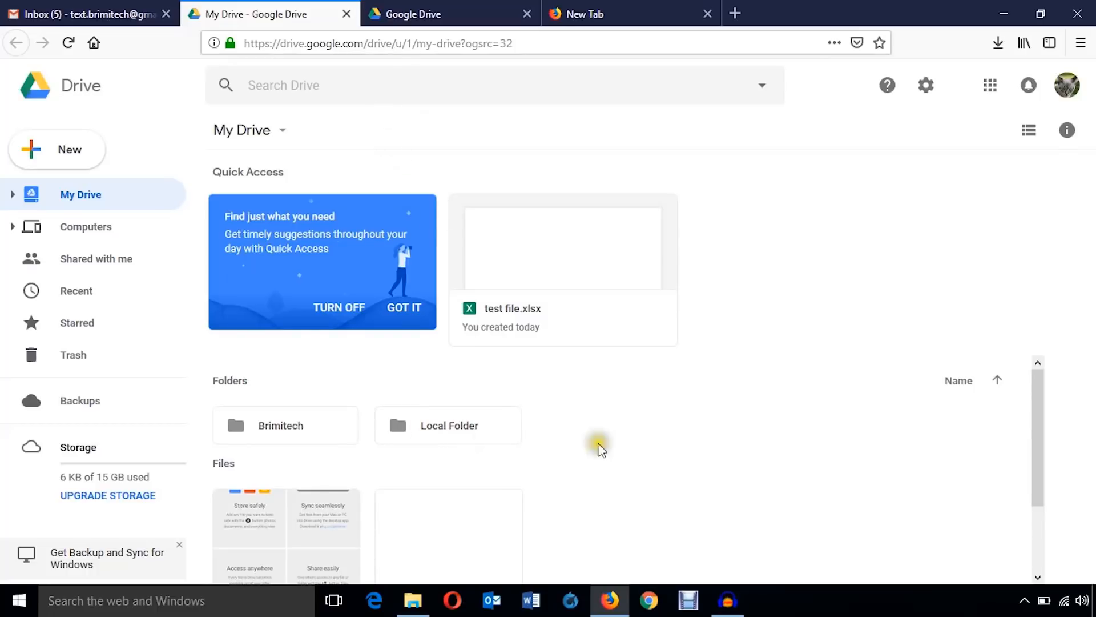
pyautogui.moveTo(330, 425)
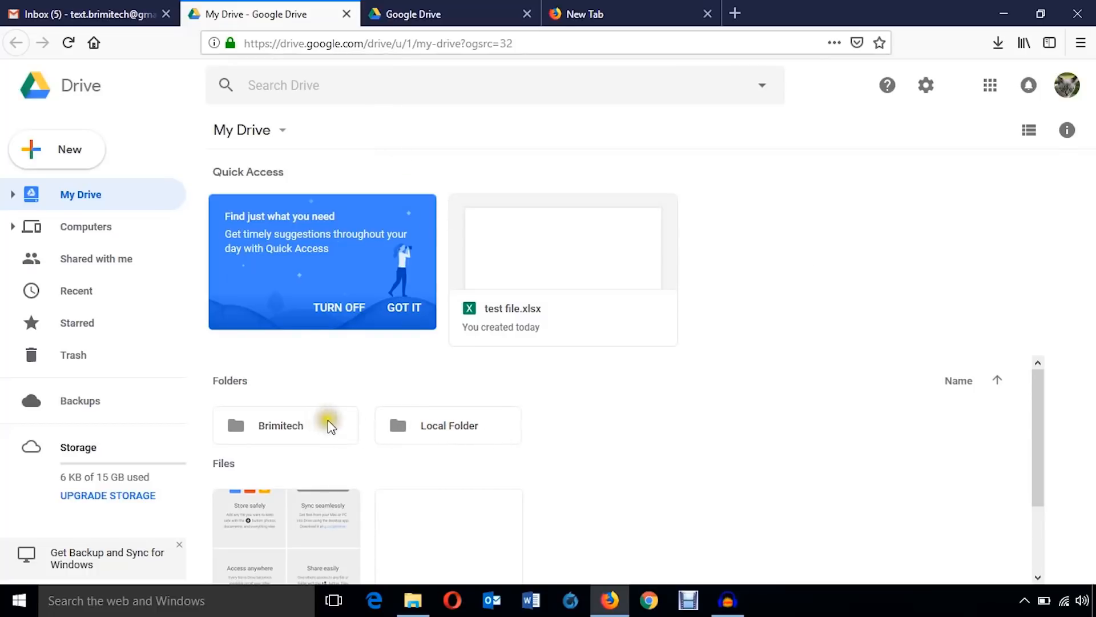
pyautogui.moveTo(470, 429)
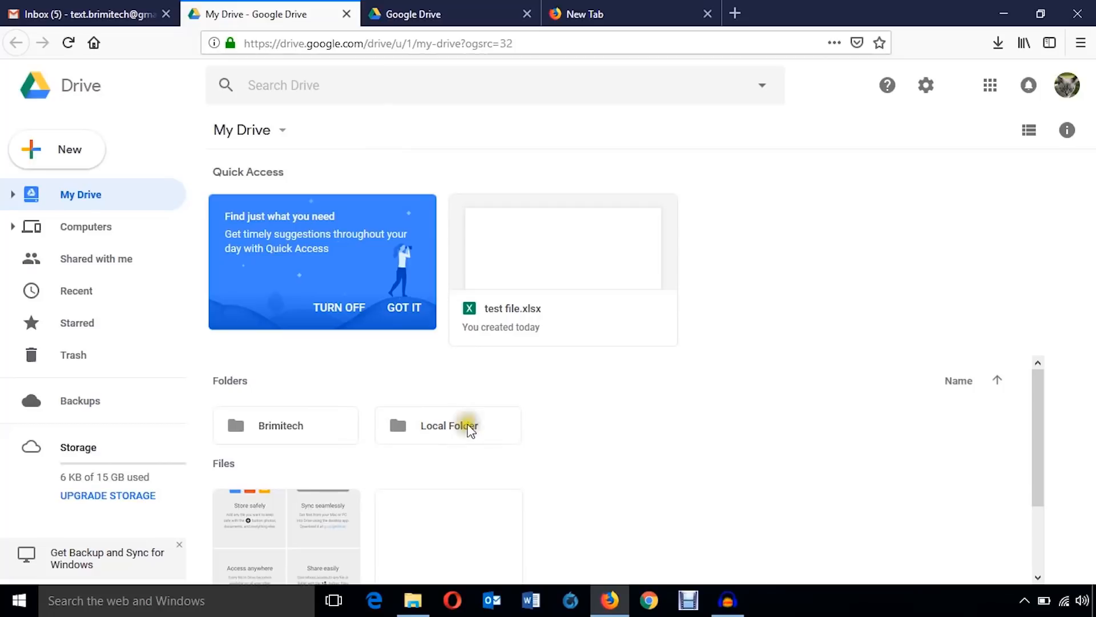
pyautogui.moveTo(495, 424)
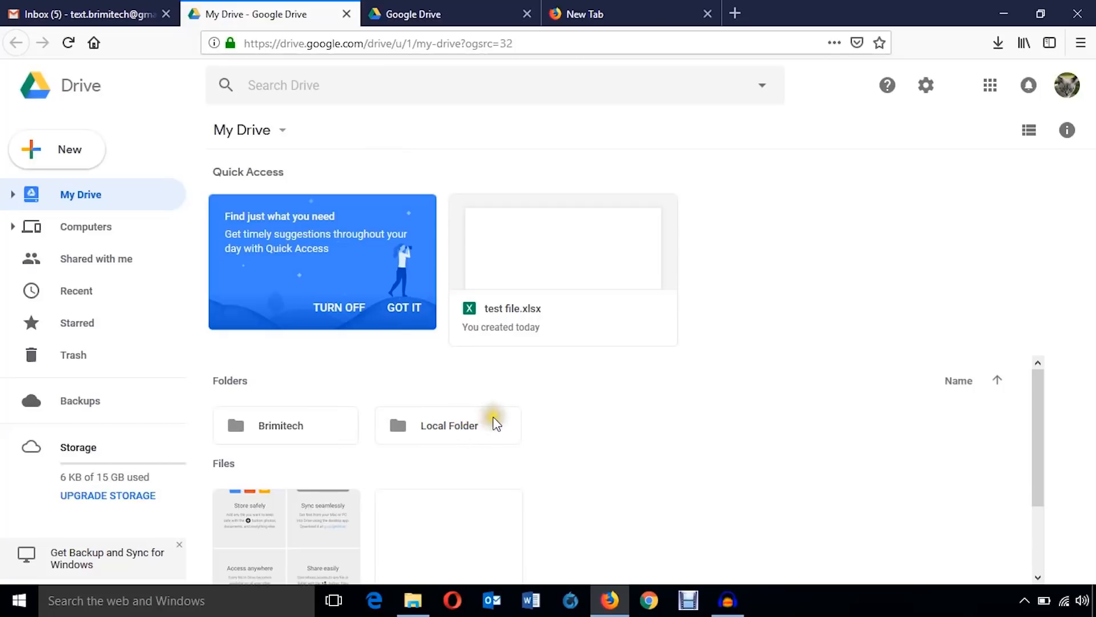
# Open the synced, still-empty Local Folder in My Drive on the web.
pyautogui.click(449, 425)
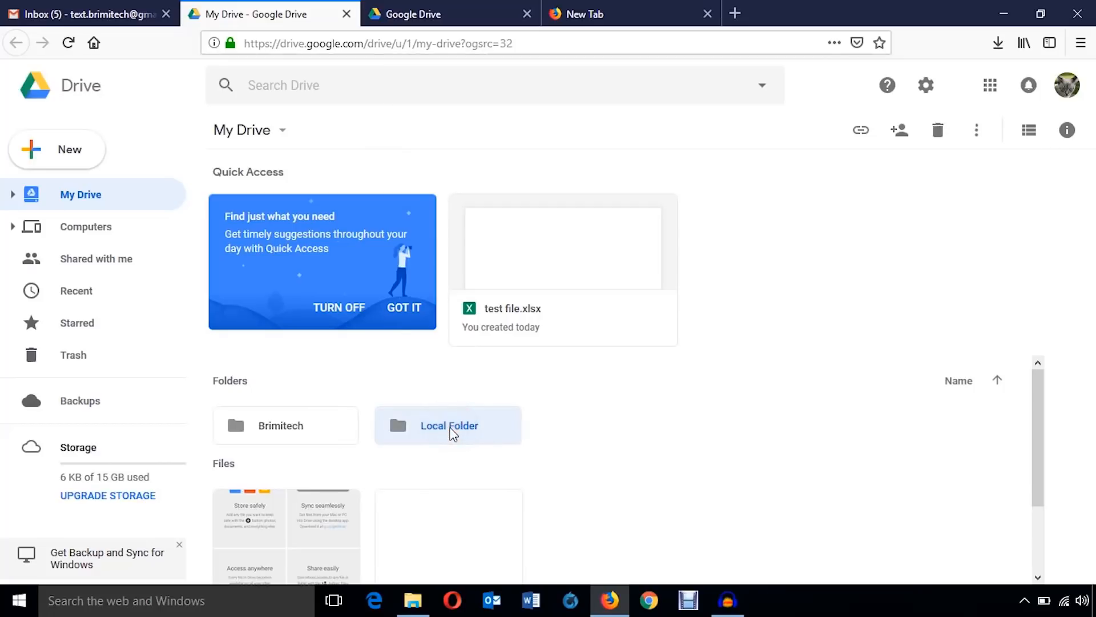
pyautogui.doubleClick(449, 425)
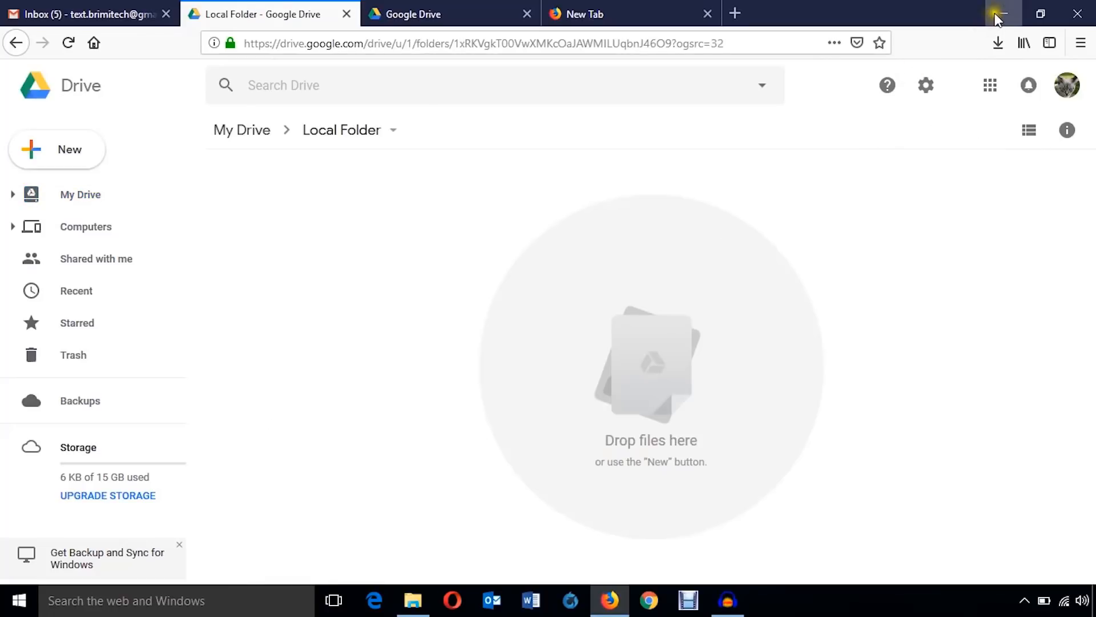
# Upload wordpress-4.9.8.zip into Local Folder and collapse the finished upload panel.
pyautogui.click(412, 600)
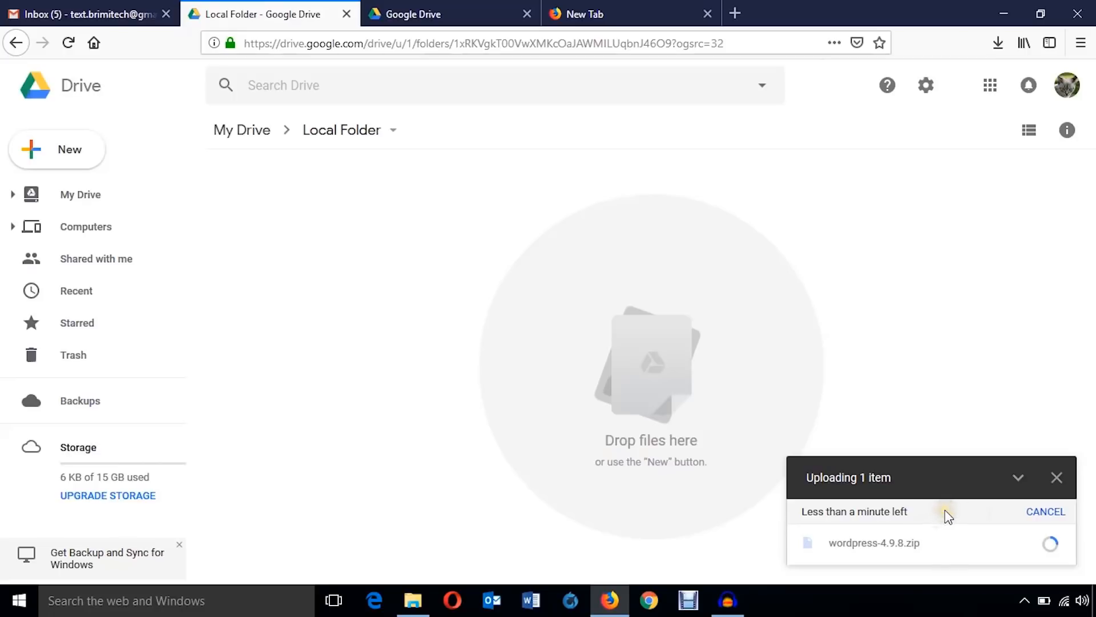
pyautogui.moveTo(988, 573)
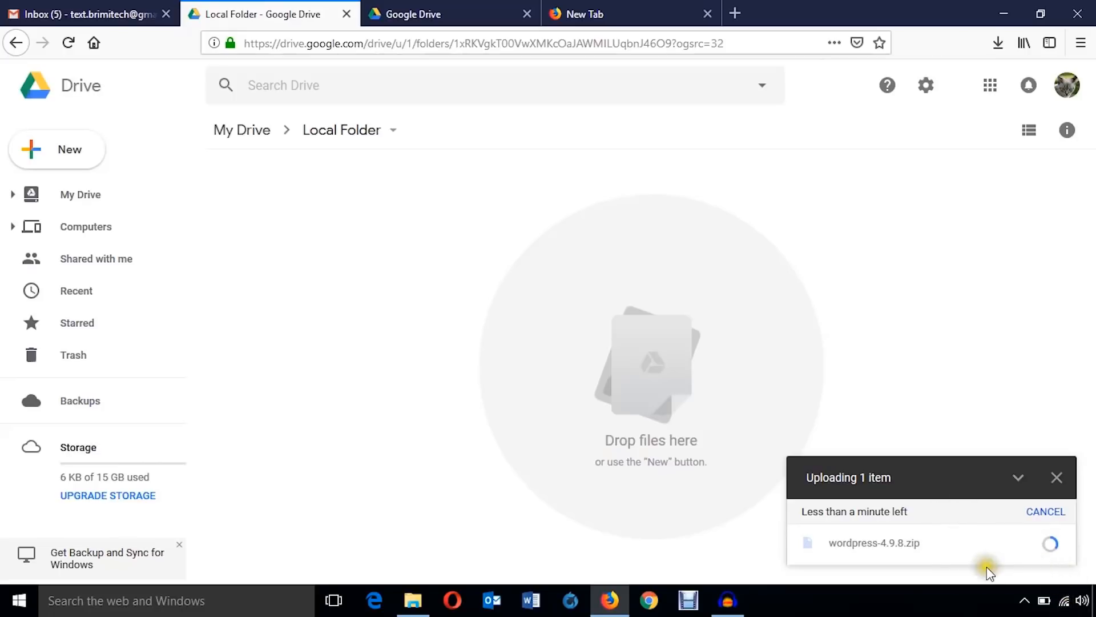
pyautogui.moveTo(788, 394)
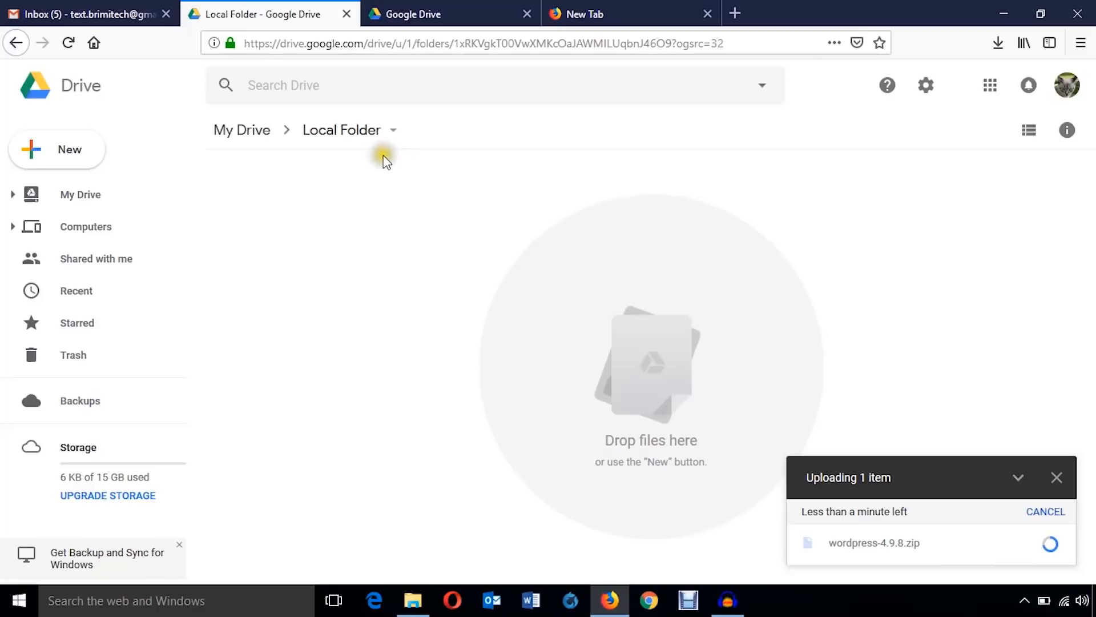
pyautogui.click(80, 194)
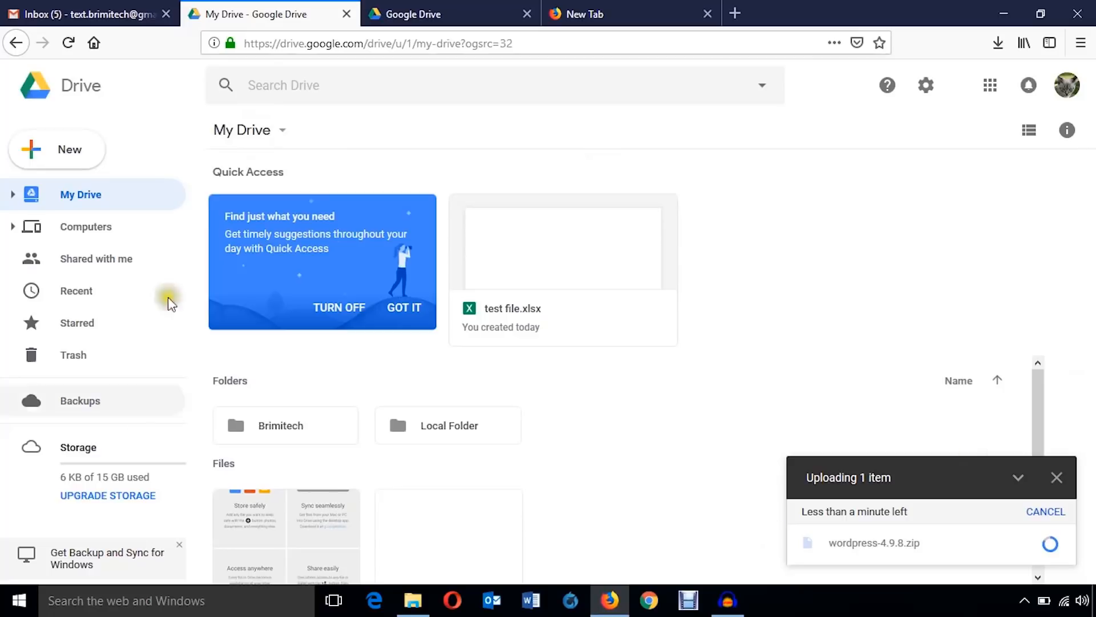
pyautogui.doubleClick(449, 425)
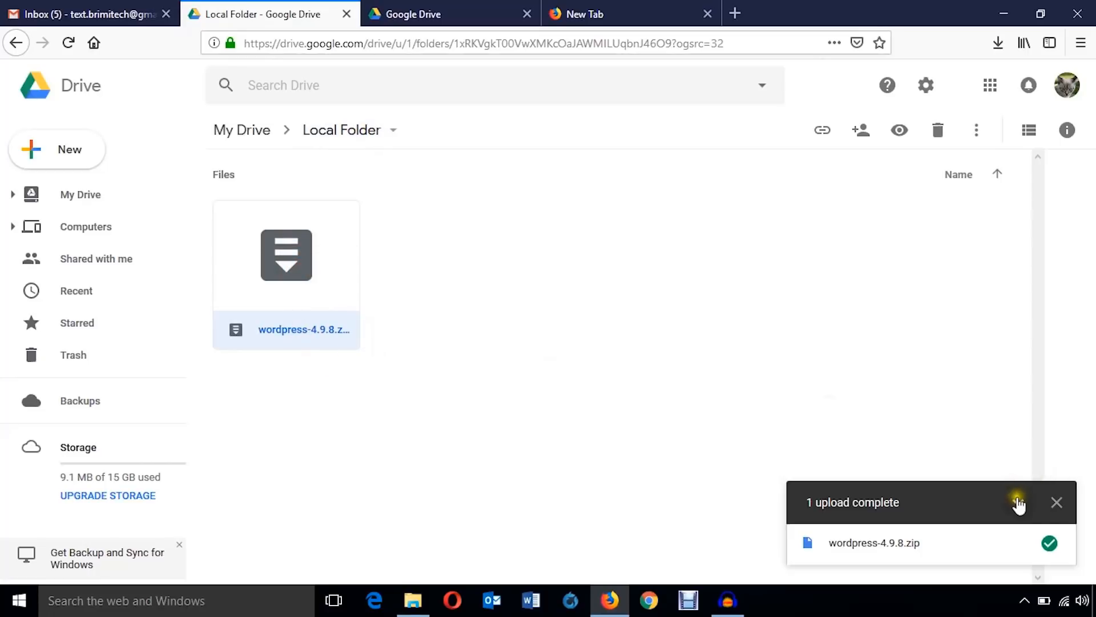
pyautogui.click(1018, 502)
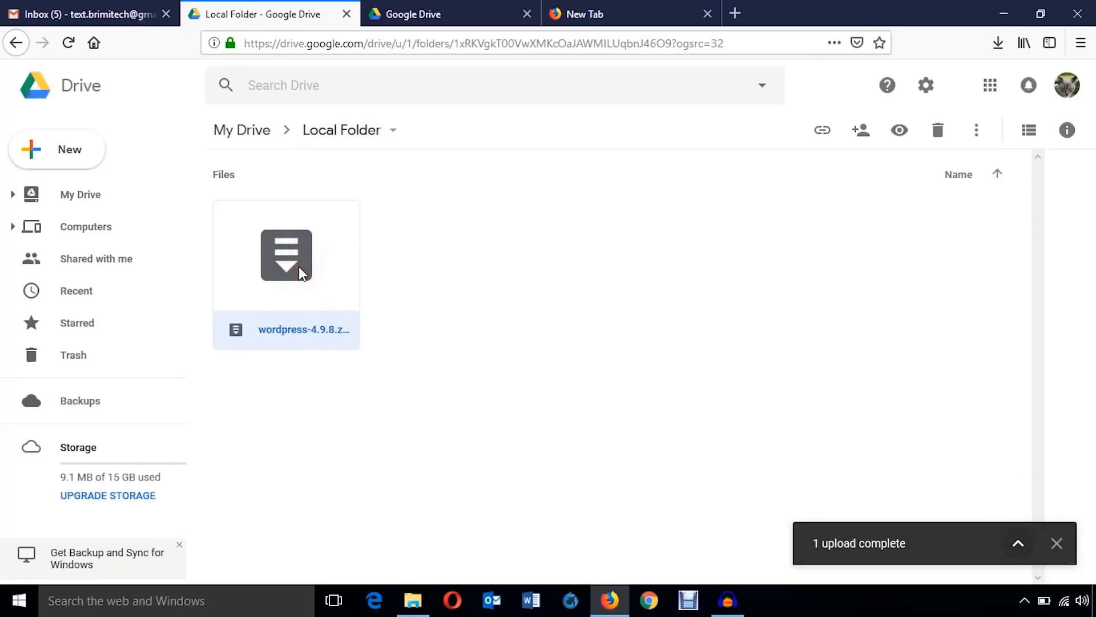
# Turn on link sharing for wordpress-4.9.8.zip with anyone-with-link view access.
pyautogui.rightClick(286, 254)
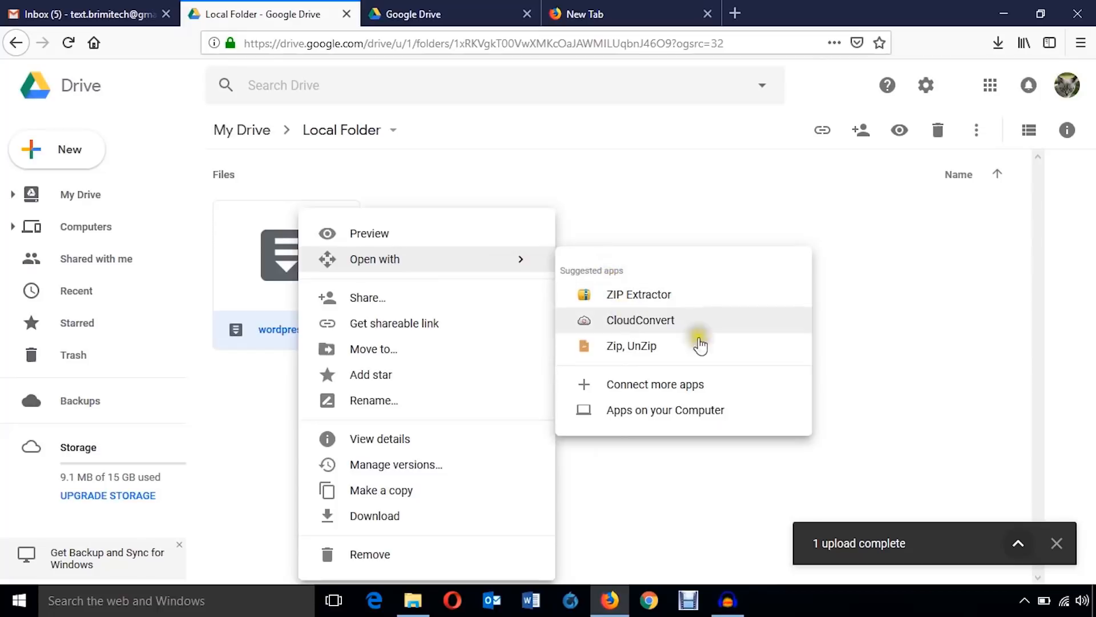
pyautogui.moveTo(376, 302)
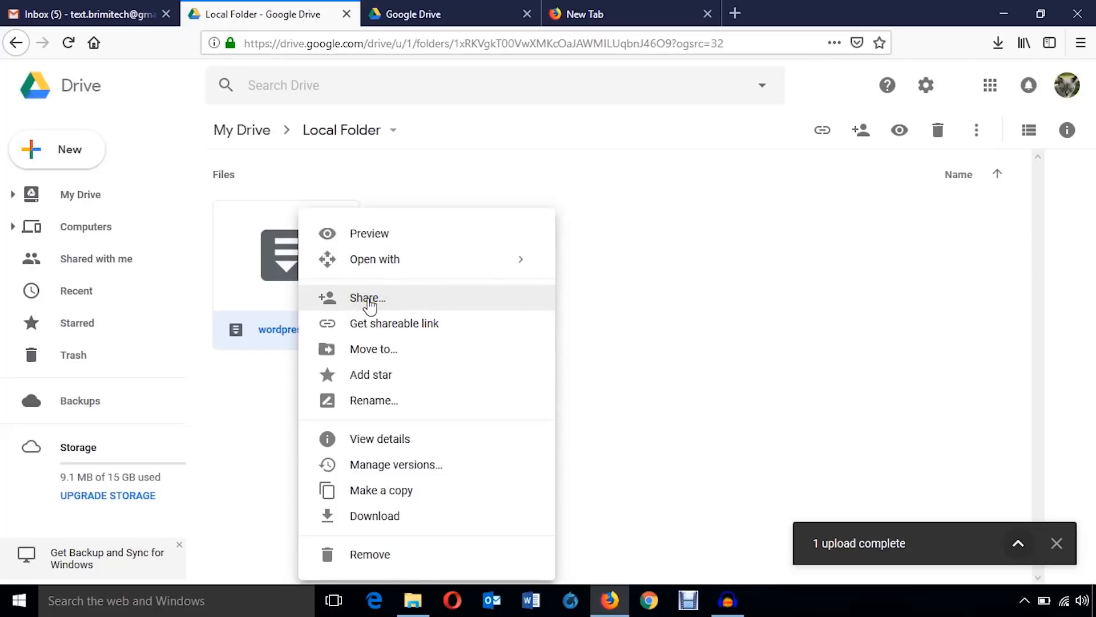
pyautogui.click(367, 298)
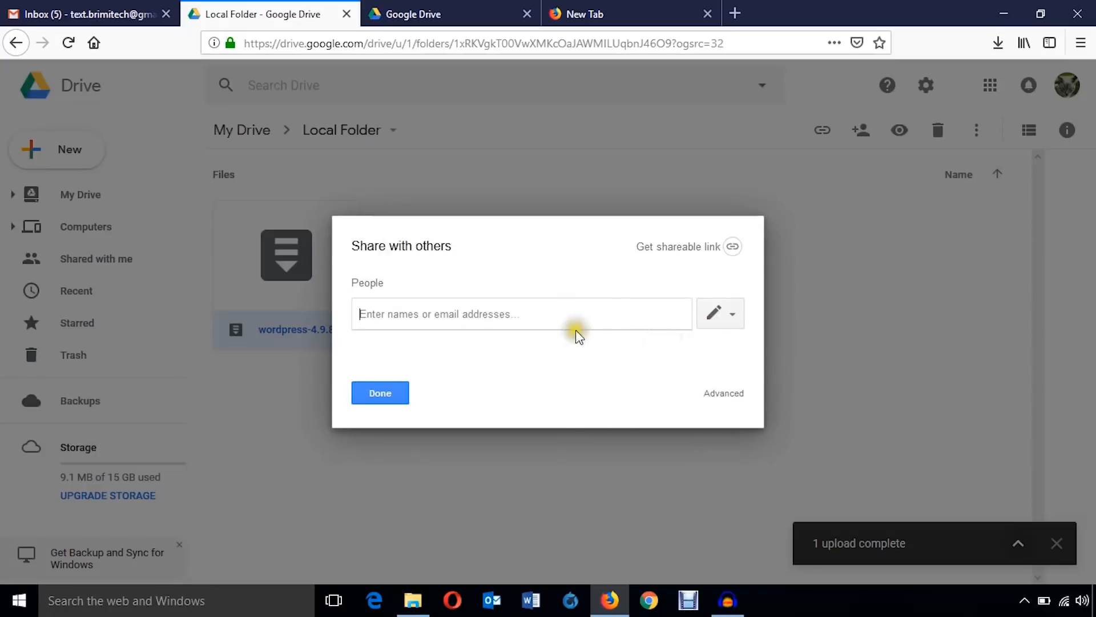
pyautogui.moveTo(739, 339)
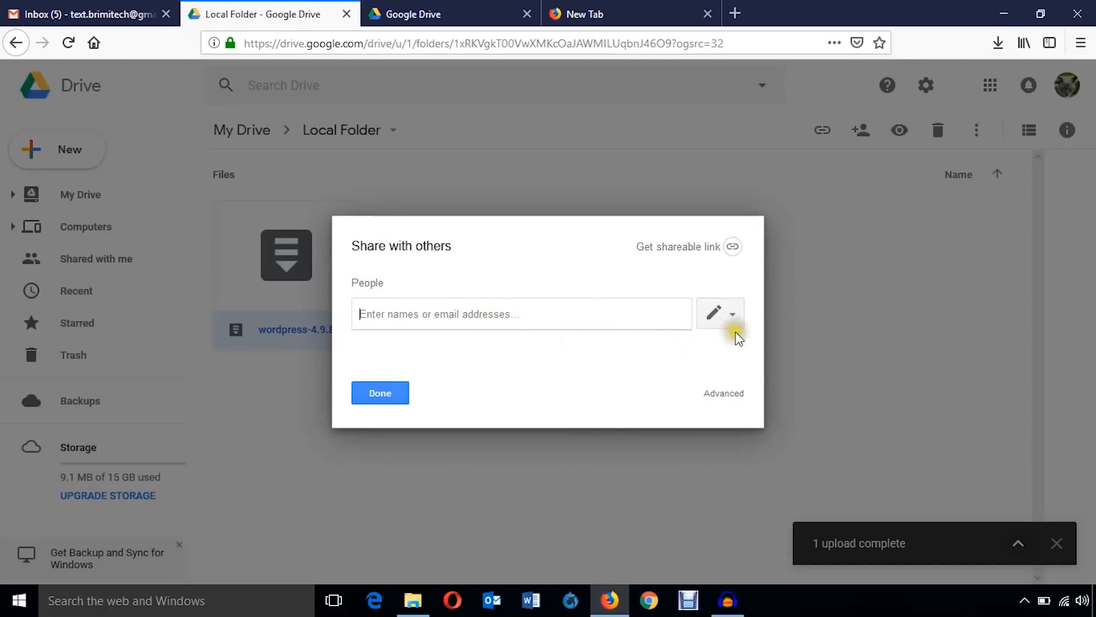
pyautogui.click(732, 246)
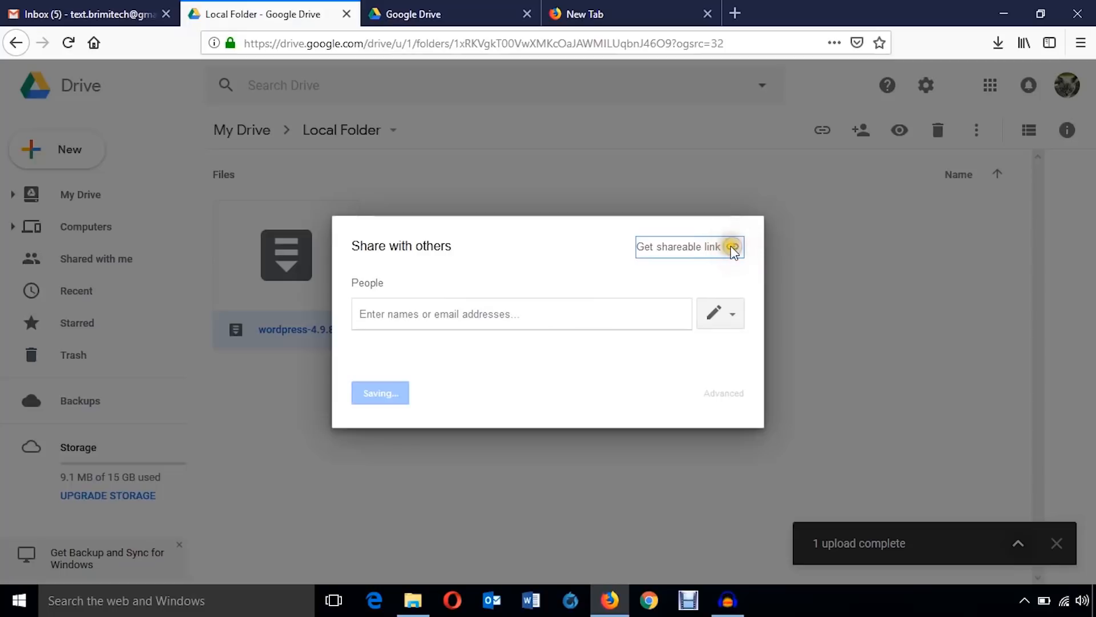
pyautogui.click(732, 246)
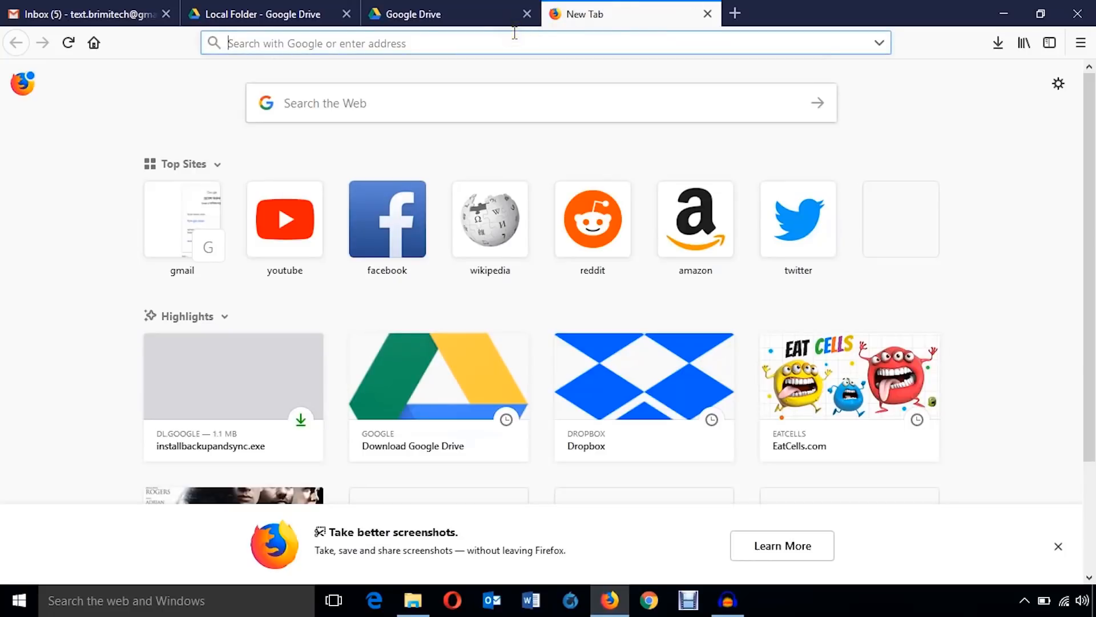
pyautogui.click(255, 14)
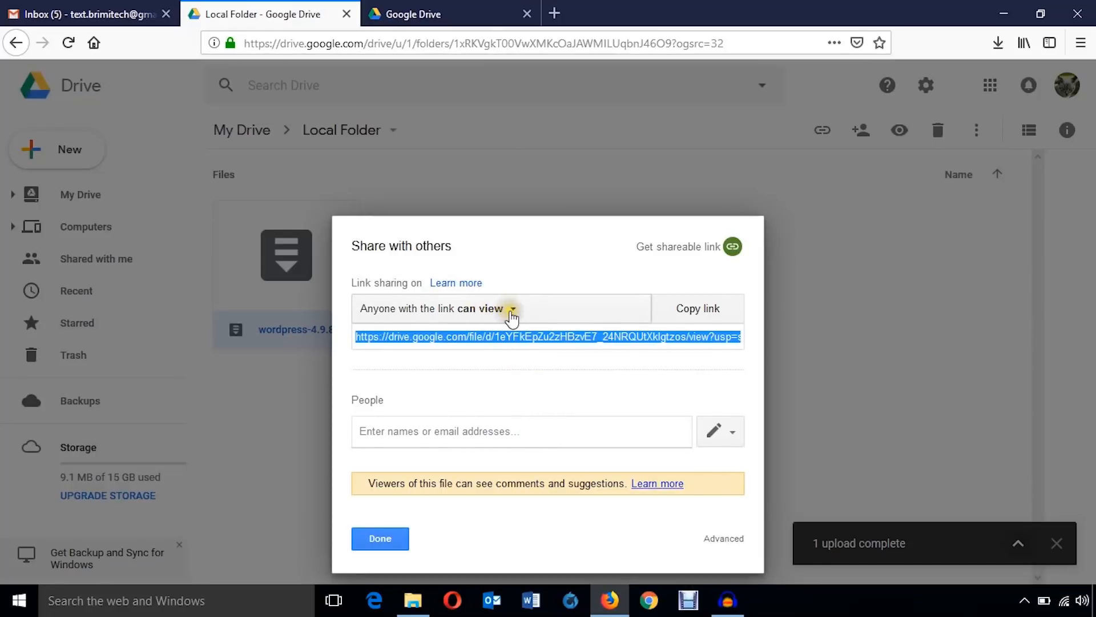
pyautogui.click(511, 308)
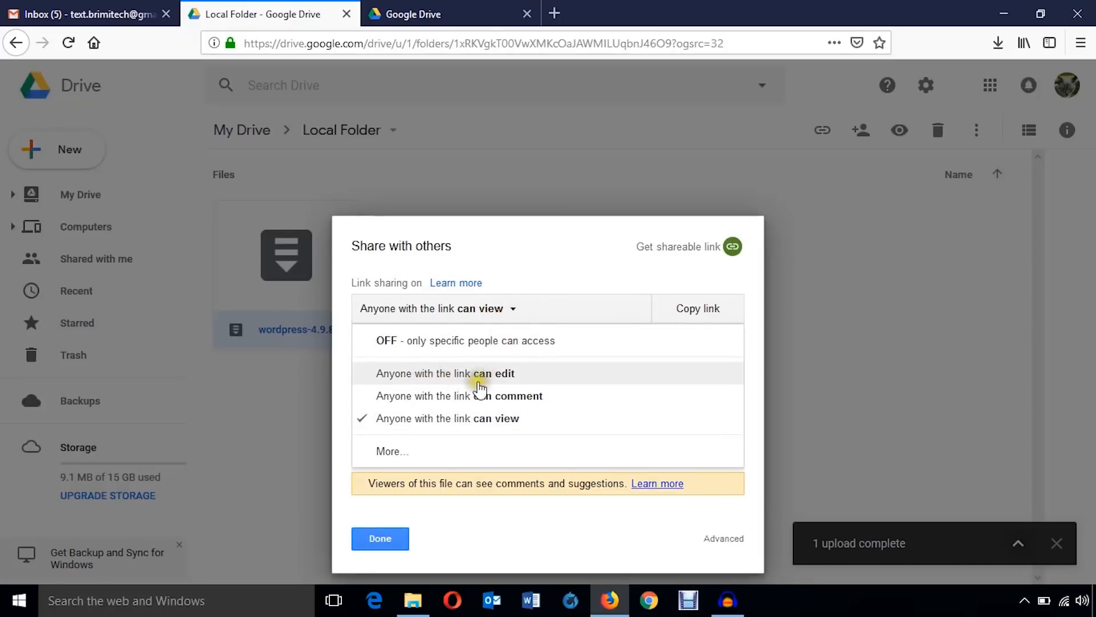
pyautogui.moveTo(691, 390)
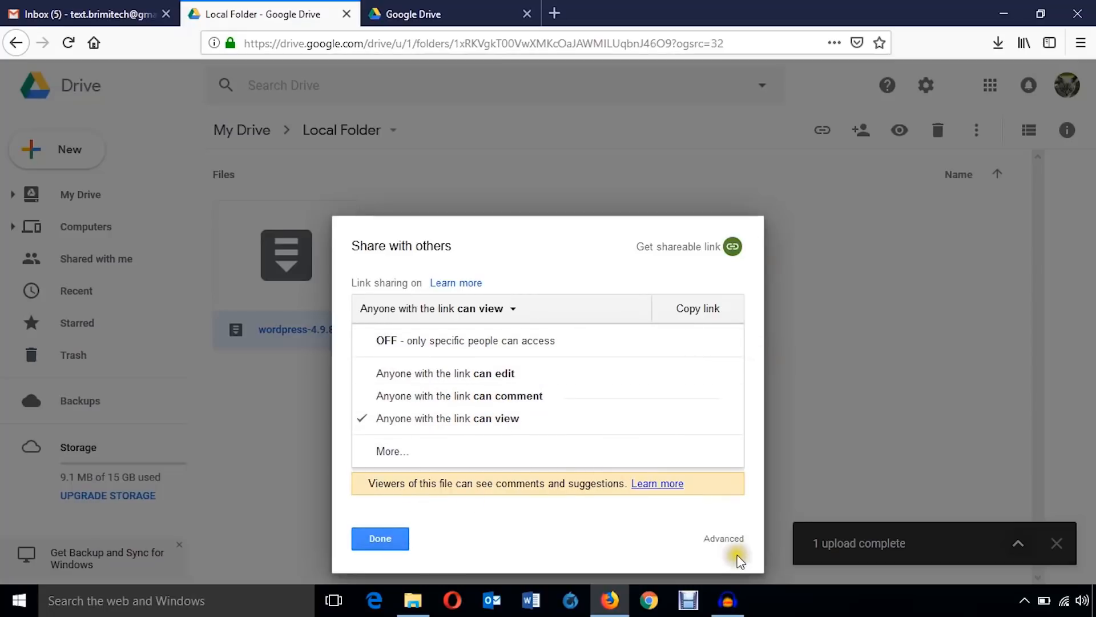
pyautogui.click(380, 538)
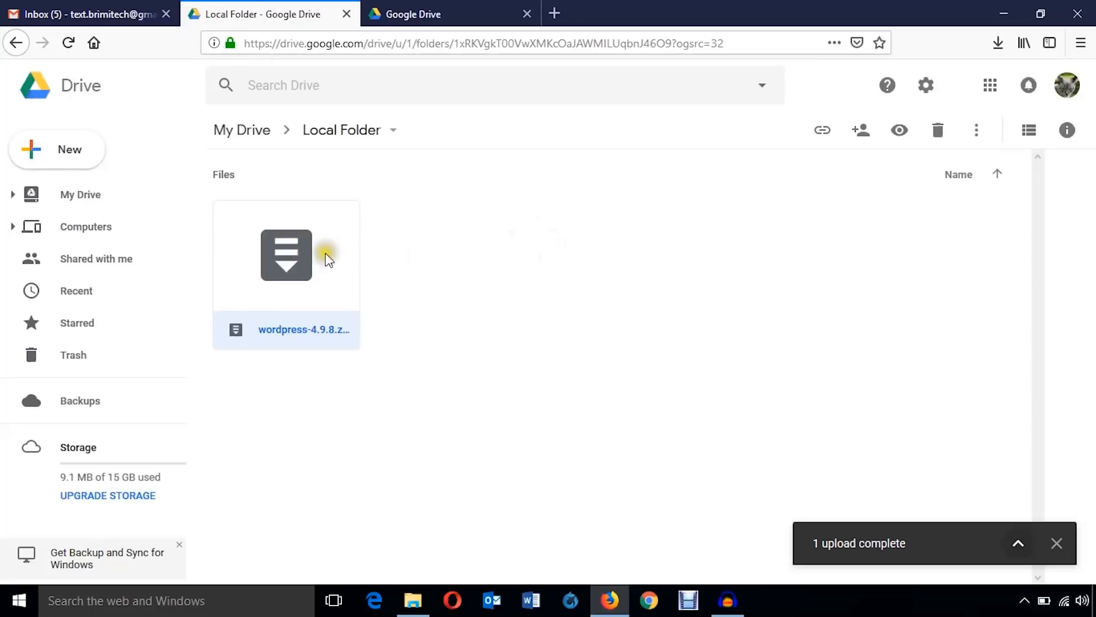
# Move wordpress-4.9.8.zip from Local Folder into Brimitech, then return to My Drive.
pyautogui.rightClick(285, 255)
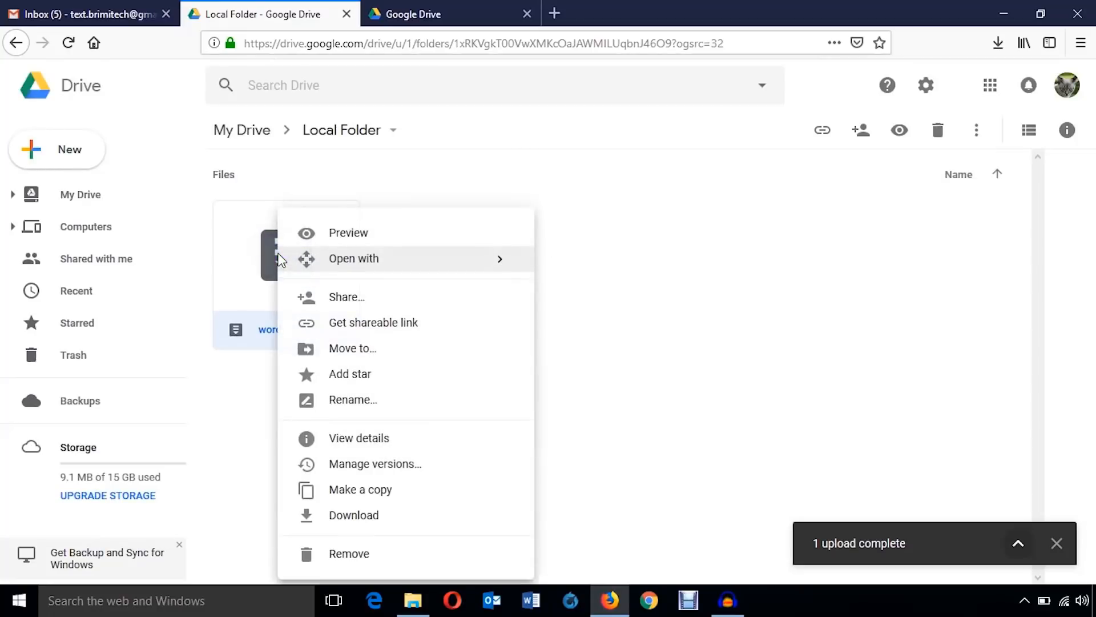
pyautogui.moveTo(353, 349)
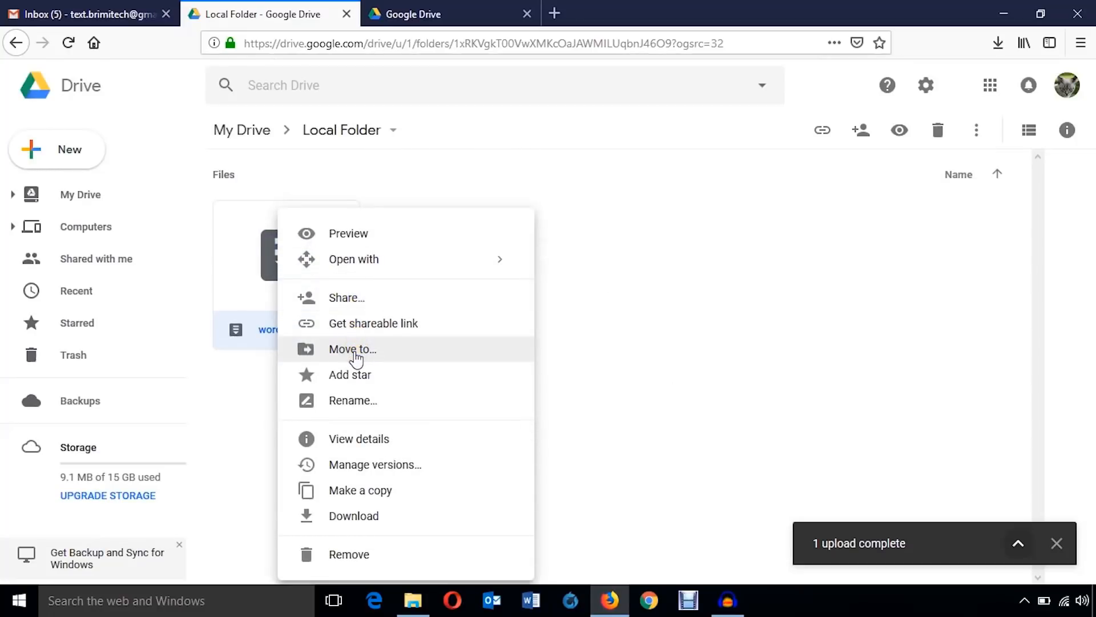
pyautogui.click(352, 349)
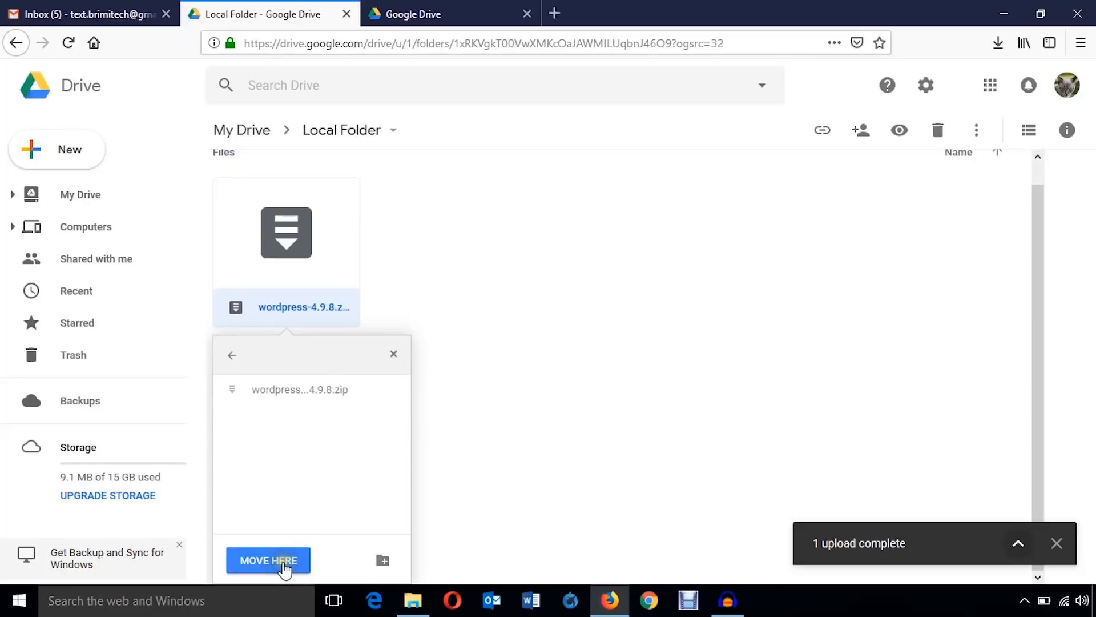
pyautogui.click(268, 560)
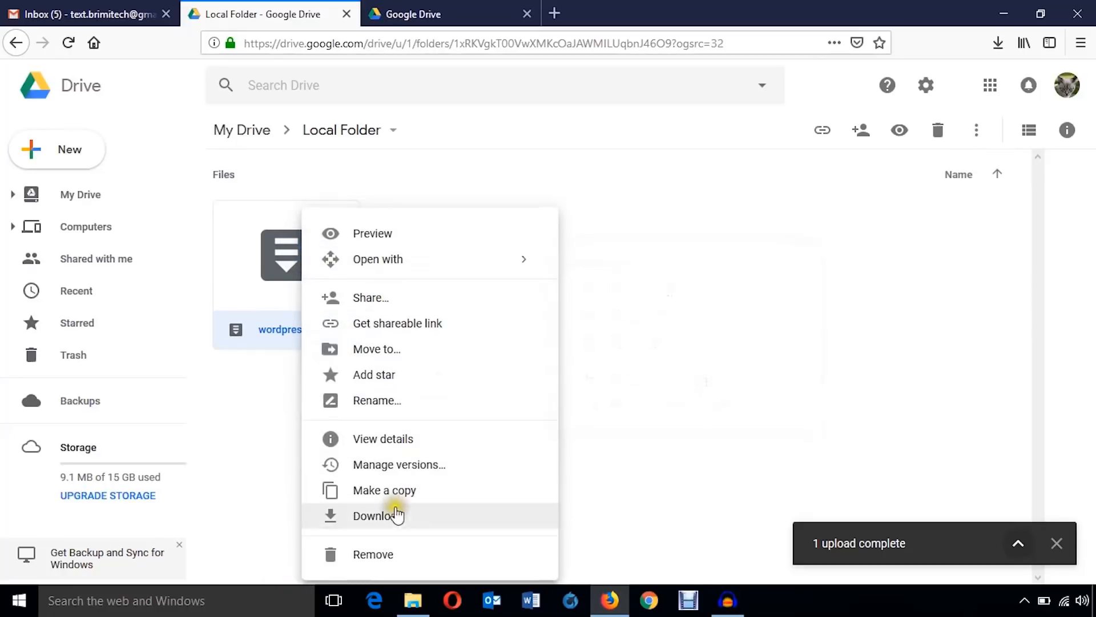
pyautogui.moveTo(383, 464)
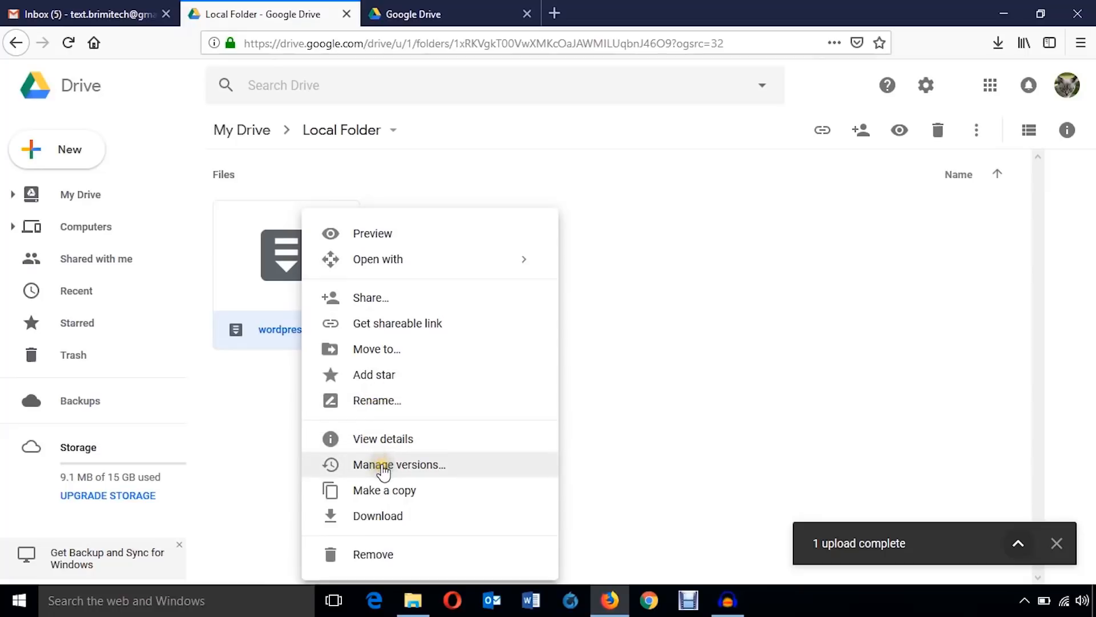
pyautogui.moveTo(377, 349)
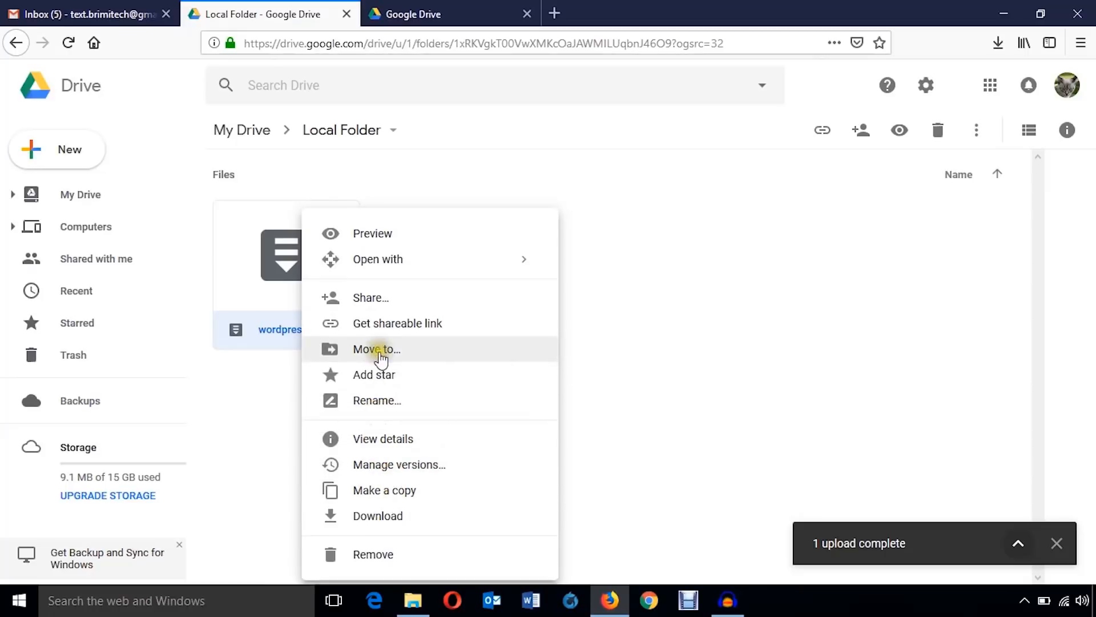
pyautogui.click(377, 349)
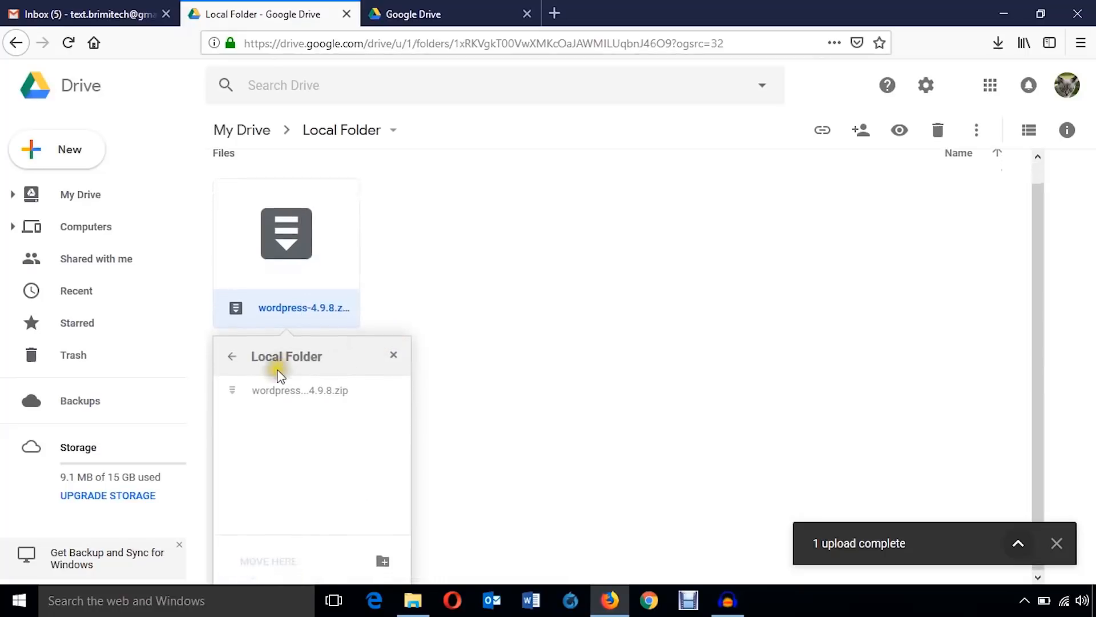
pyautogui.click(231, 356)
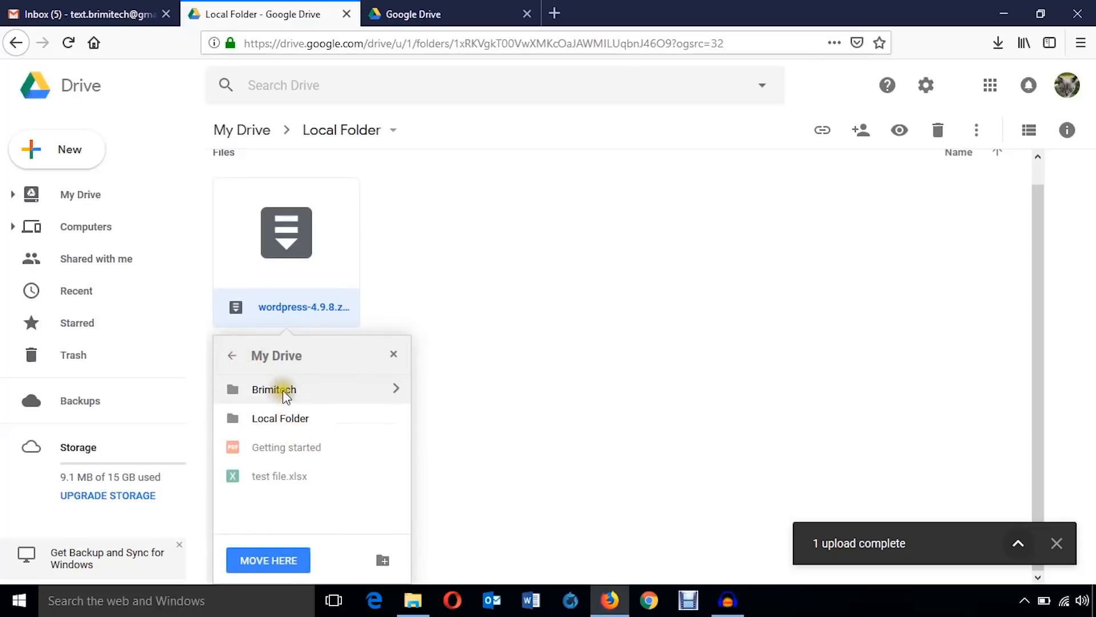
pyautogui.click(273, 389)
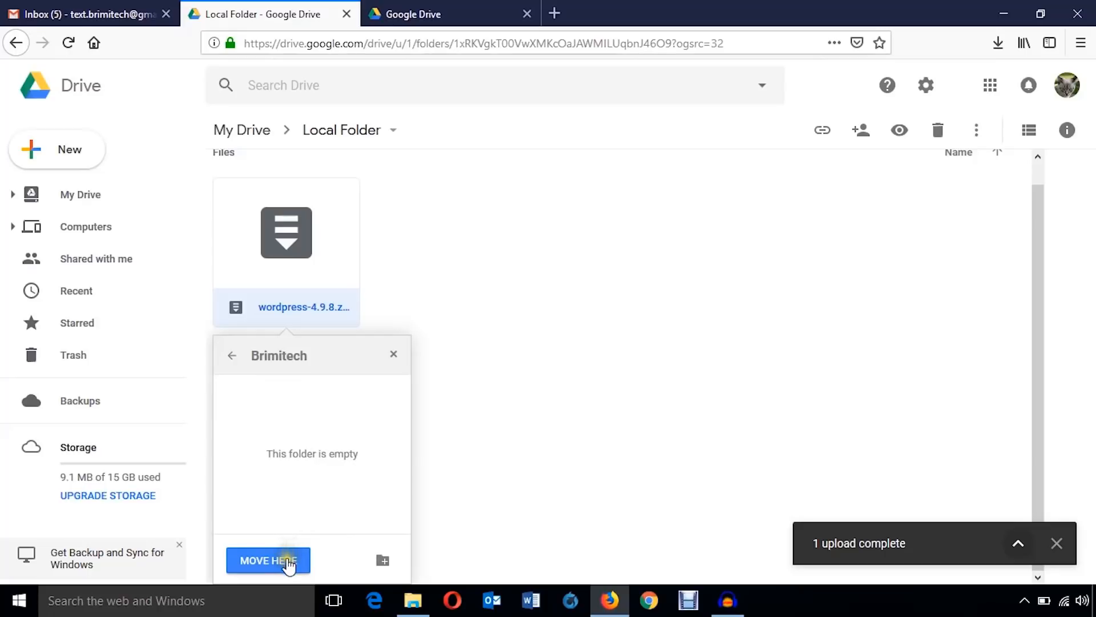
pyautogui.click(267, 560)
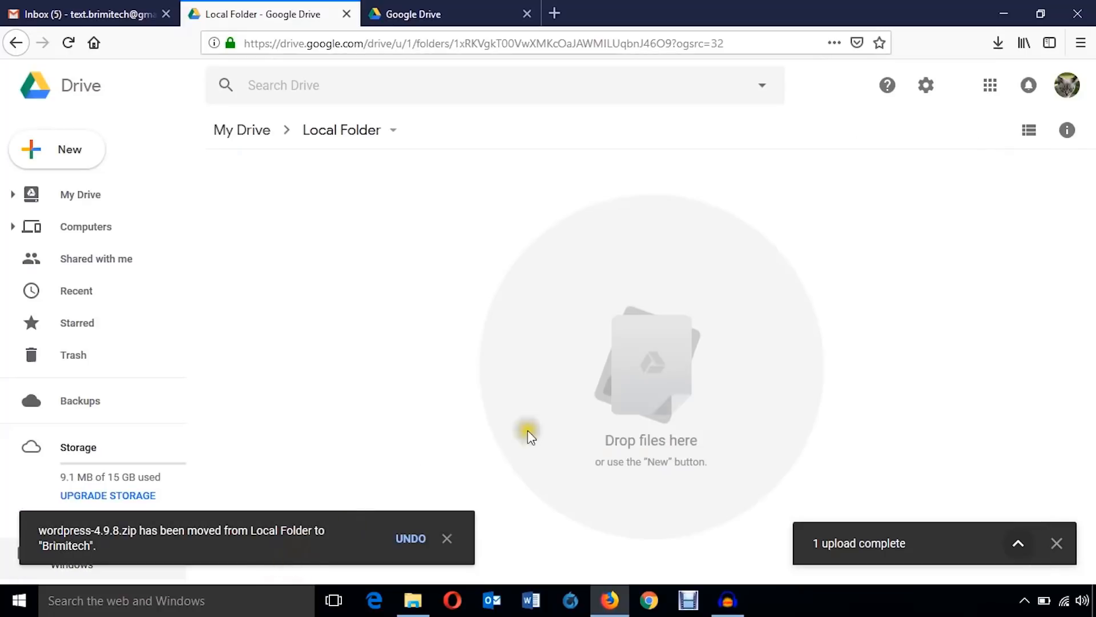
pyautogui.moveTo(521, 390)
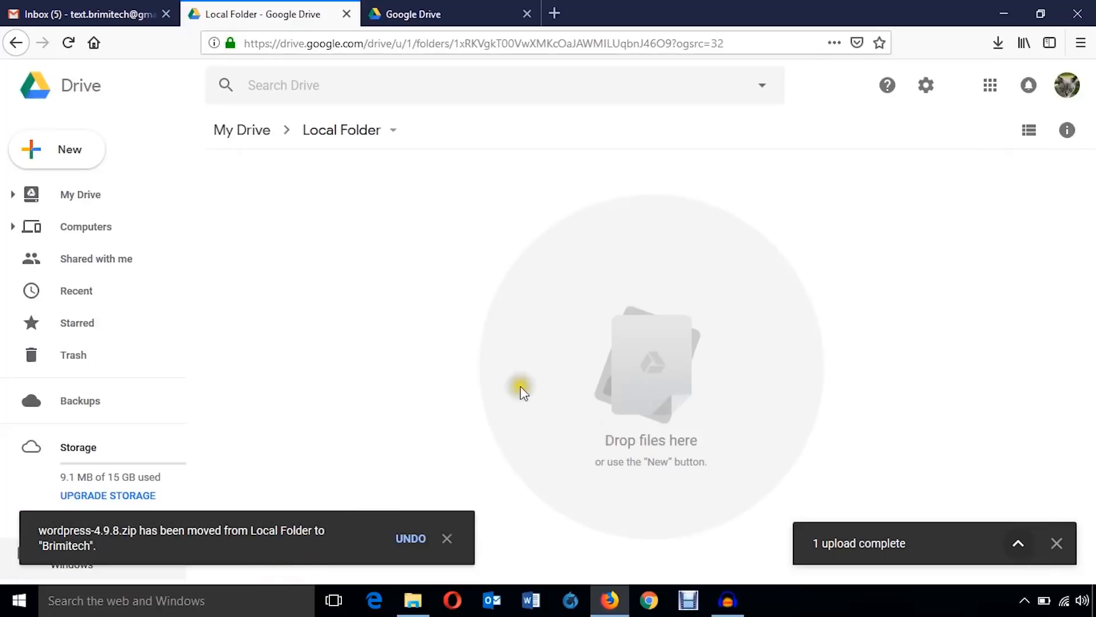
pyautogui.click(241, 130)
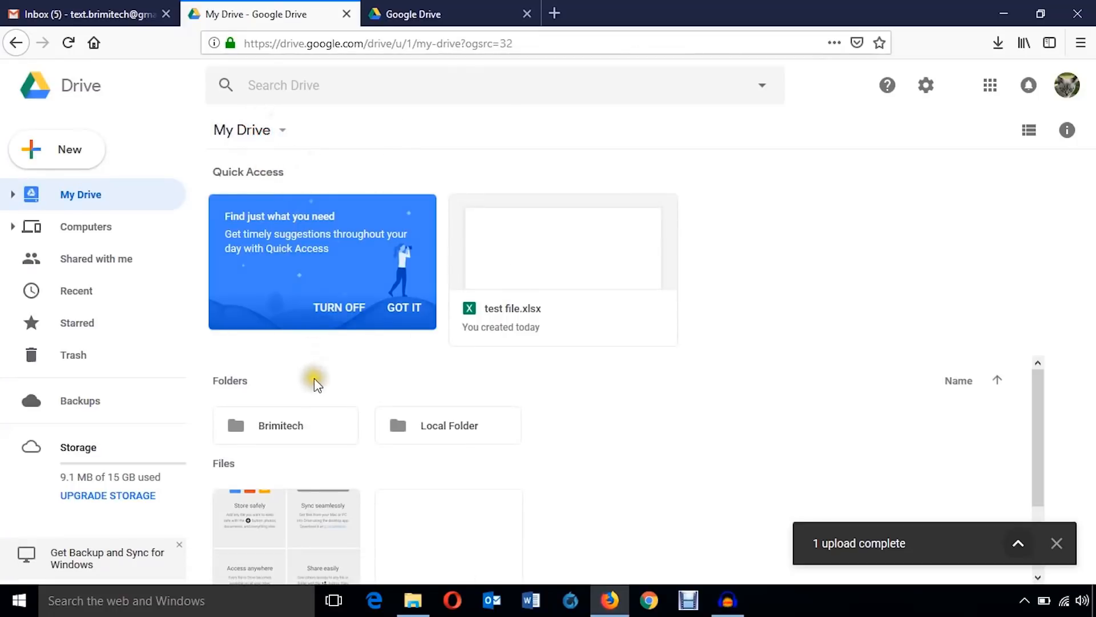
# Open Brimitech to verify wordpress-4.9.8.zip is inside and bring up its action menu.
pyautogui.click(280, 425)
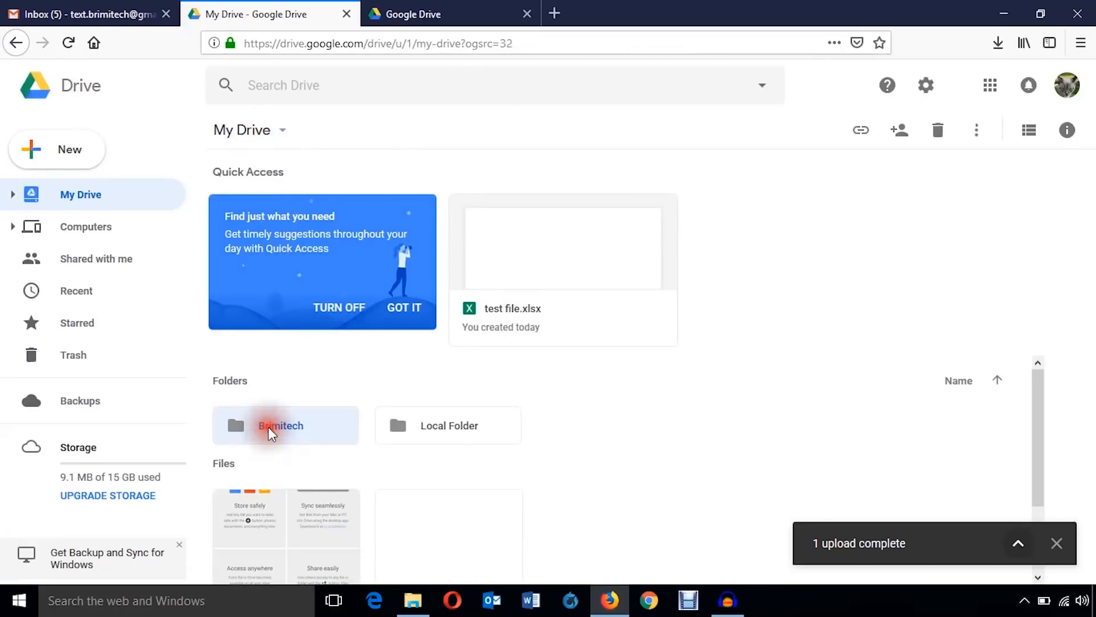
pyautogui.doubleClick(279, 425)
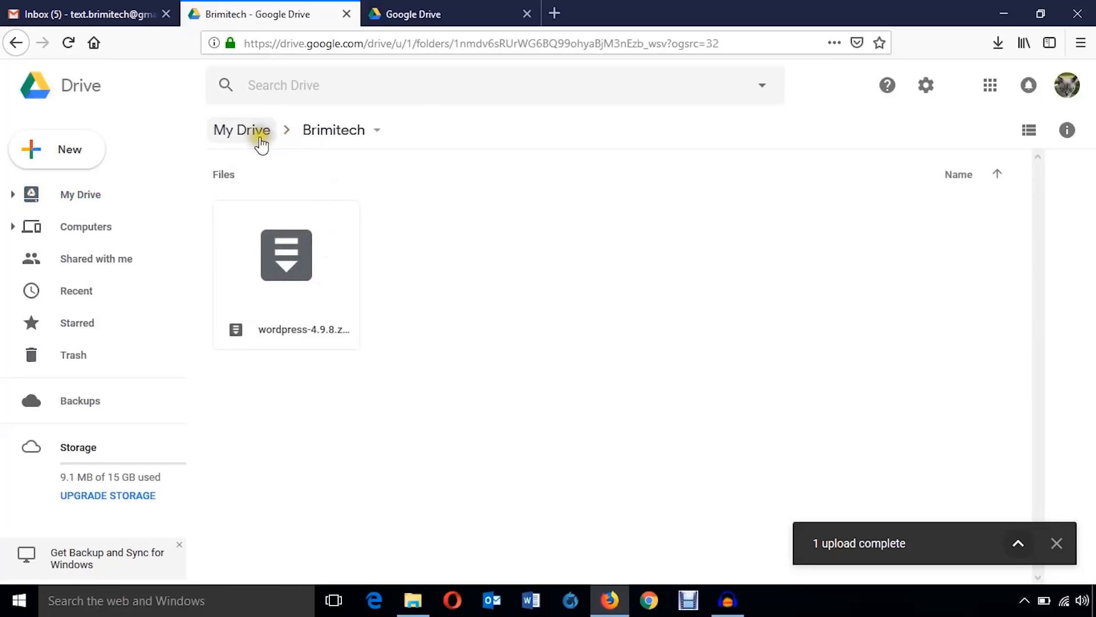
pyautogui.click(241, 130)
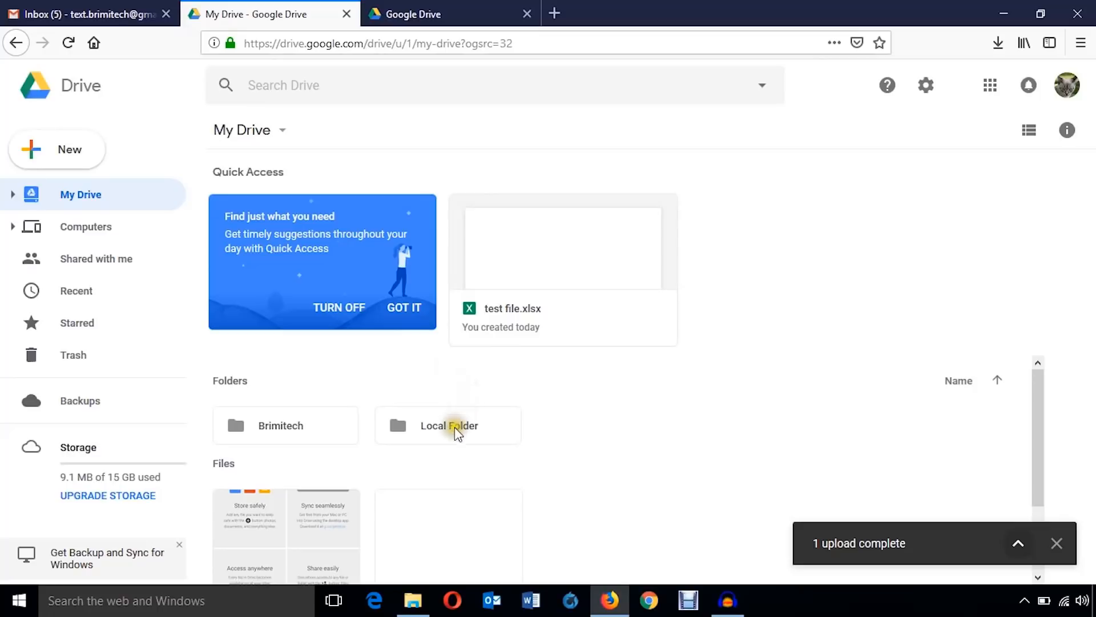
pyautogui.doubleClick(280, 425)
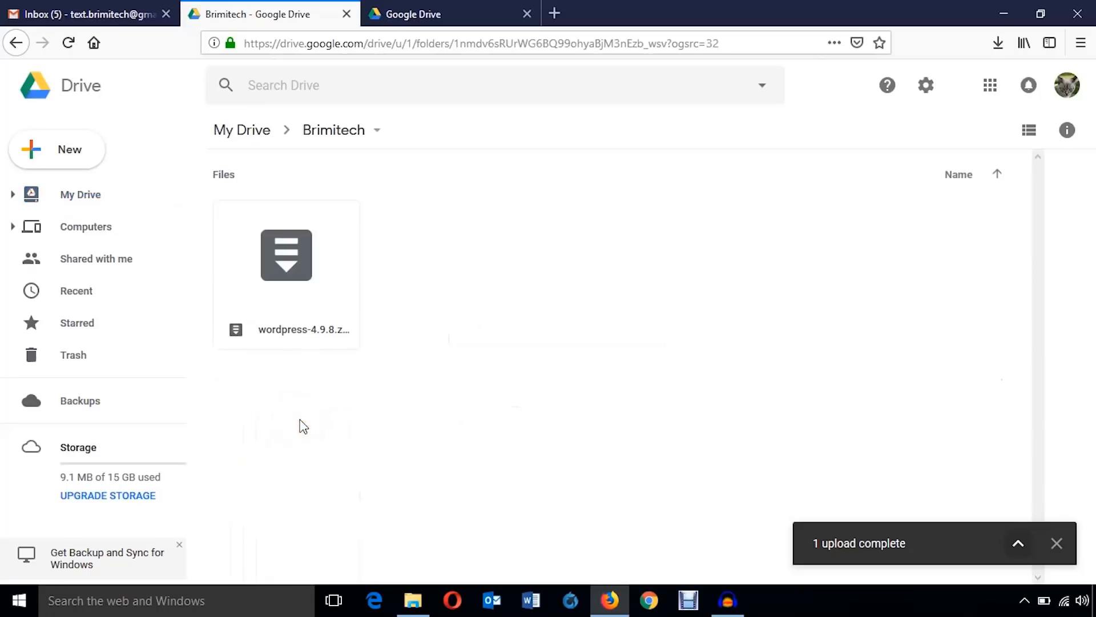
pyautogui.rightClick(286, 255)
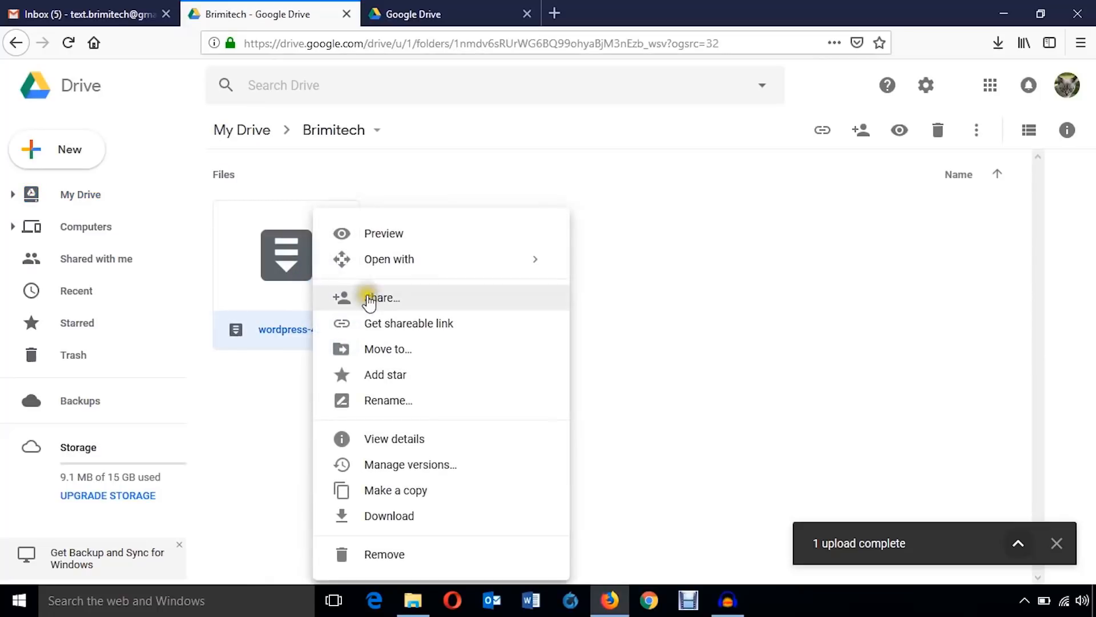
pyautogui.moveTo(401, 494)
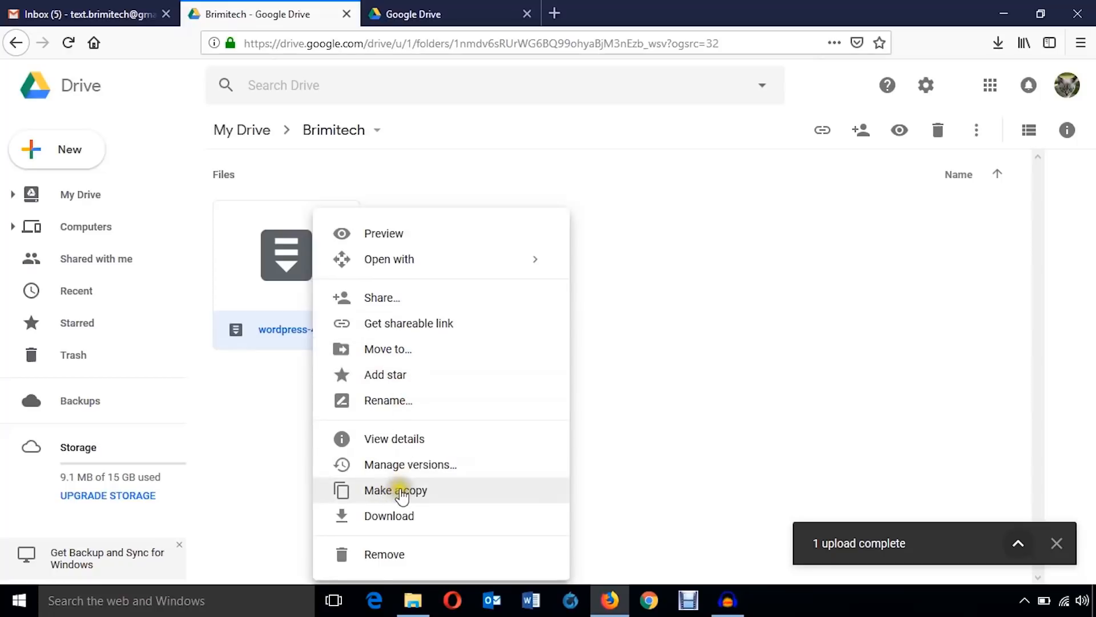
pyautogui.moveTo(389, 407)
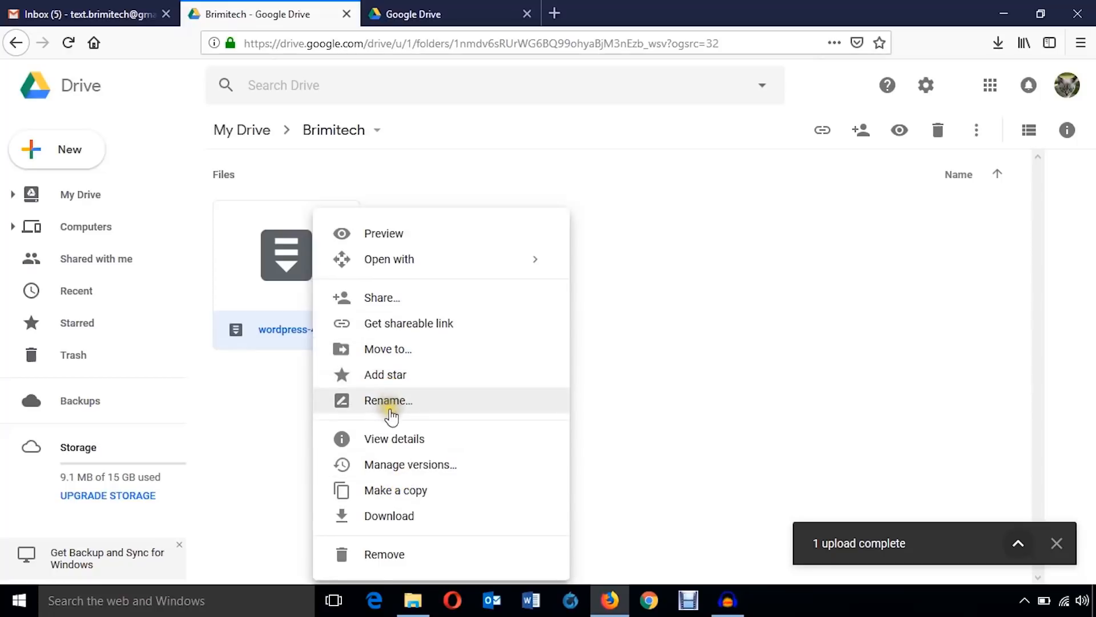
pyautogui.moveTo(416, 489)
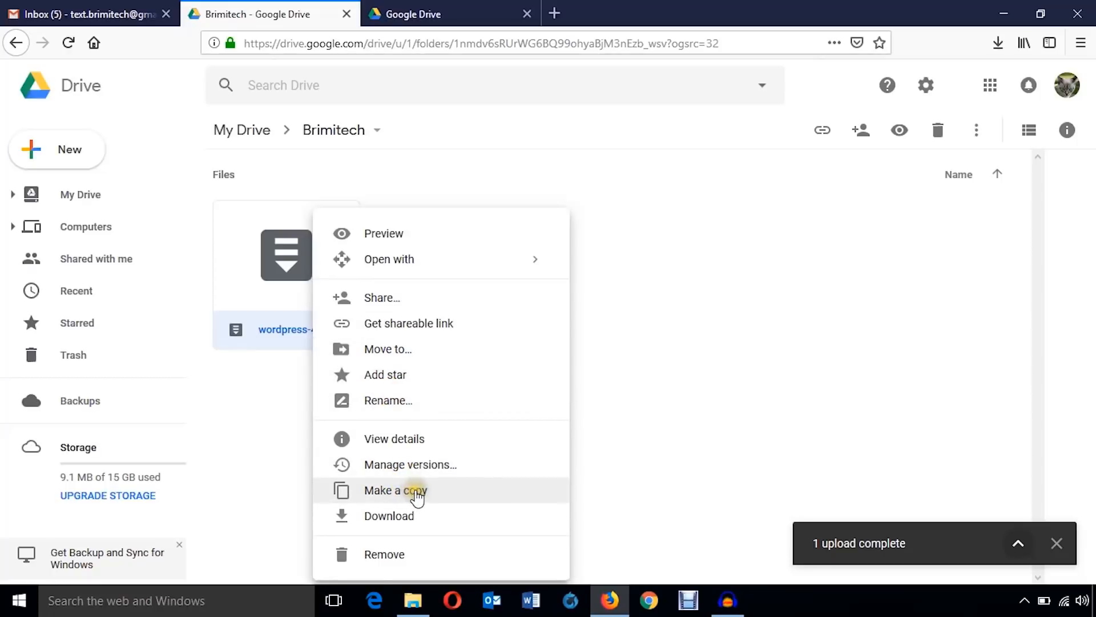
# Make a copy of wordpress-4.9.8.zip in Brimitech and start downloading the original.
pyautogui.click(395, 489)
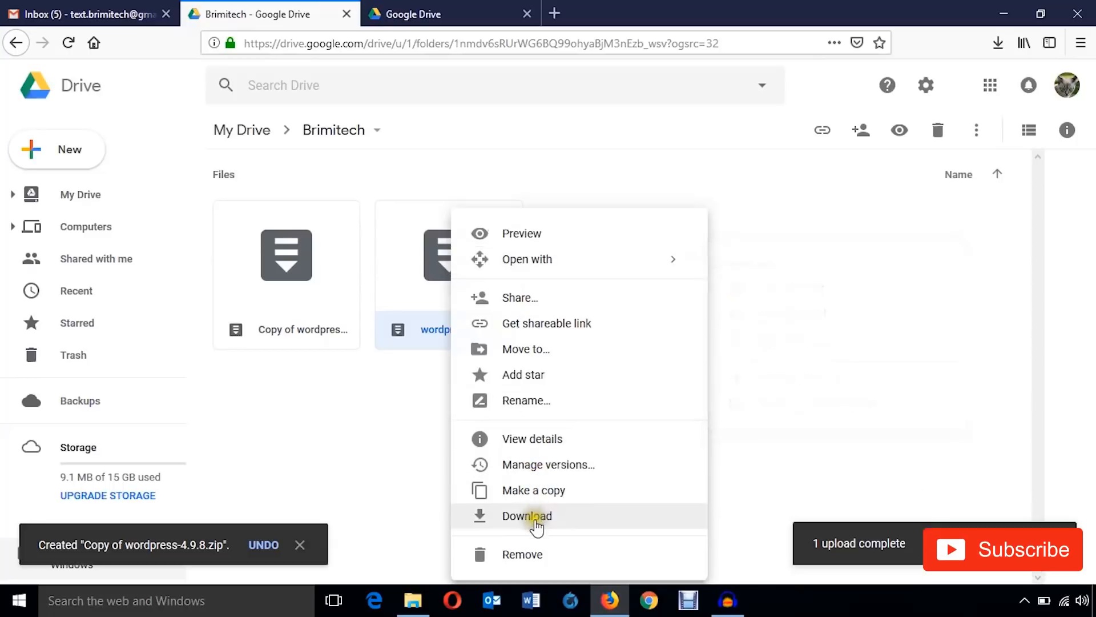
pyautogui.click(526, 515)
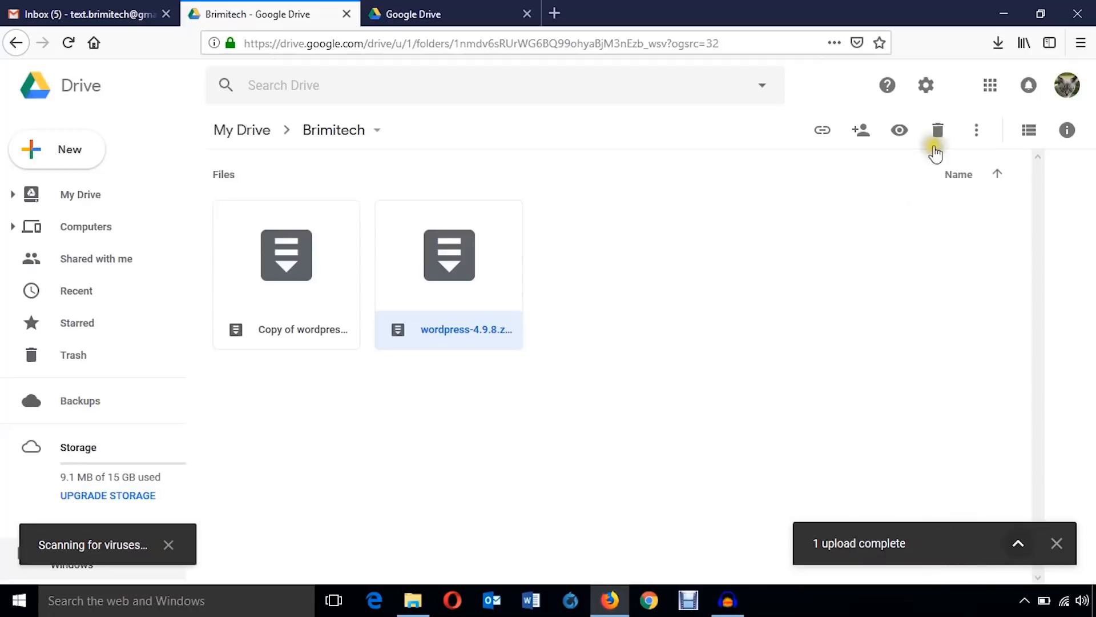
pyautogui.click(998, 43)
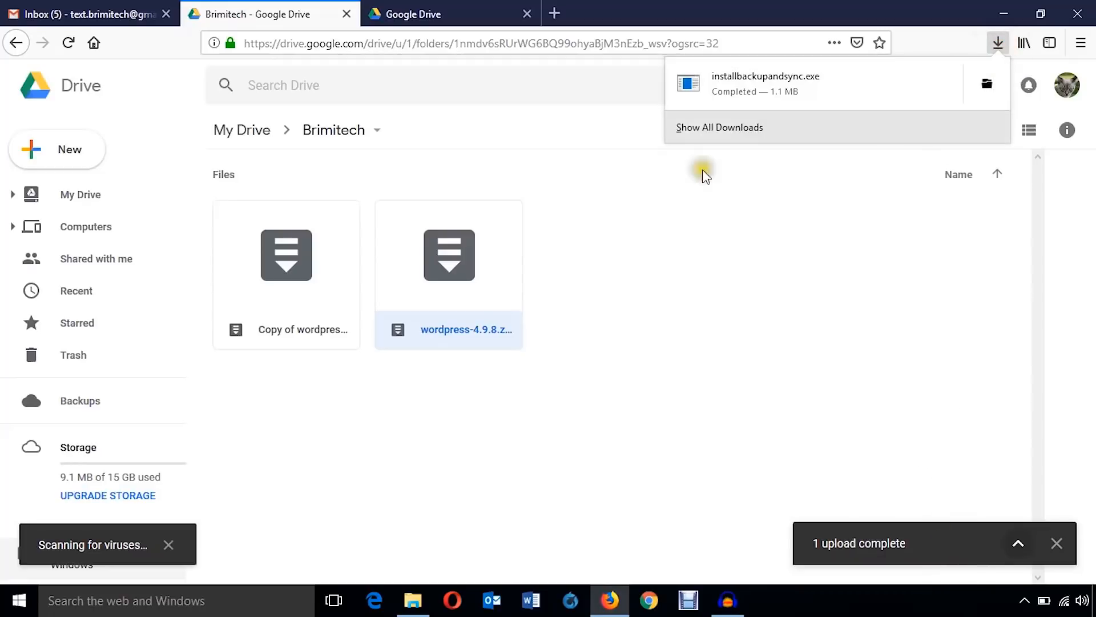
# Dismiss the copied zip's action menu and minimize the browser to the desktop.
pyautogui.rightClick(449, 255)
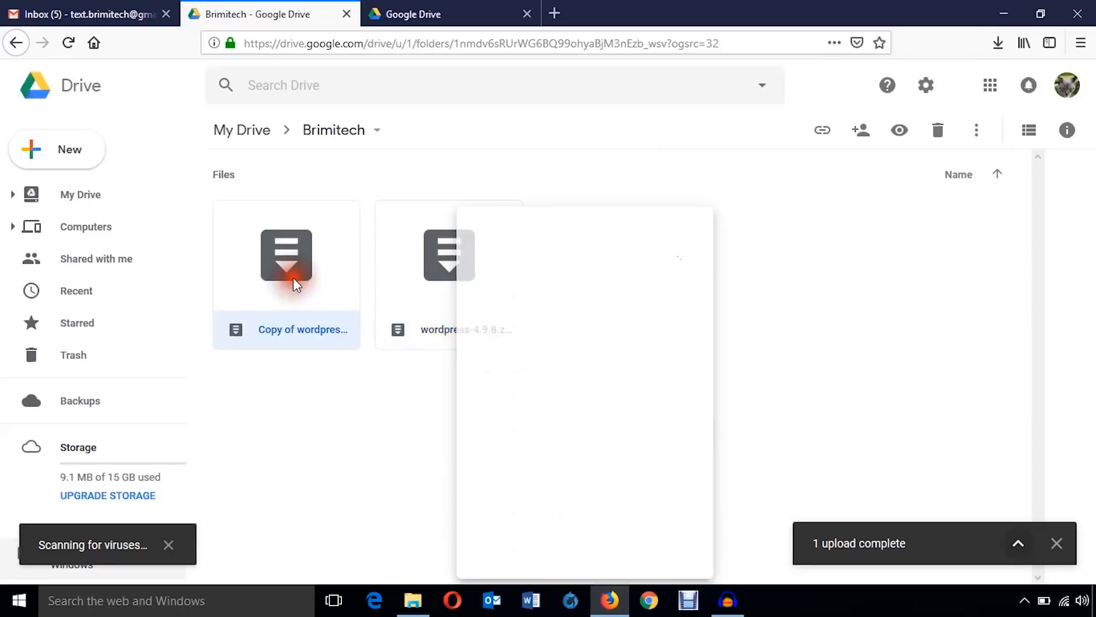
pyautogui.rightClick(294, 280)
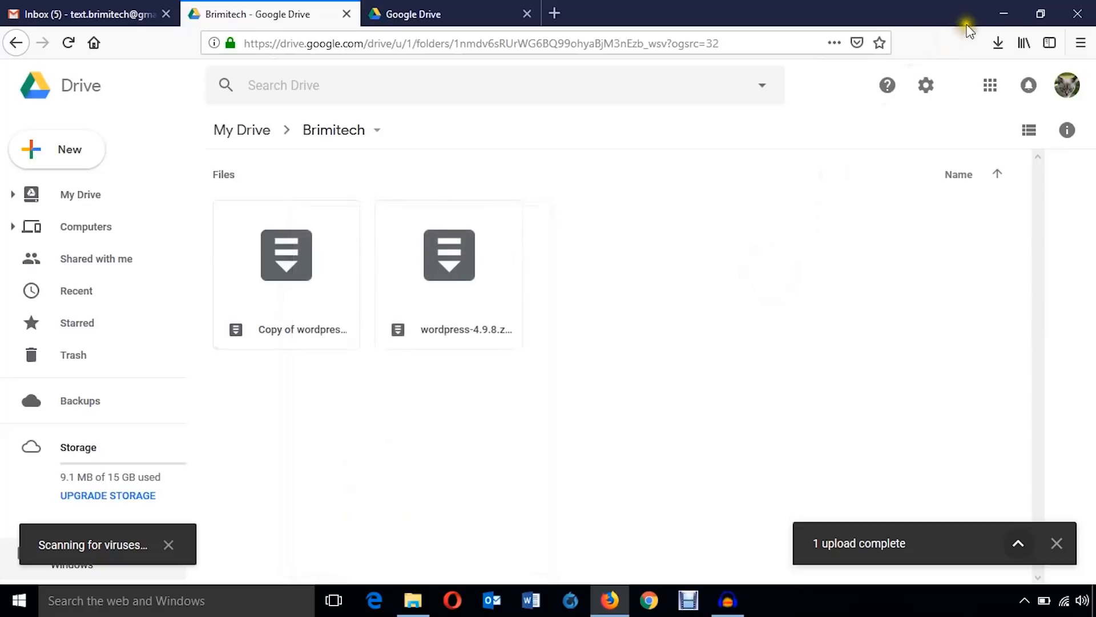
pyautogui.click(412, 600)
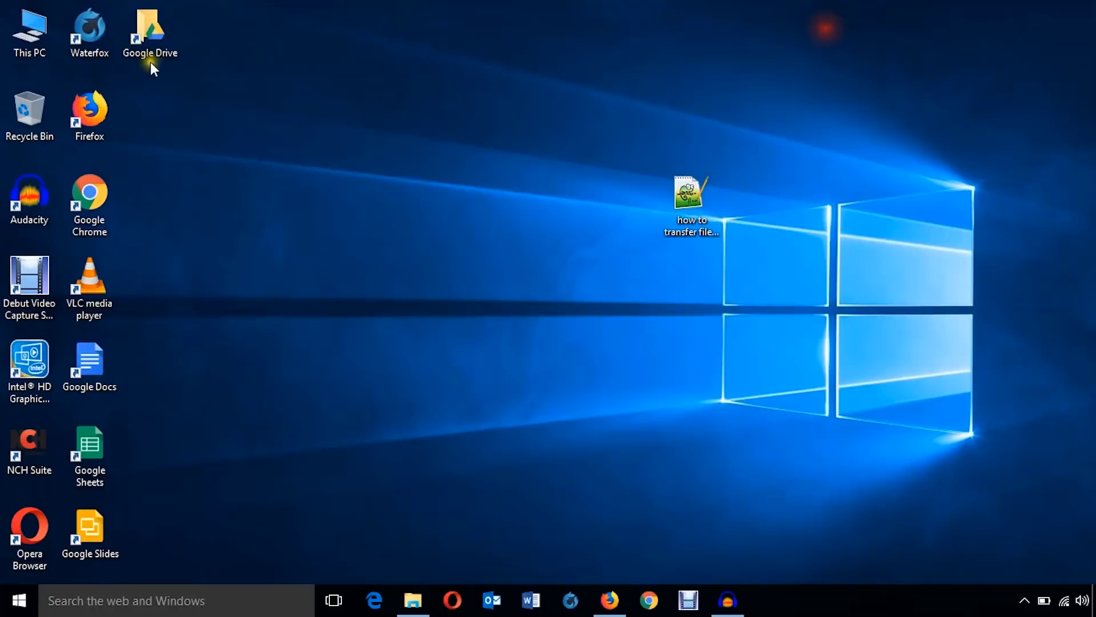
# Check that the local Brimitech folder in File Explorer holds wordpress-4.9.8.
pyautogui.doubleClick(149, 32)
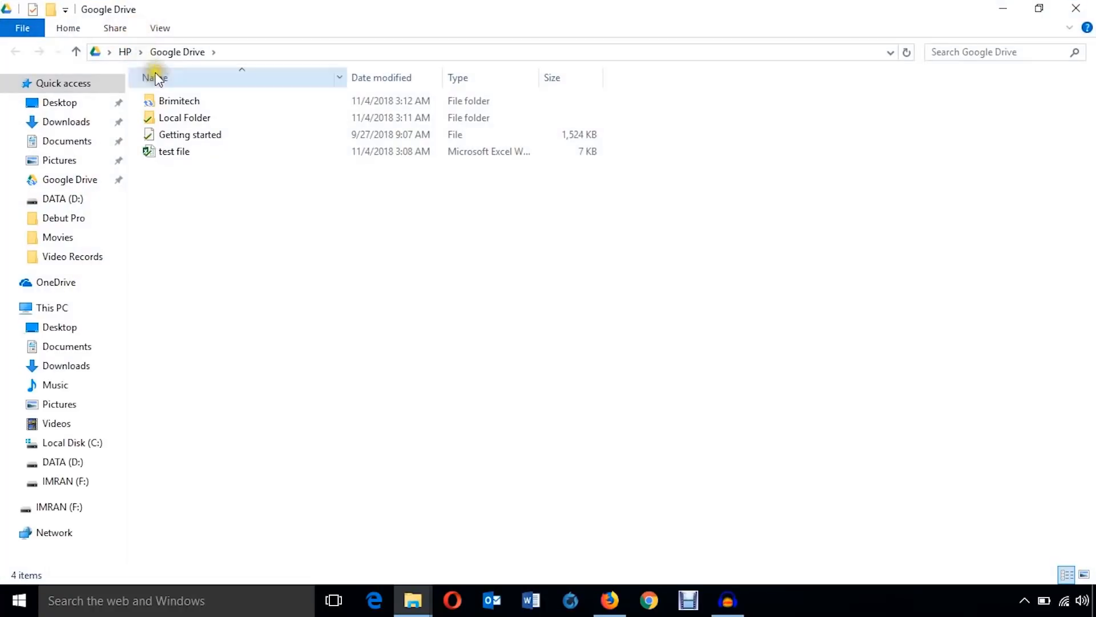
pyautogui.doubleClick(179, 99)
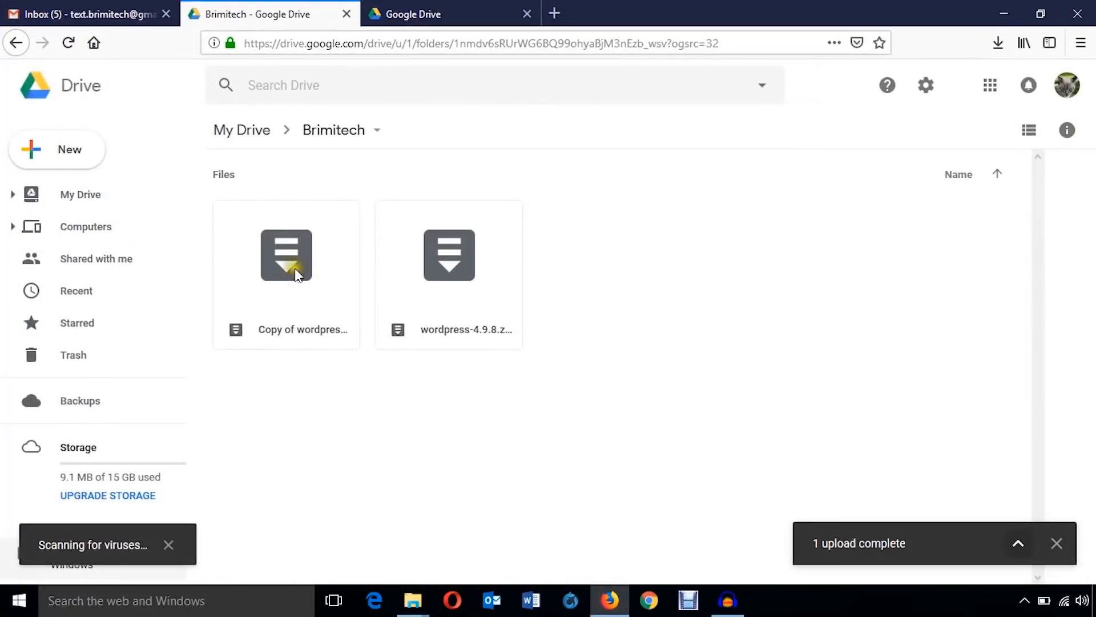
pyautogui.click(412, 600)
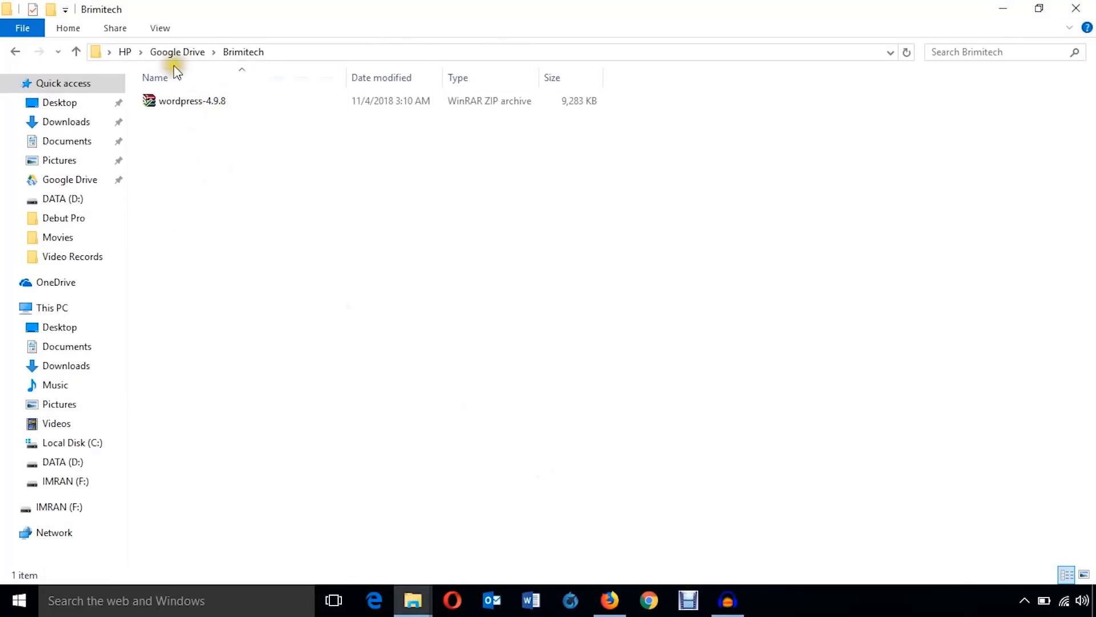
pyautogui.click(177, 52)
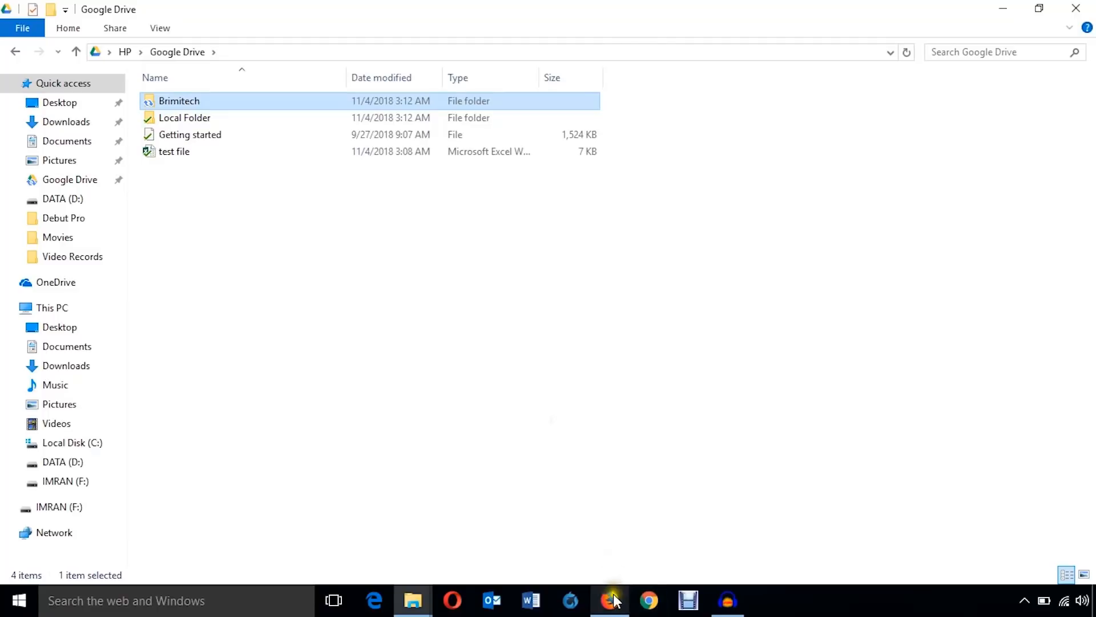
# Approve downloading the unscanned zip in Drive and return to My Drive.
pyautogui.click(610, 600)
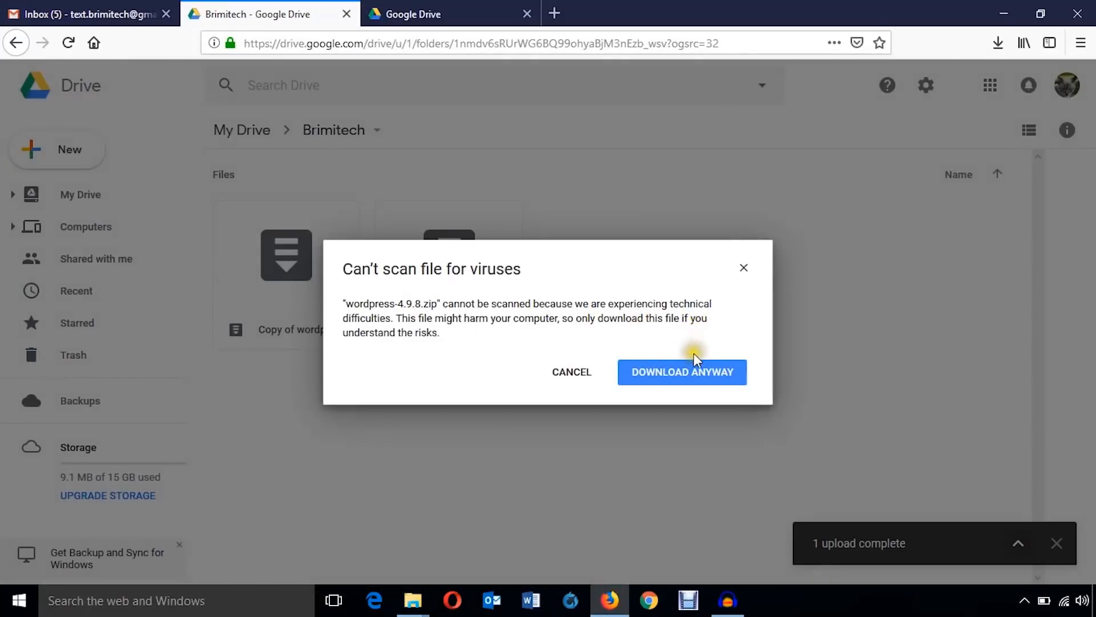
pyautogui.click(681, 371)
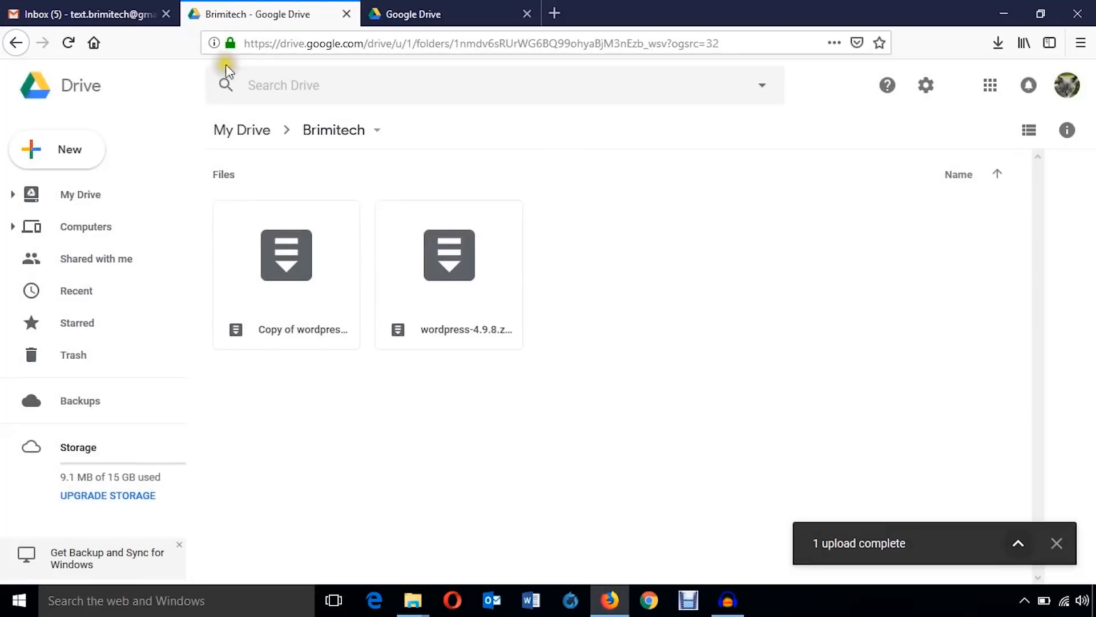
pyautogui.click(241, 131)
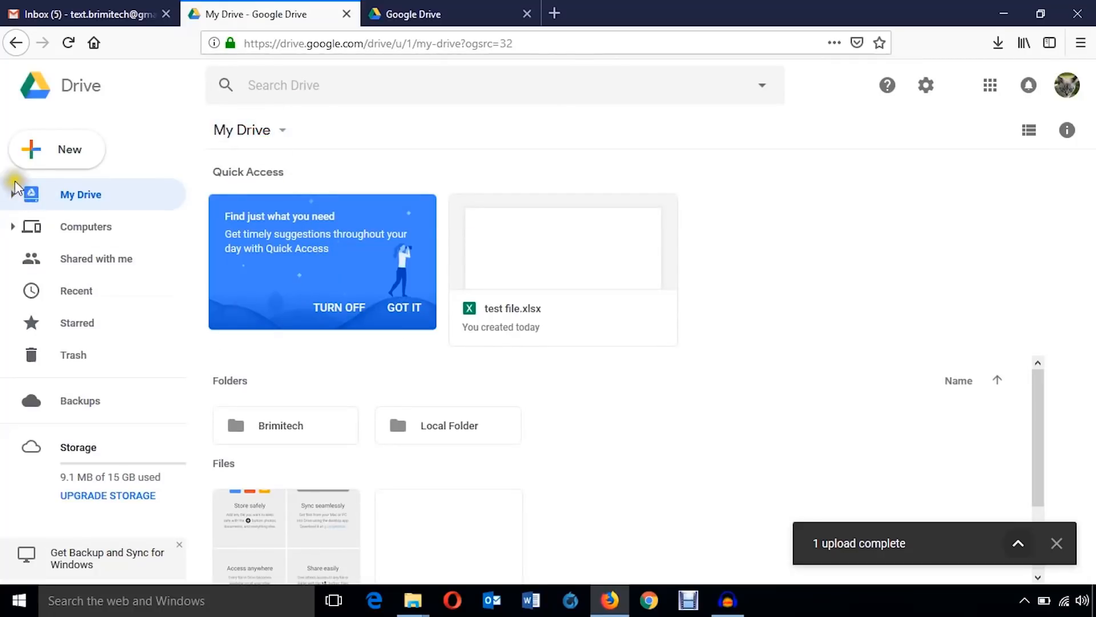
pyautogui.click(56, 149)
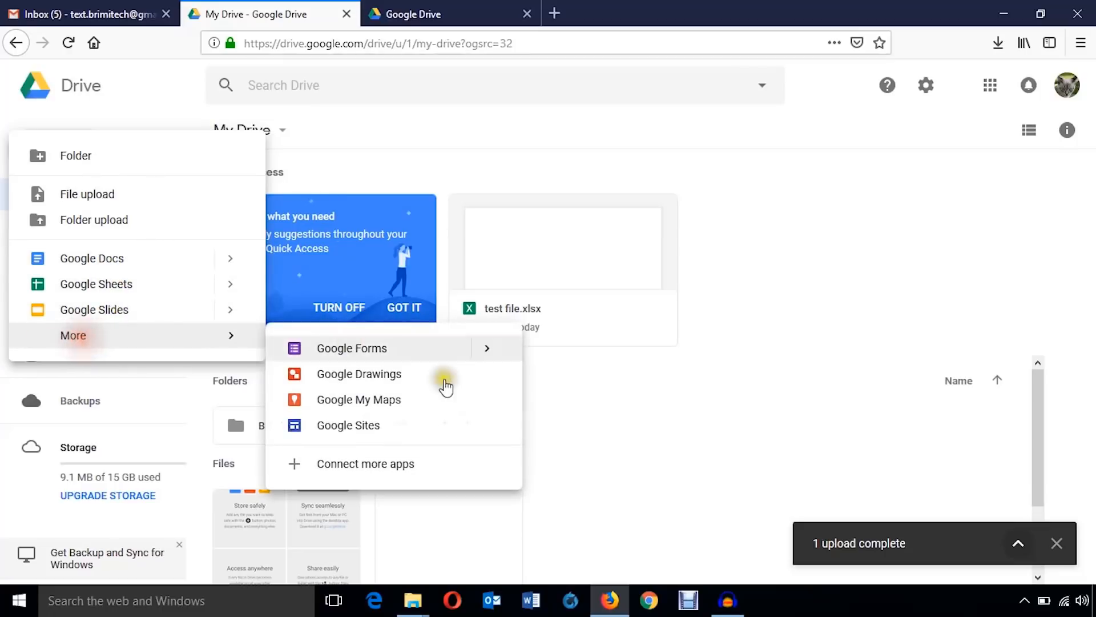
pyautogui.moveTo(660, 389)
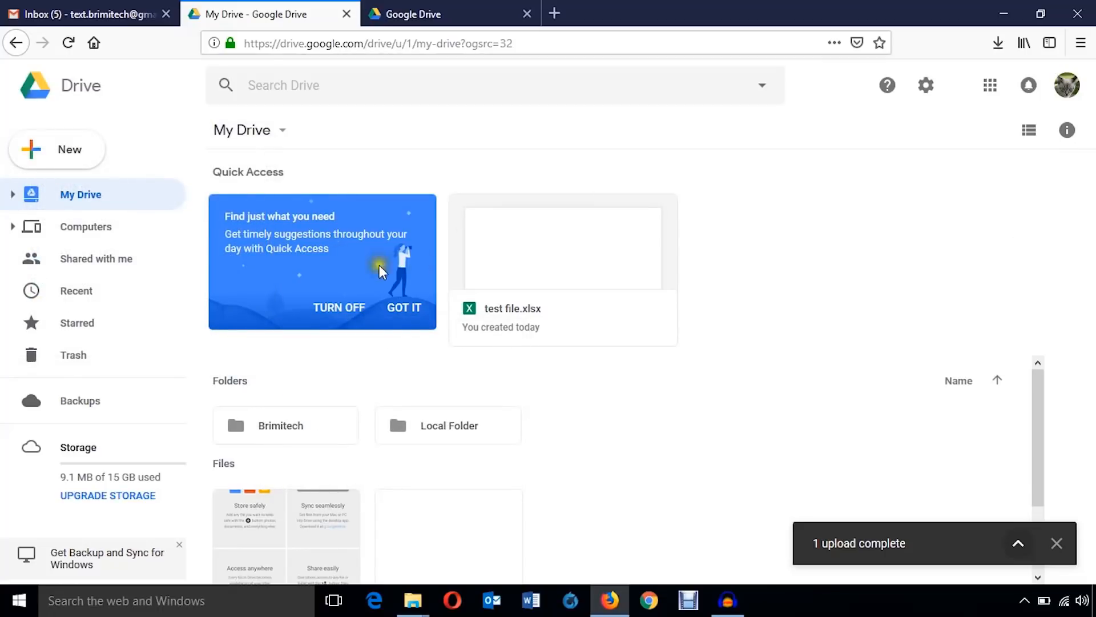
pyautogui.moveTo(245, 374)
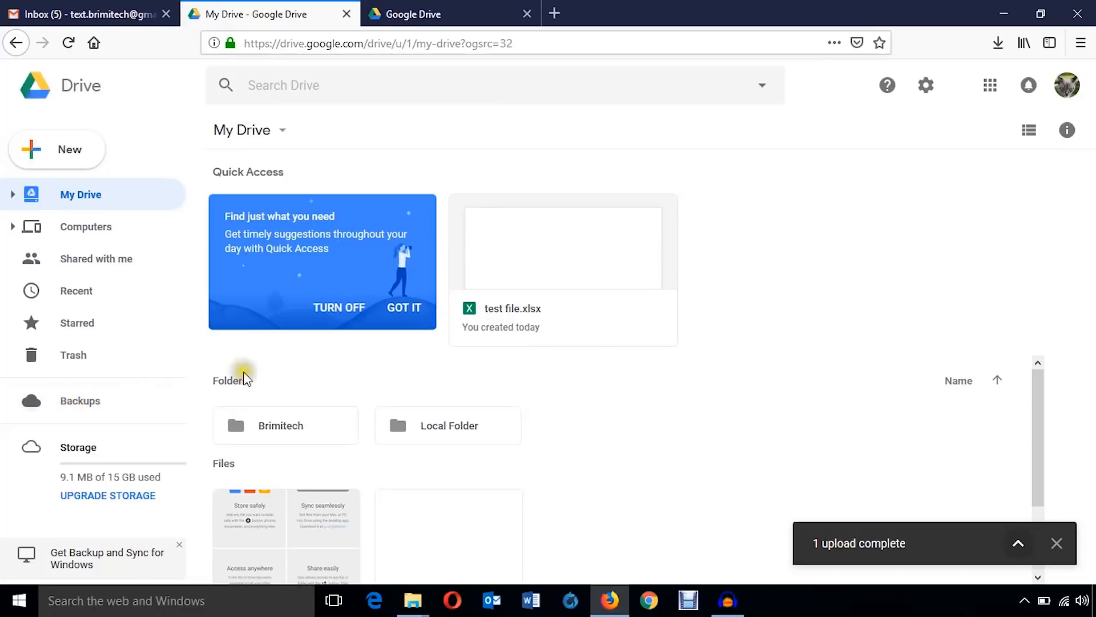
pyautogui.moveTo(1001, 14)
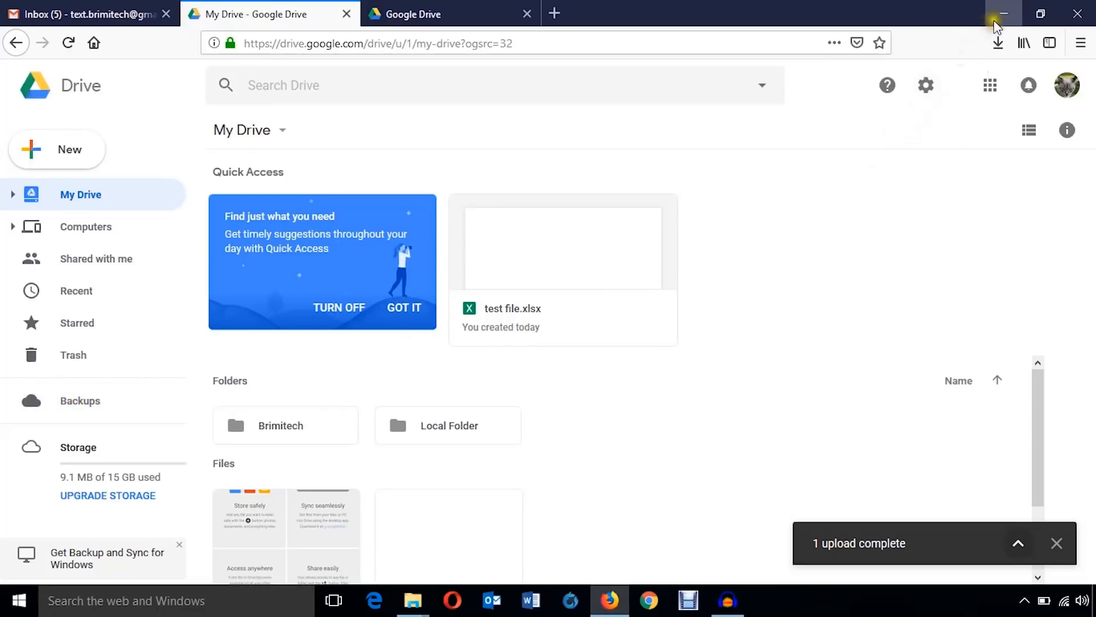
# Minimize the browser, view Backup and Sync's activity panel, and open Preferences on My Laptop.
pyautogui.click(411, 601)
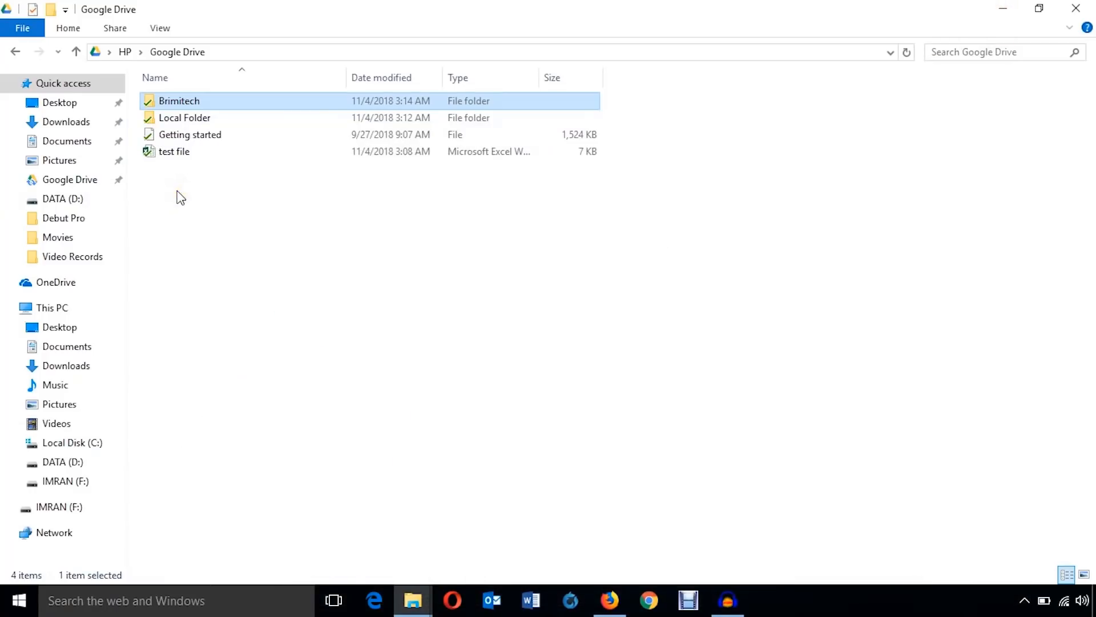
pyautogui.click(1024, 600)
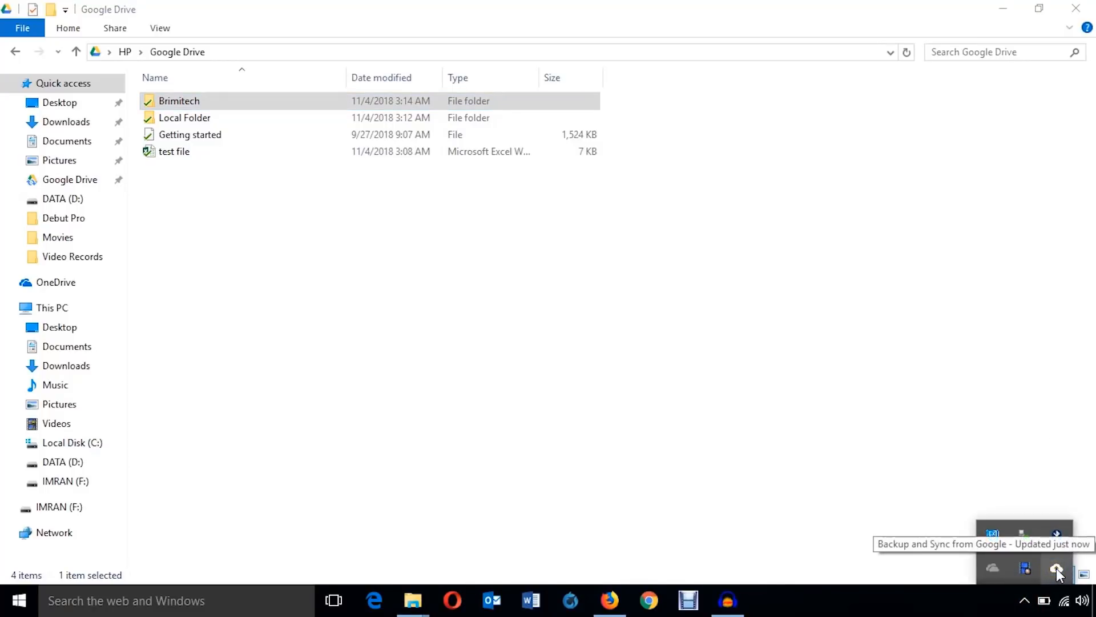
pyautogui.click(1057, 568)
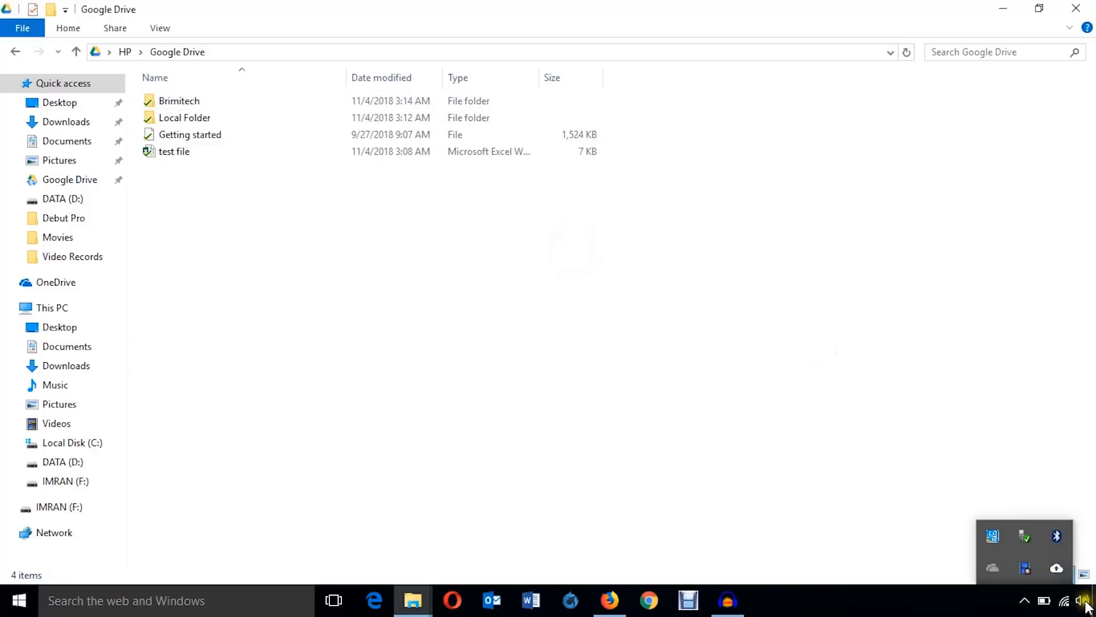
pyautogui.moveTo(1056, 568)
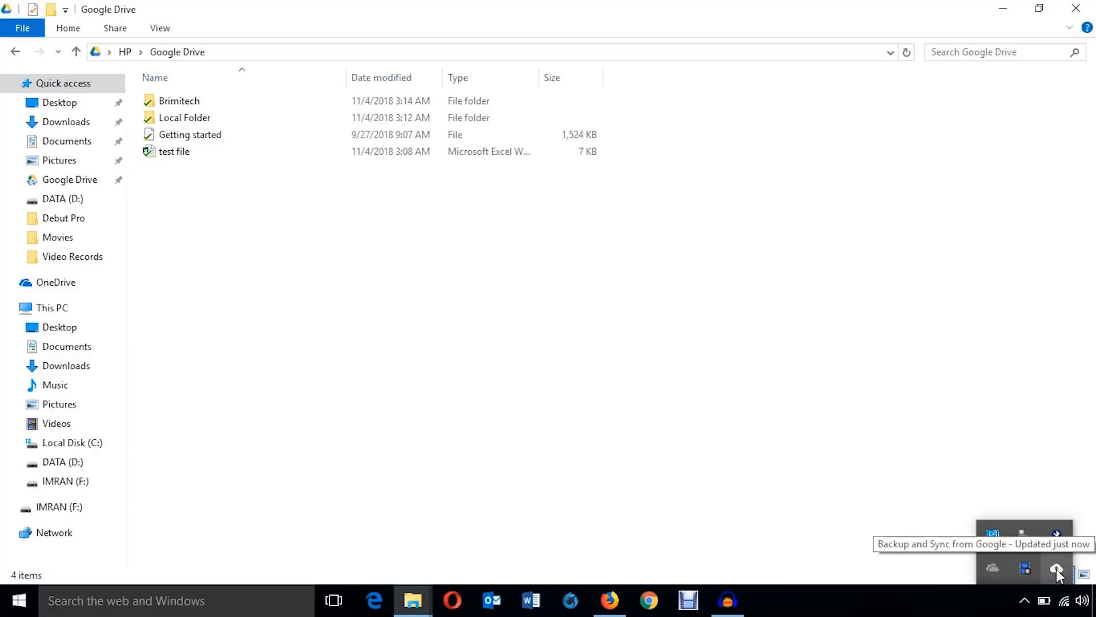
pyautogui.click(1057, 567)
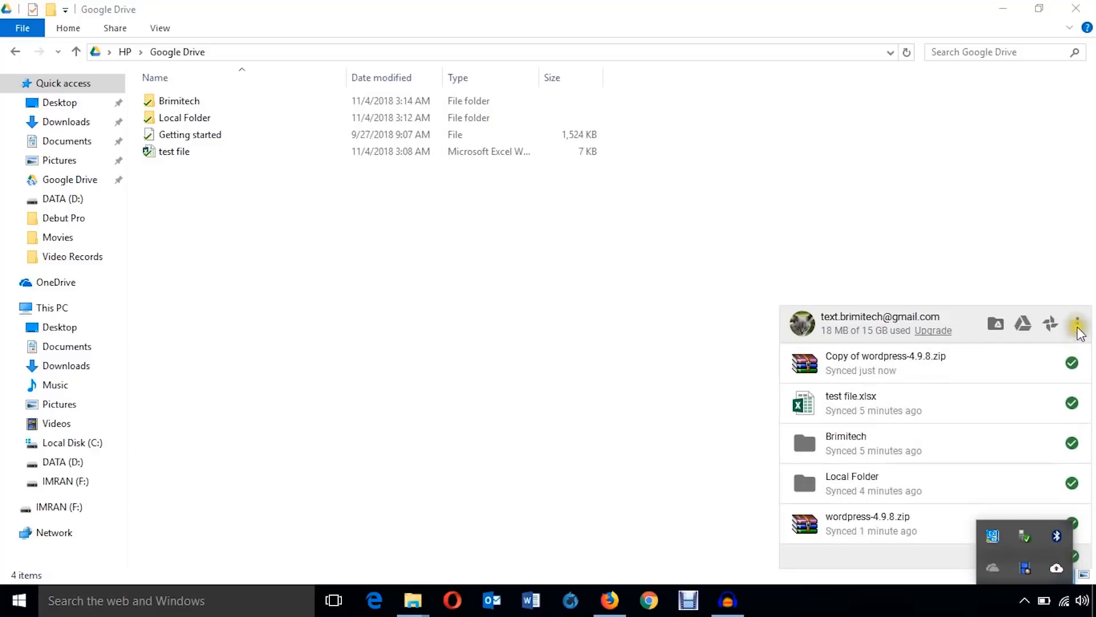
pyautogui.moveTo(1077, 323)
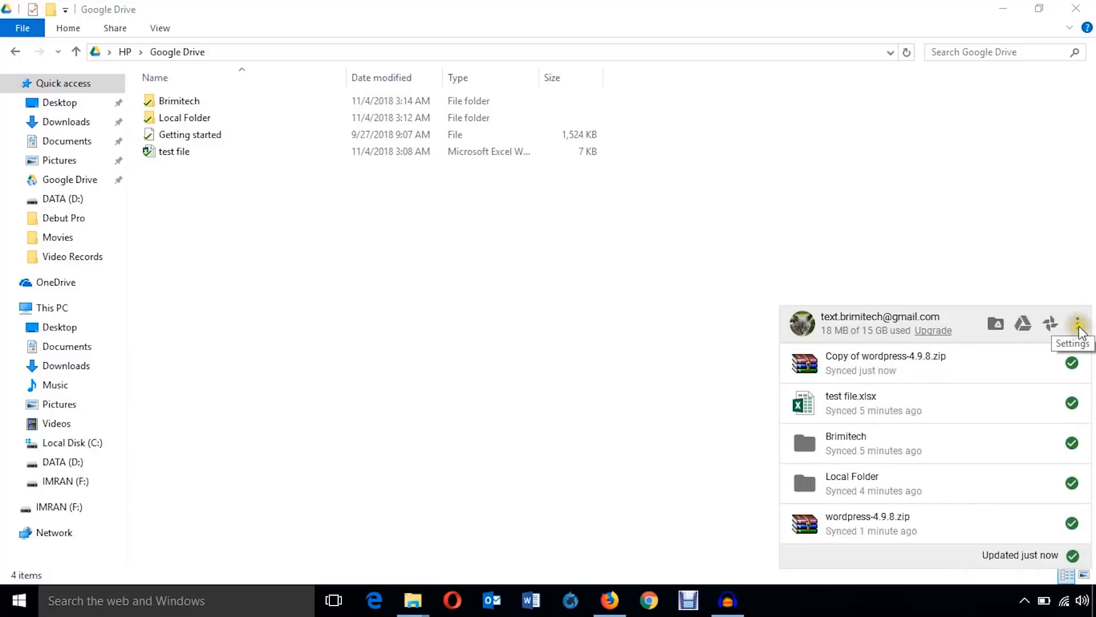
pyautogui.click(1077, 323)
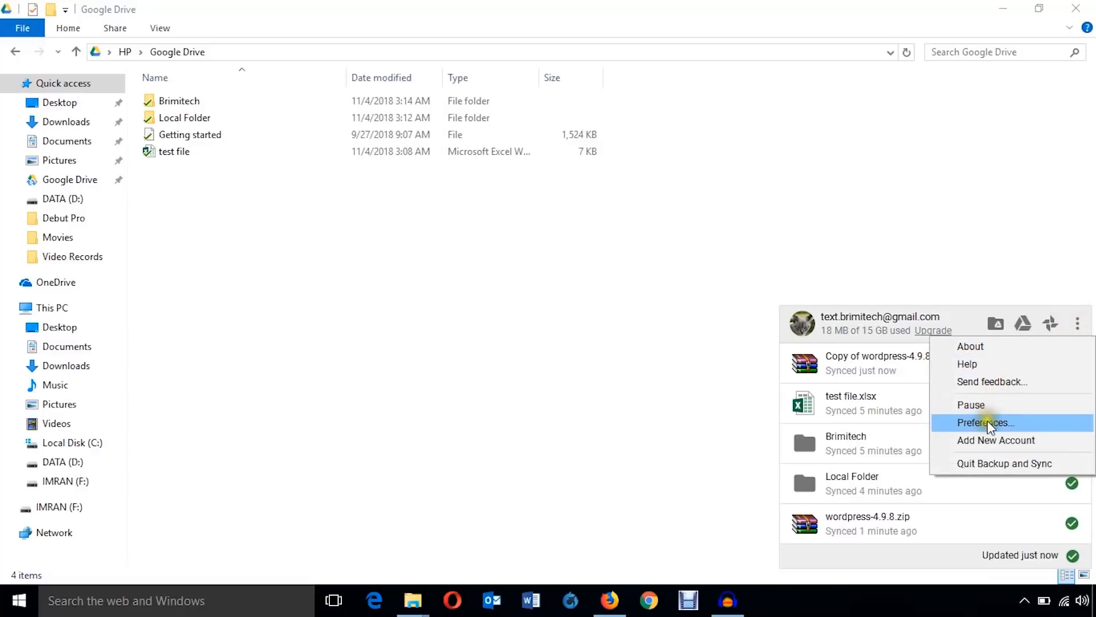
pyautogui.click(985, 422)
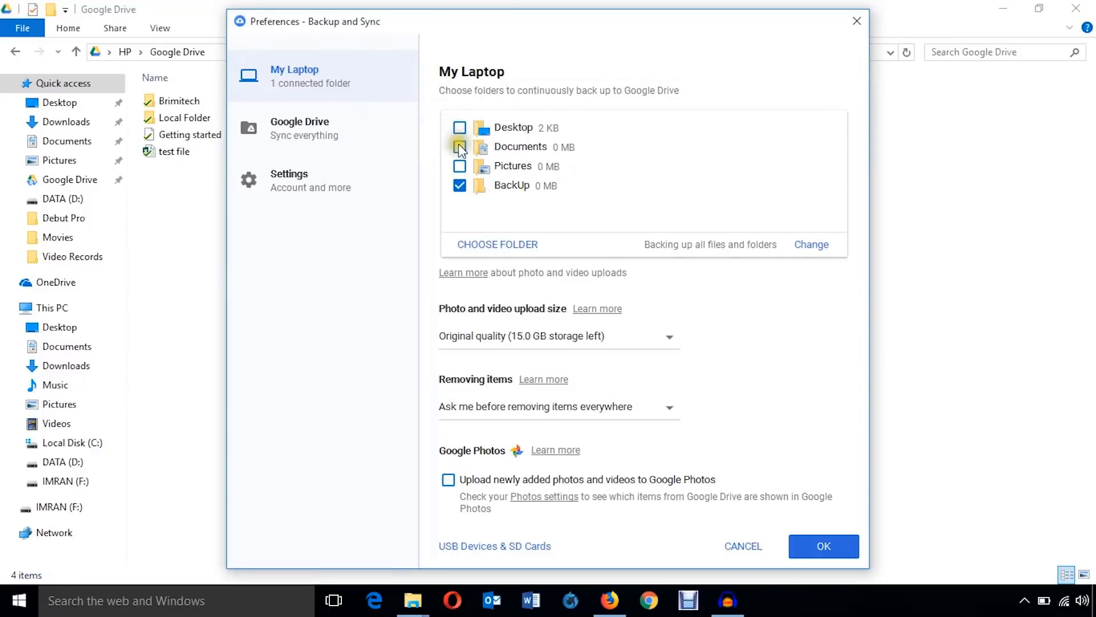
# Browse the My Laptop, Settings and Google Drive preference pages, then cancel without saving.
pyautogui.click(459, 146)
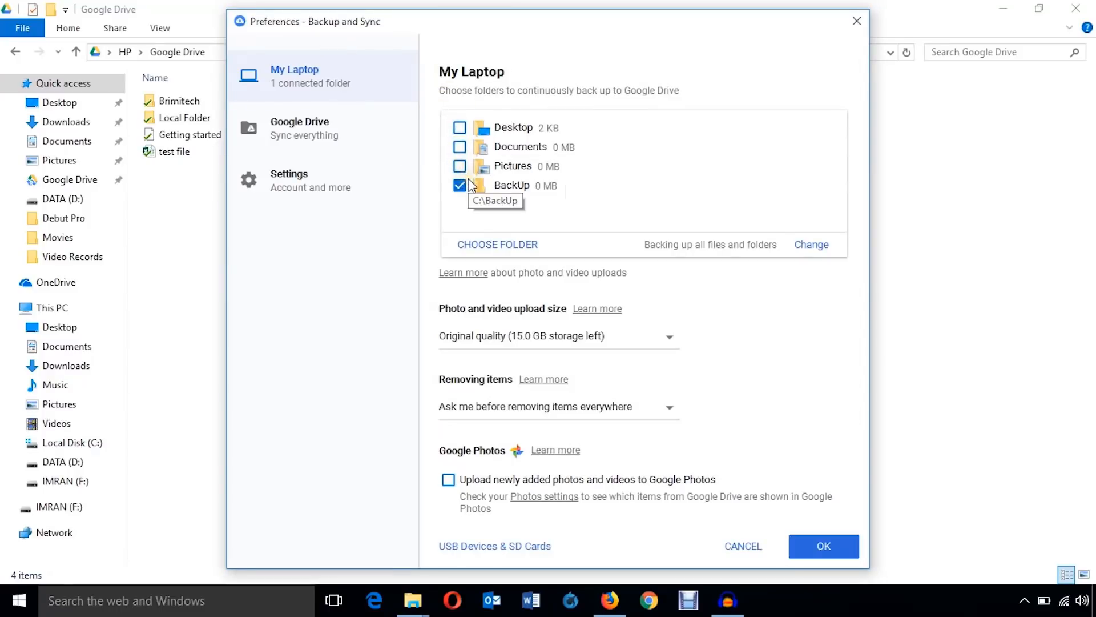
pyautogui.click(289, 180)
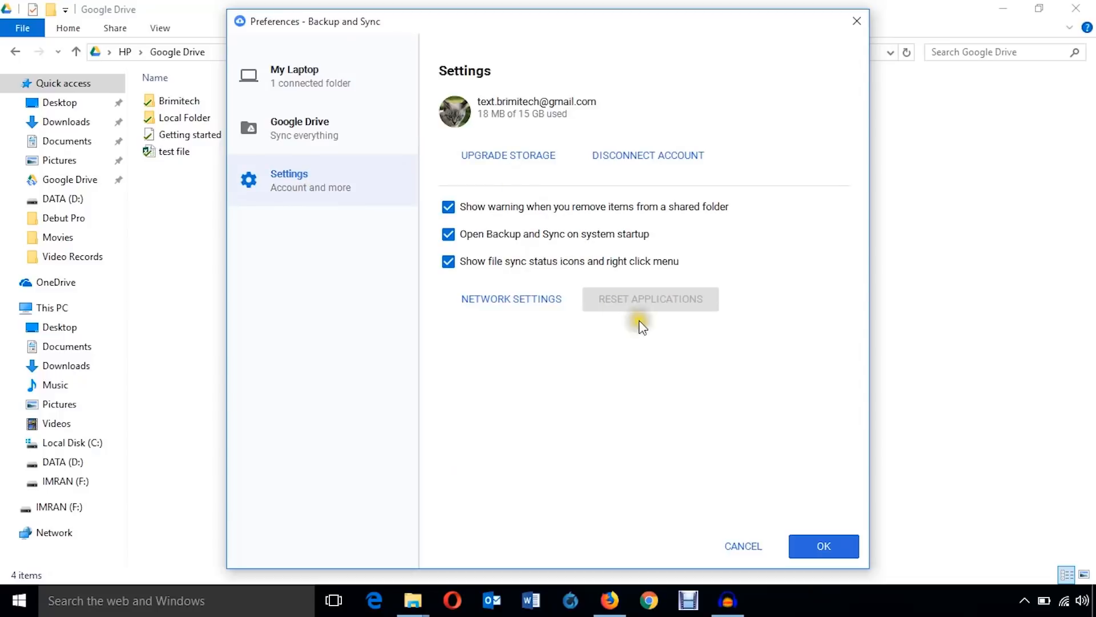
pyautogui.moveTo(642, 229)
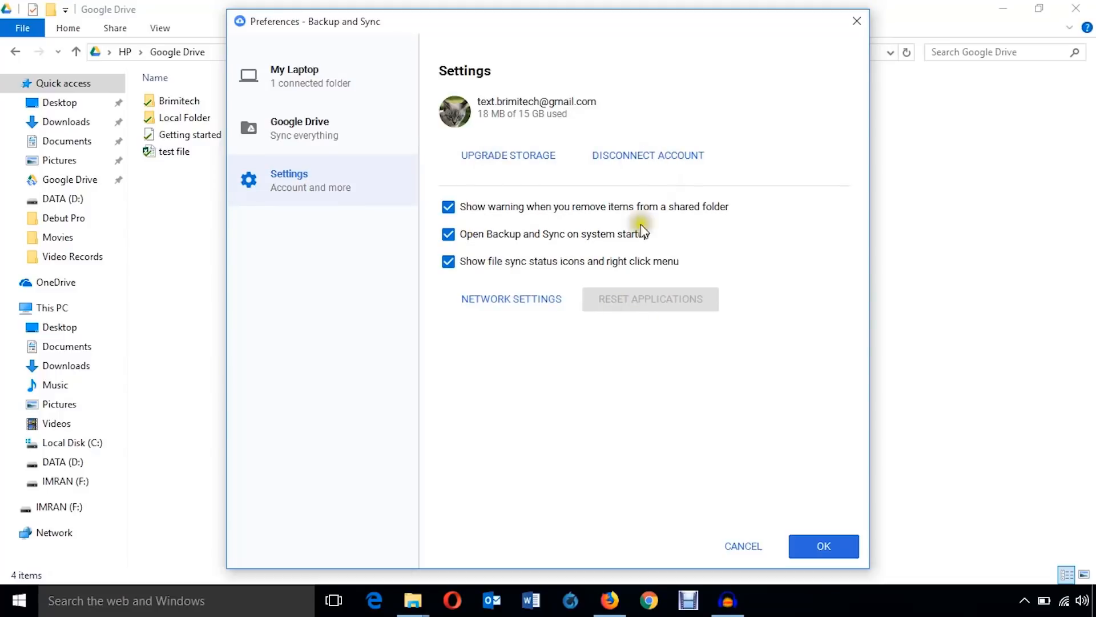
pyautogui.moveTo(650, 156)
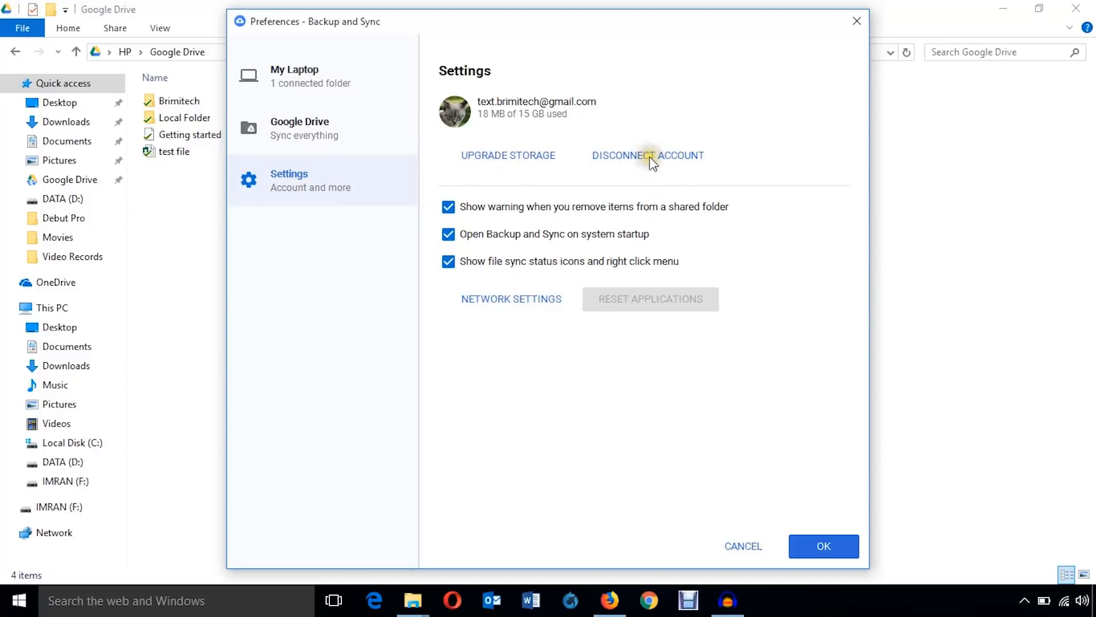
pyautogui.moveTo(729, 153)
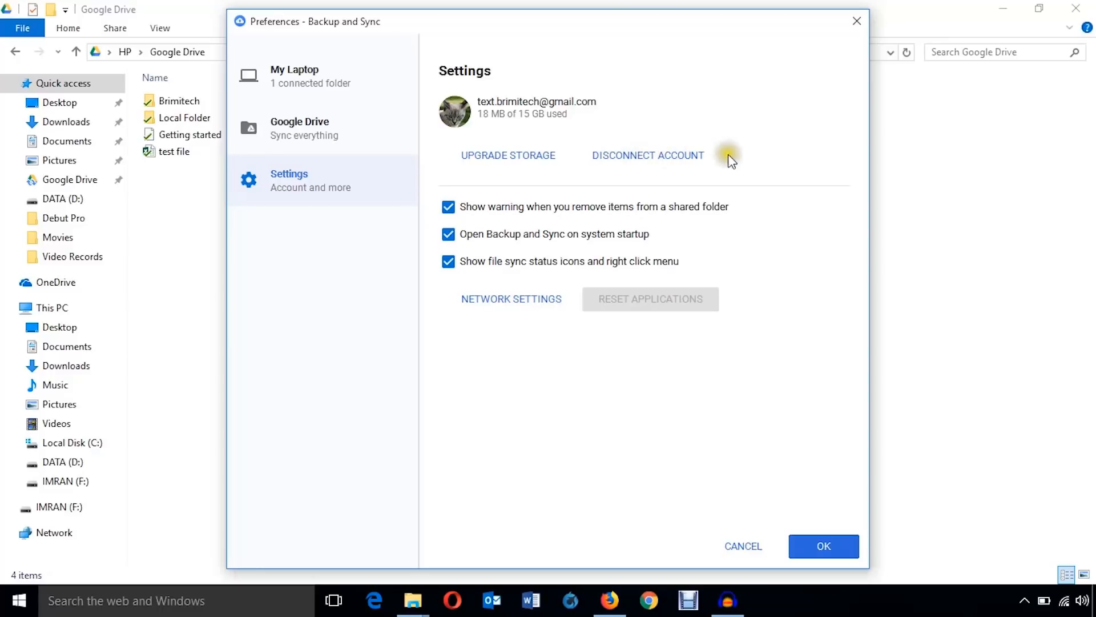
pyautogui.moveTo(315, 139)
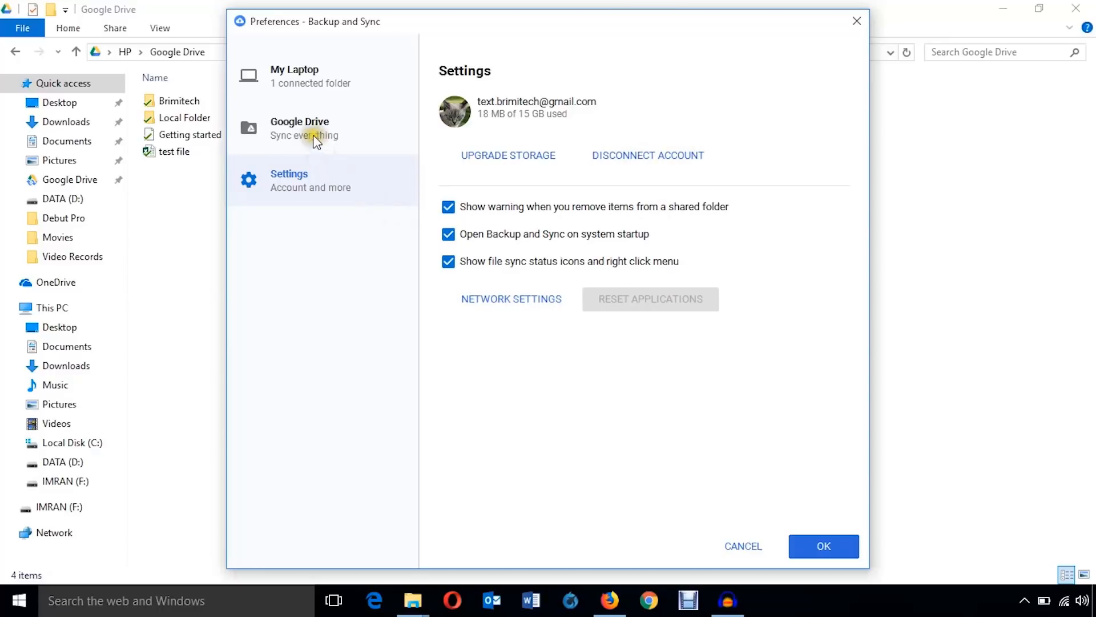
pyautogui.click(299, 128)
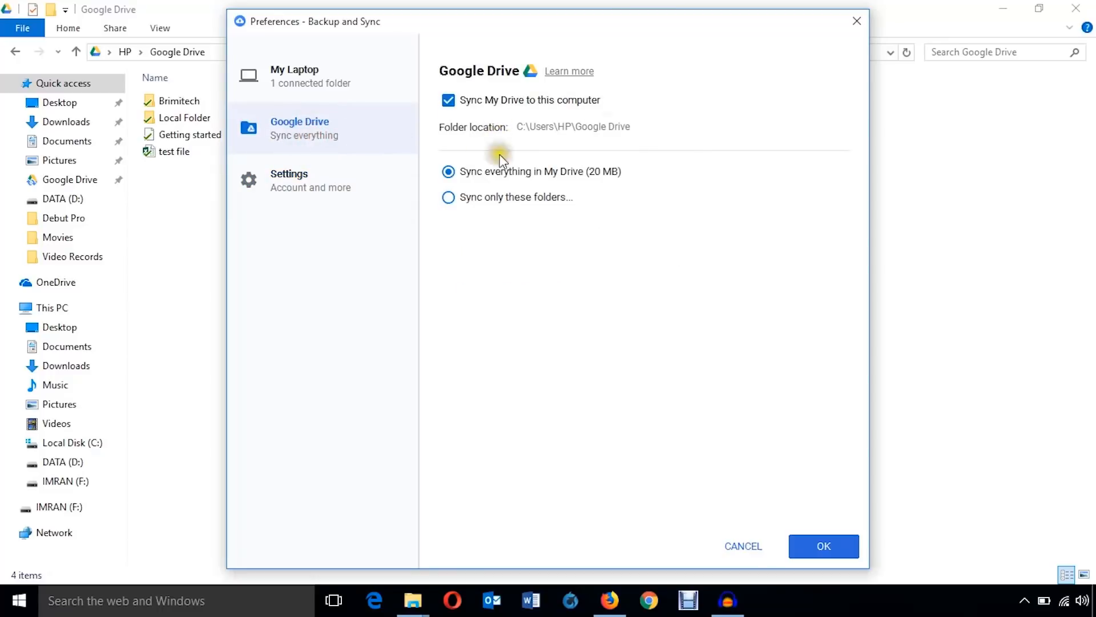
pyautogui.click(294, 75)
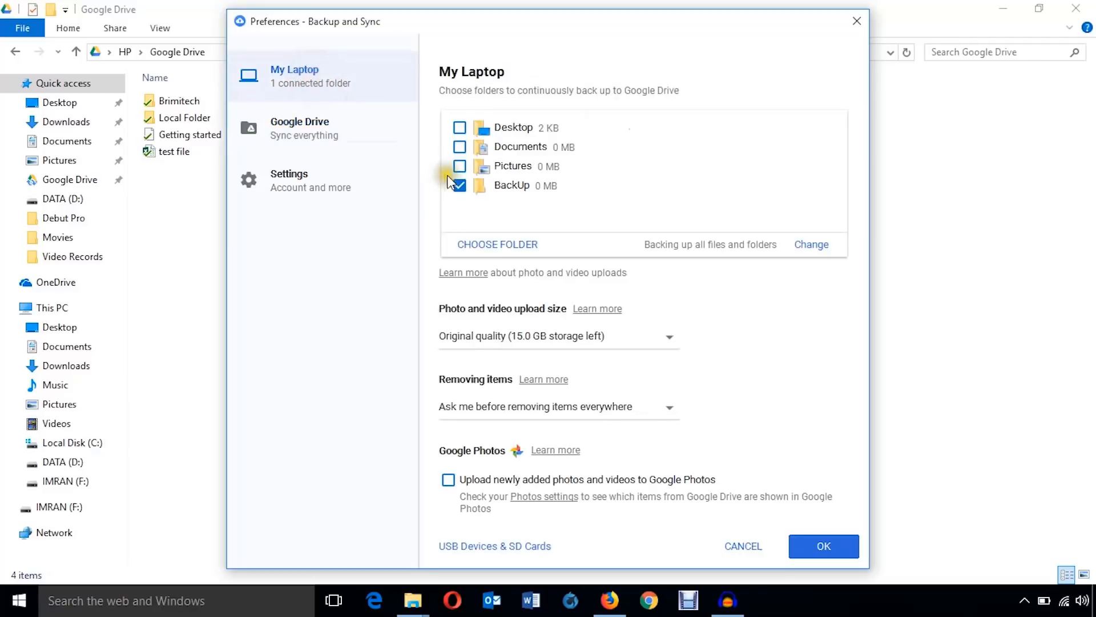
pyautogui.click(459, 185)
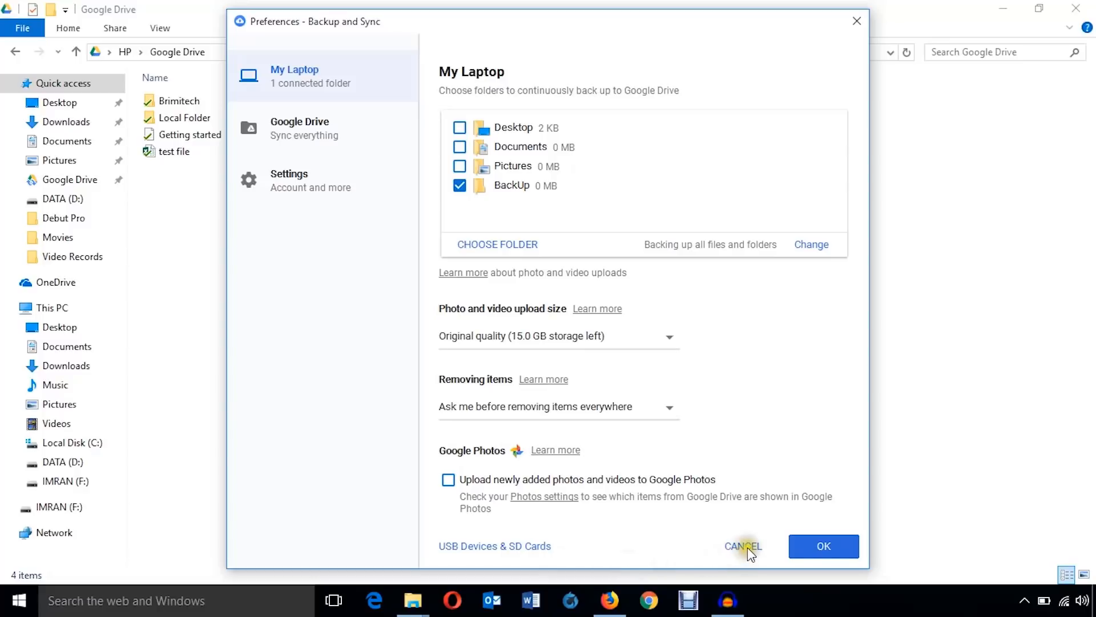
pyautogui.click(743, 546)
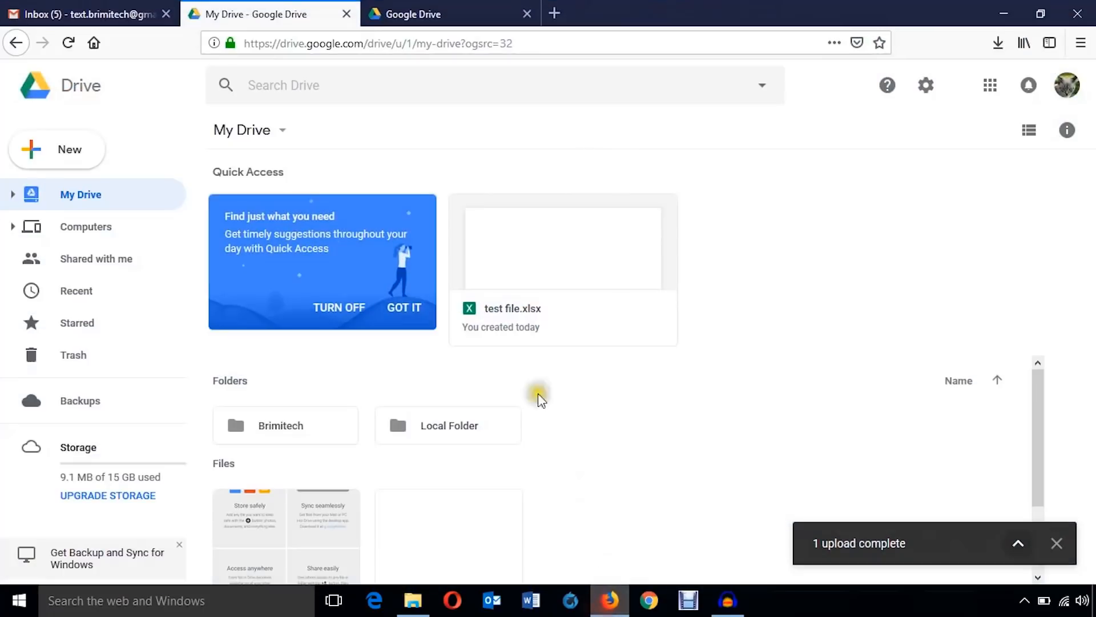
pyautogui.moveTo(467, 455)
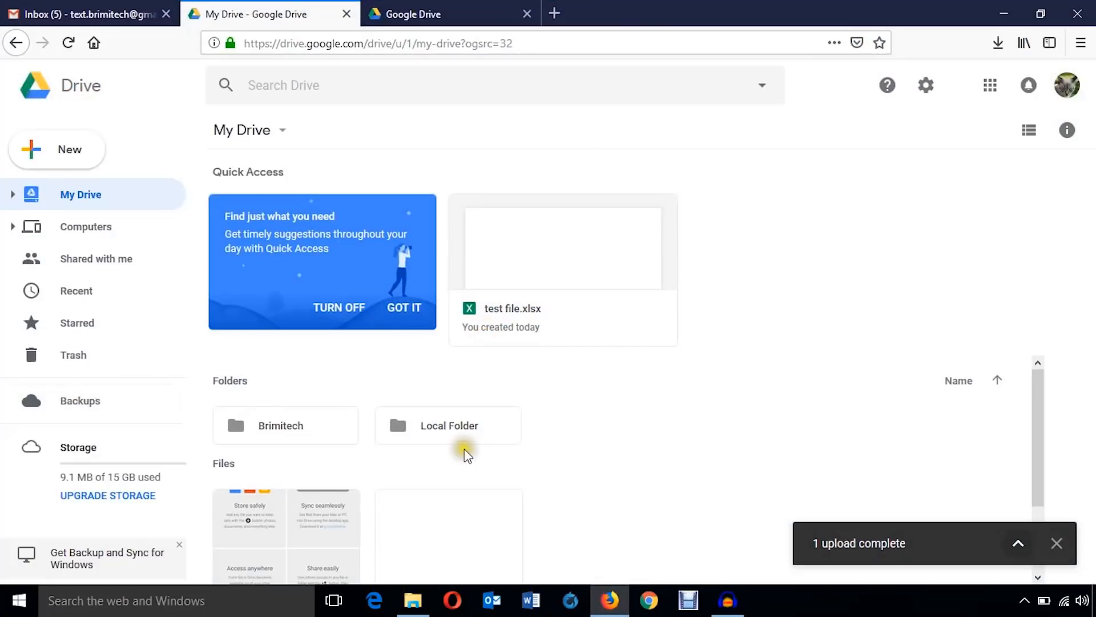
pyautogui.moveTo(441, 438)
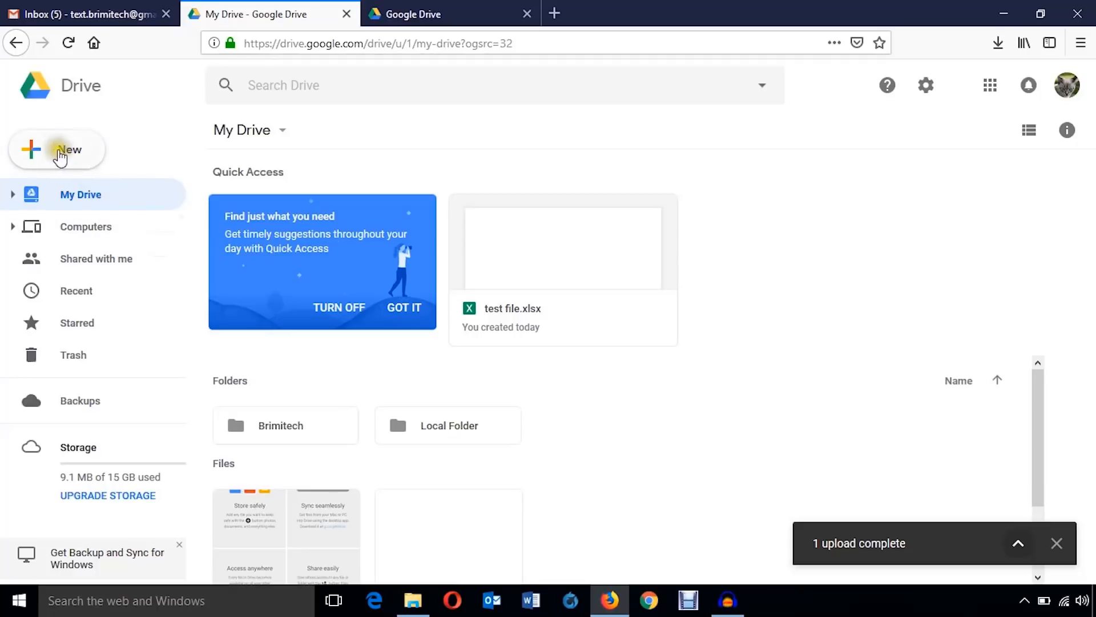
pyautogui.click(57, 149)
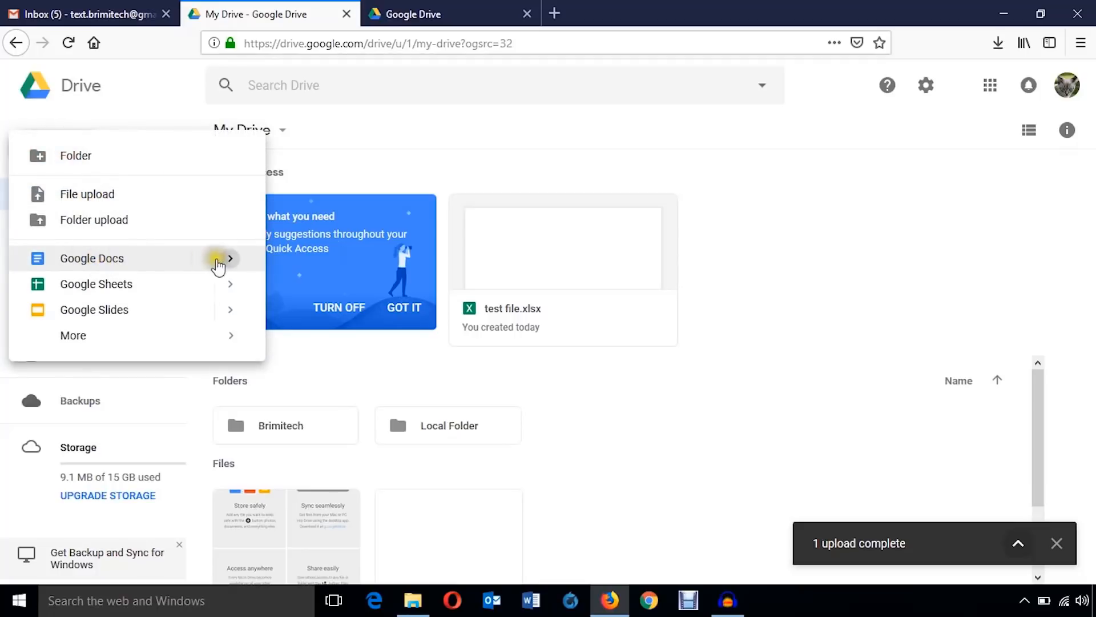
pyautogui.moveTo(222, 315)
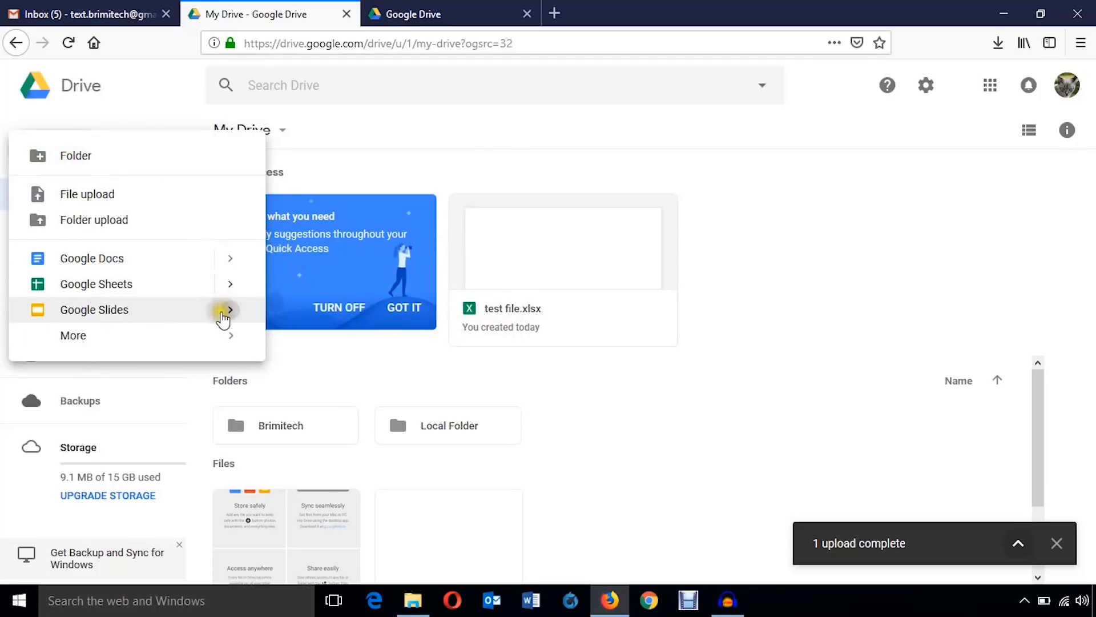
pyautogui.click(230, 310)
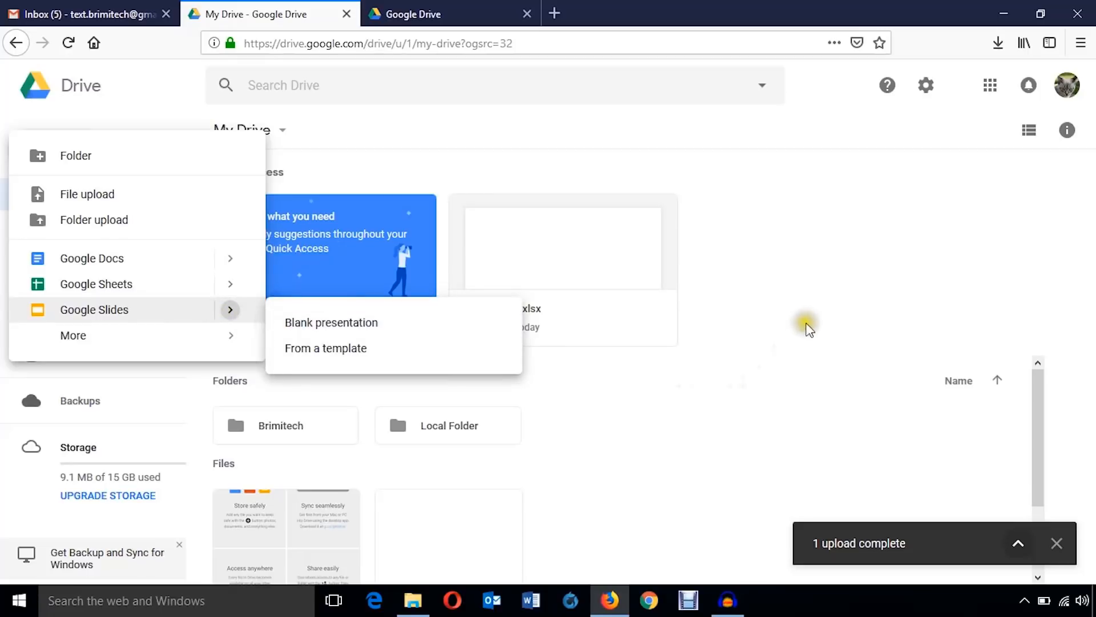
pyautogui.click(808, 327)
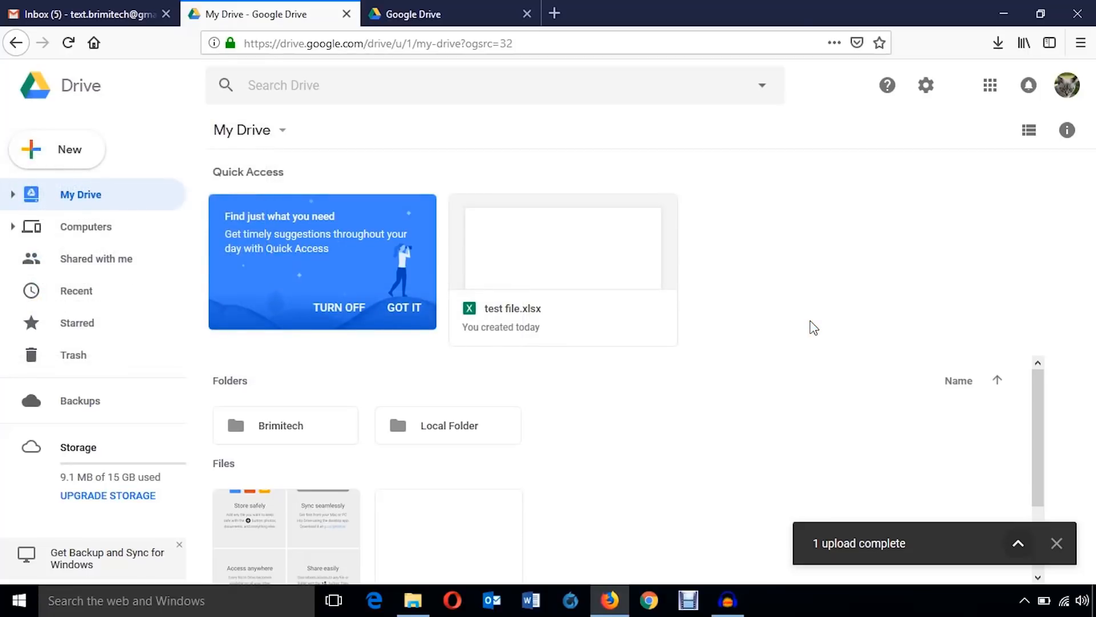